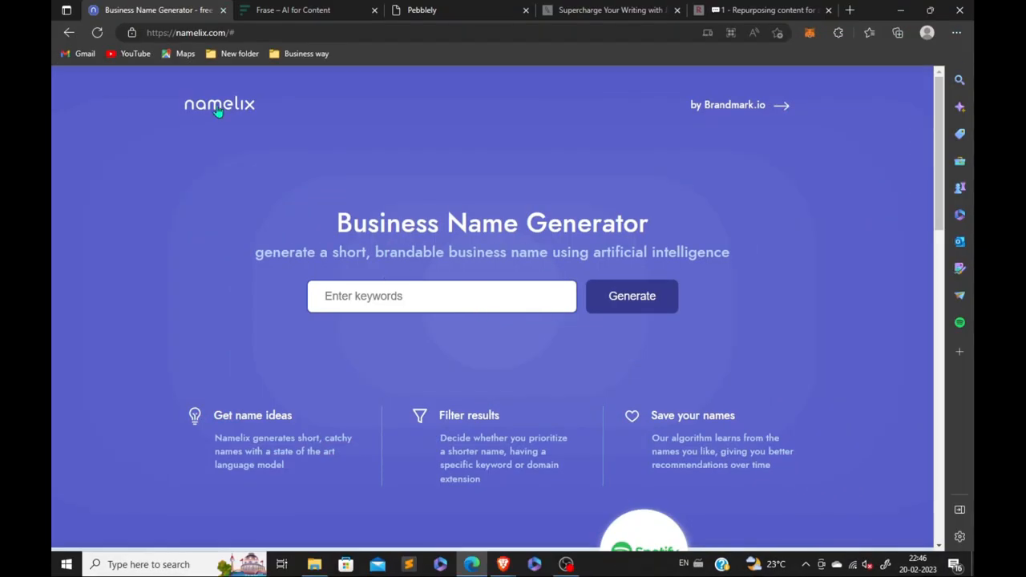
# Enter "video game" in the Namelix keywords box and generate to reach the name styles.
pyautogui.scroll(-3)
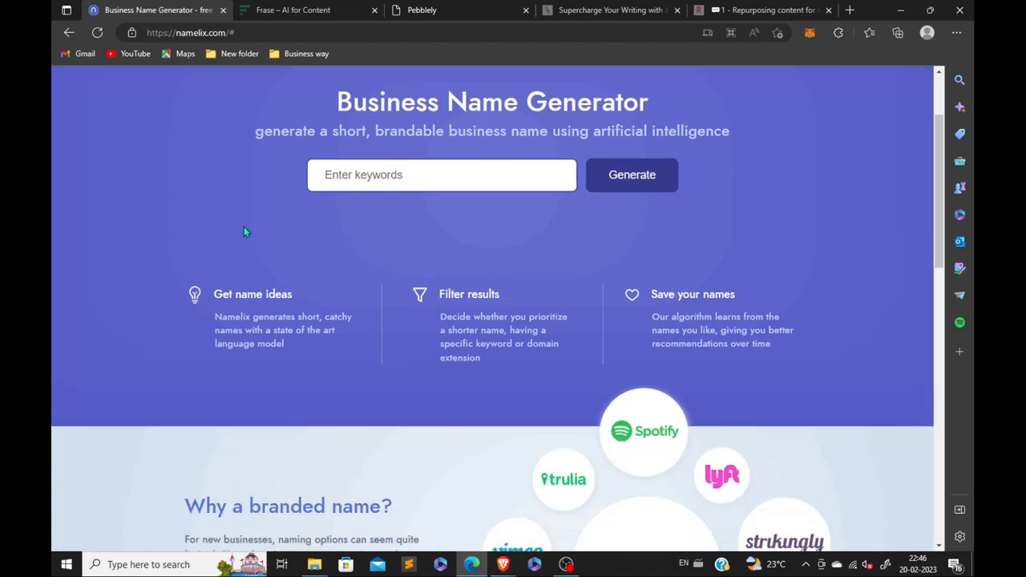
pyautogui.scroll(-3)
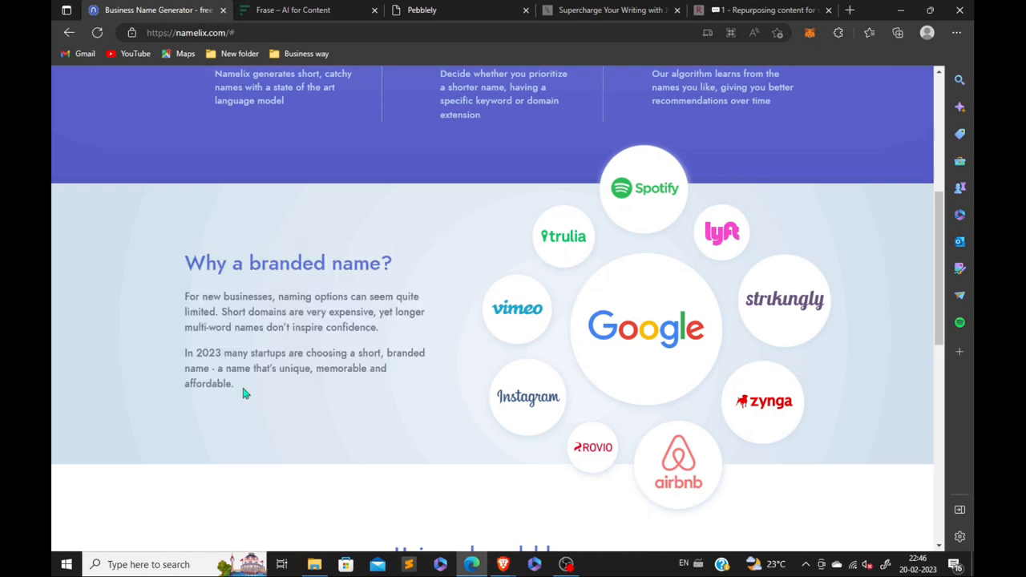
pyautogui.scroll(-3)
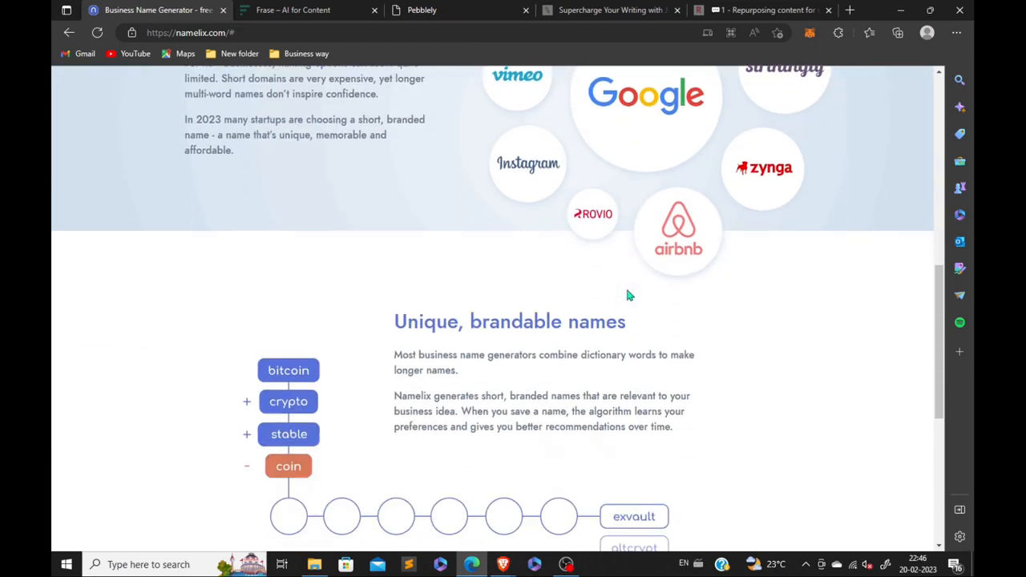
pyautogui.scroll(-3)
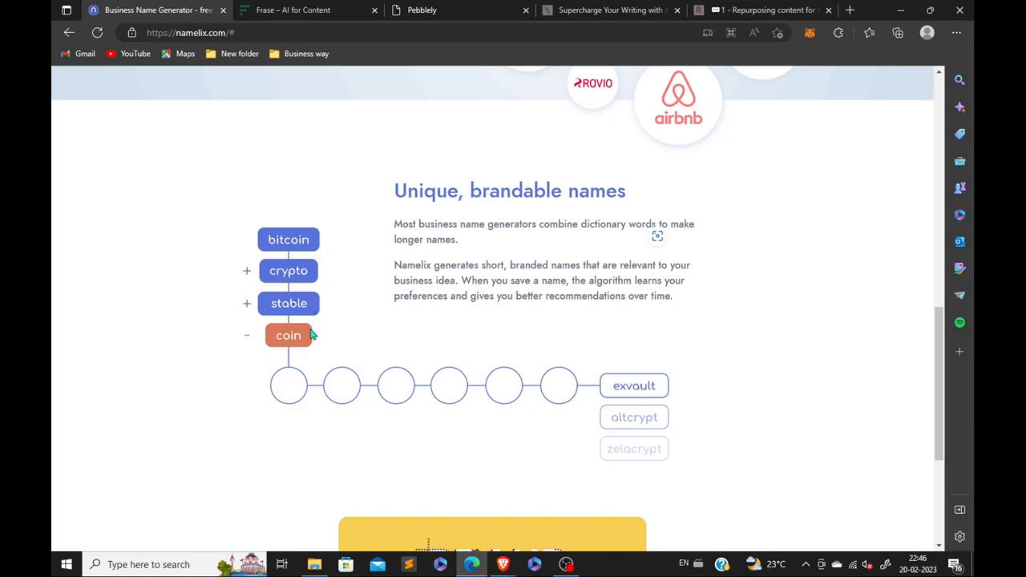
pyautogui.moveTo(601, 398)
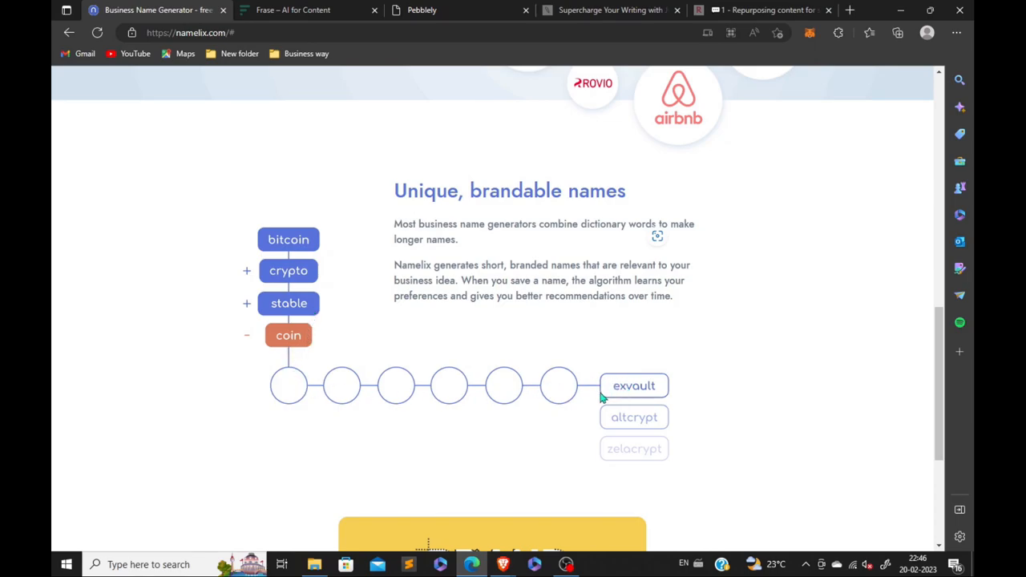
pyautogui.moveTo(683, 375)
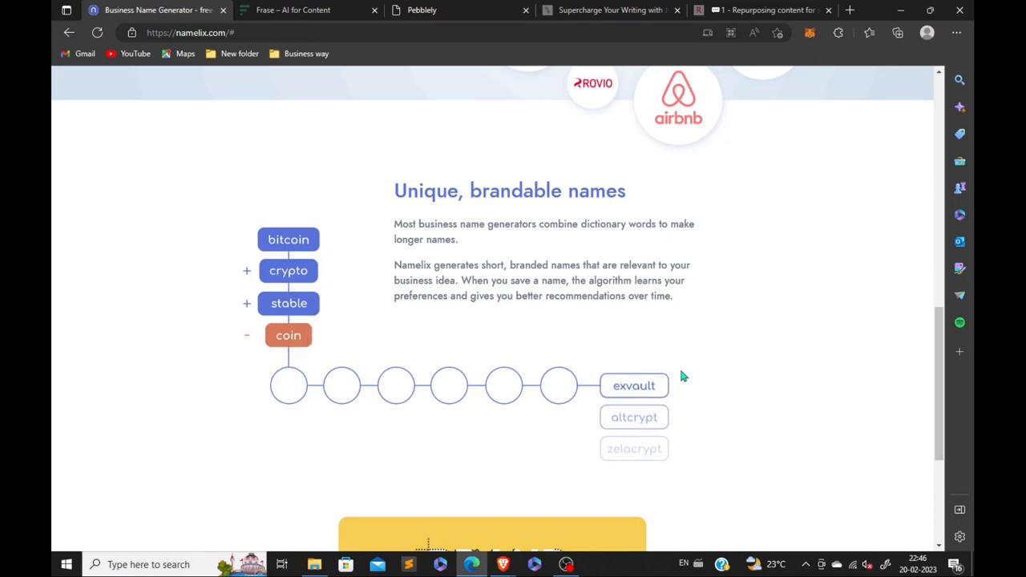
pyautogui.scroll(-3)
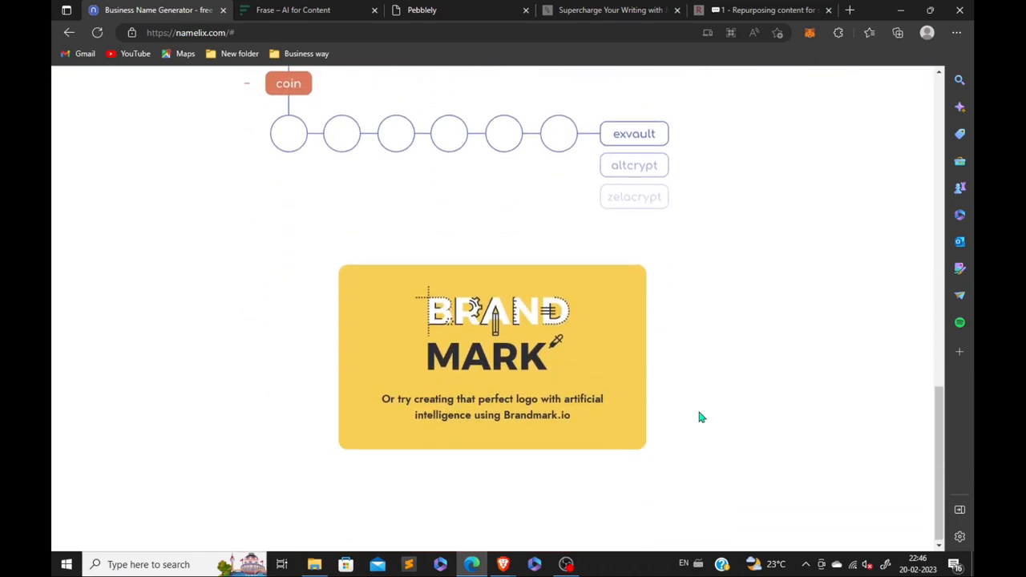
pyautogui.scroll(3)
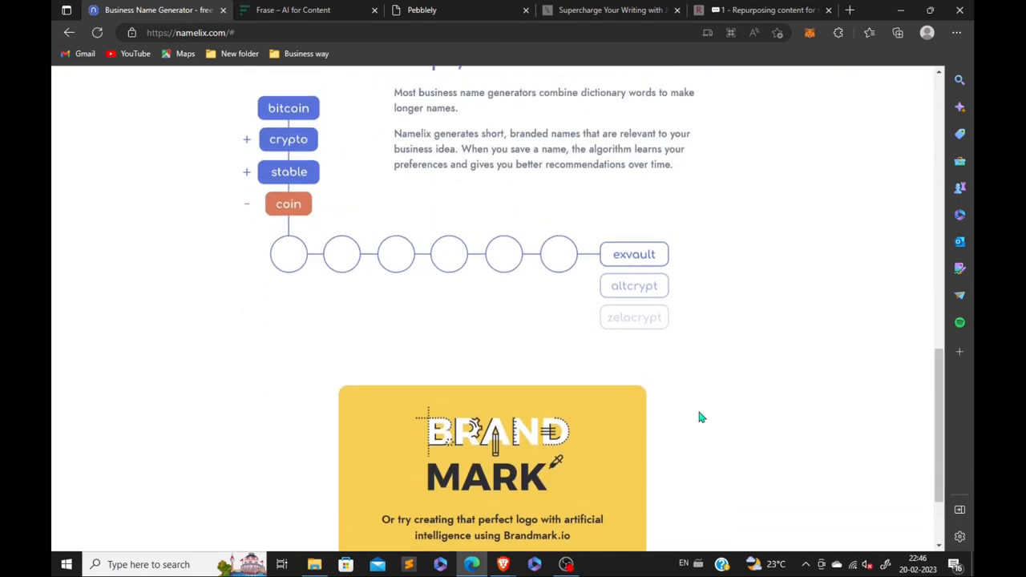
pyautogui.scroll(3)
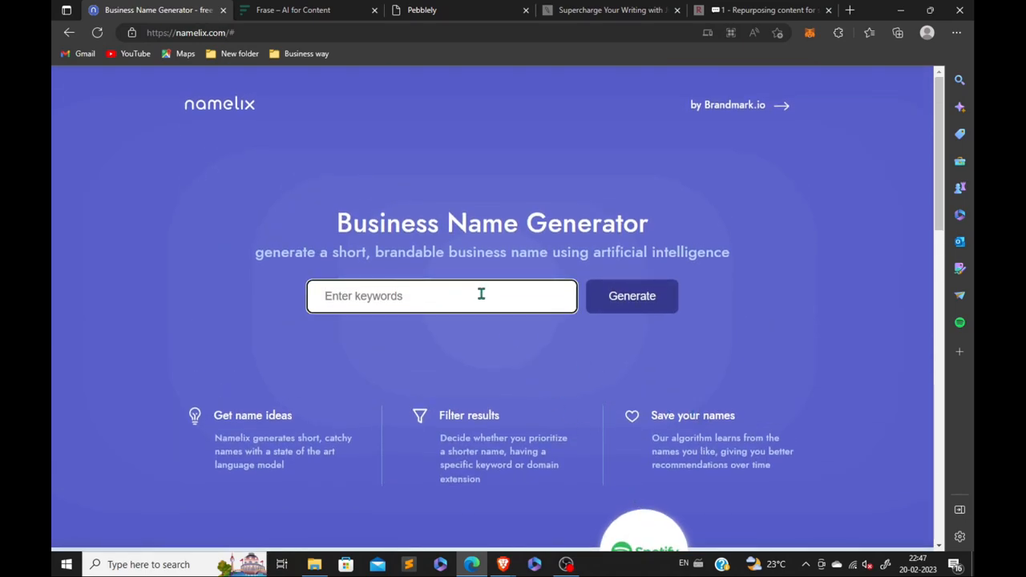
pyautogui.write('y')
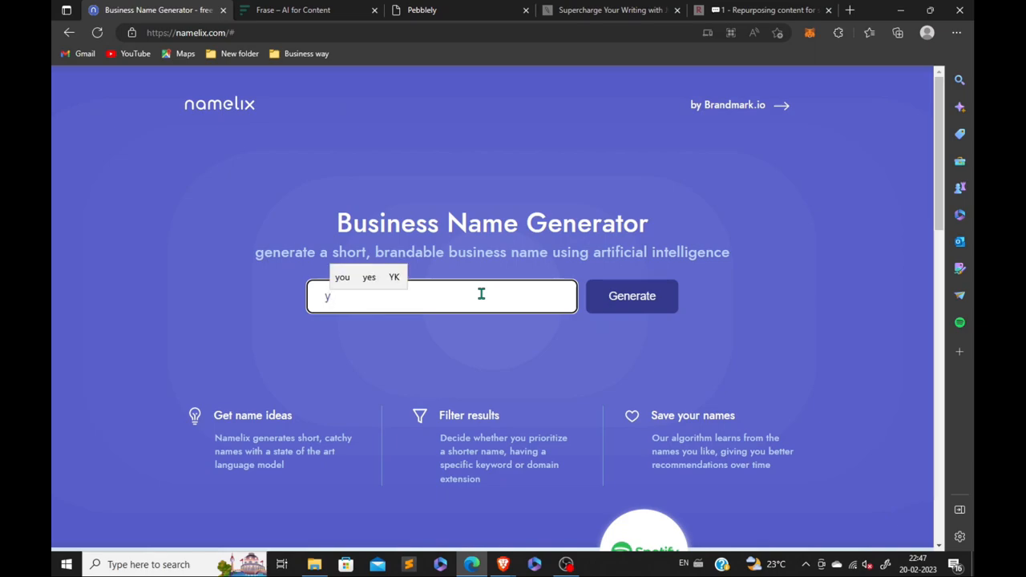
pyautogui.write('video game')
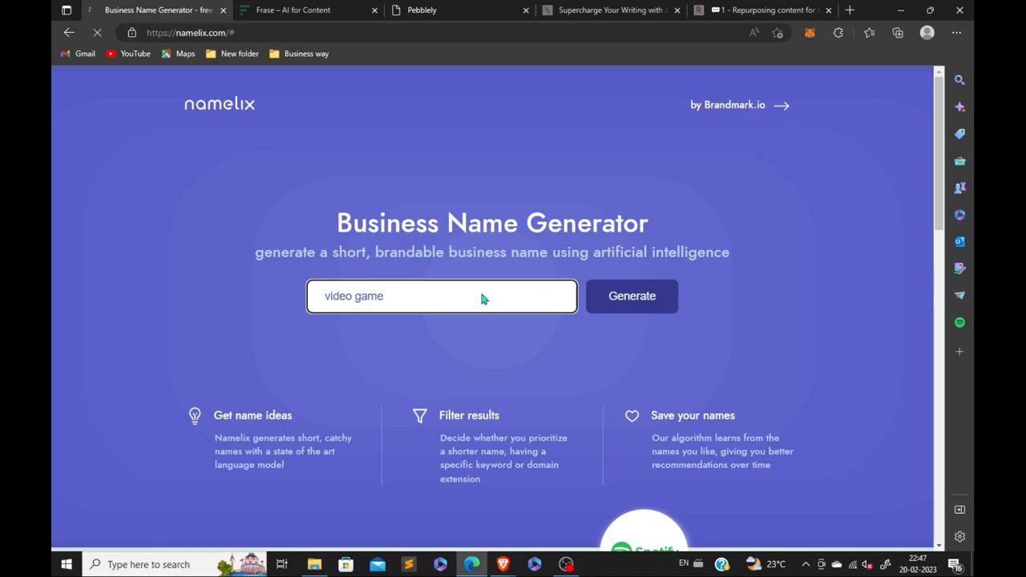
pyautogui.click(631, 295)
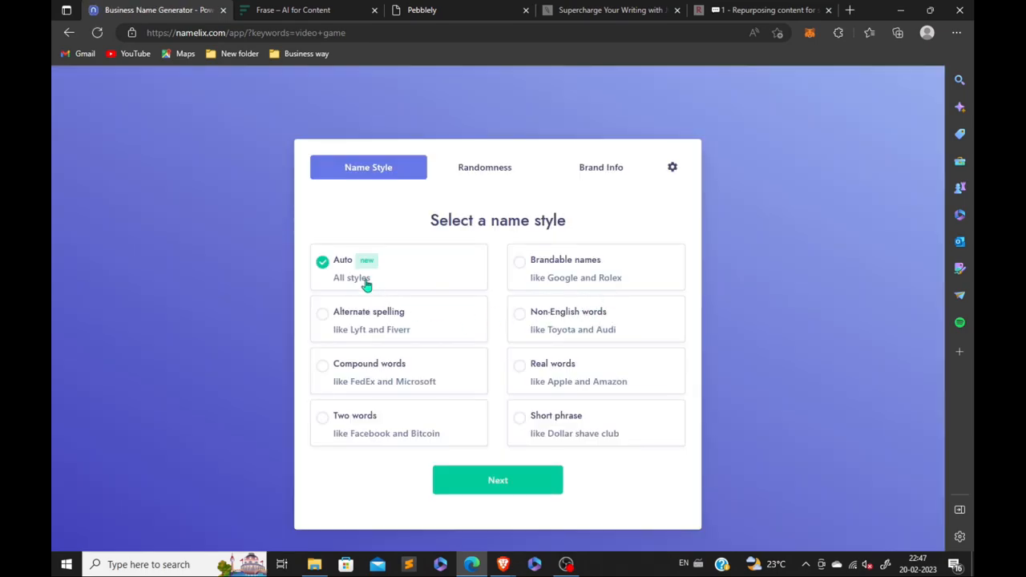
pyautogui.moveTo(505, 385)
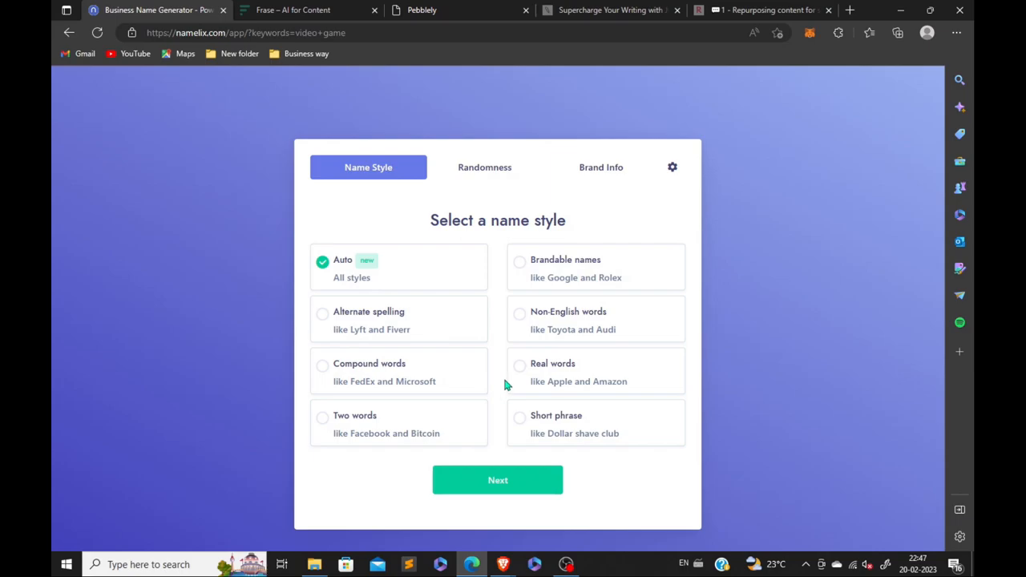
# Keep the Auto name style and settle on low randomness before the brand info step.
pyautogui.click(519, 365)
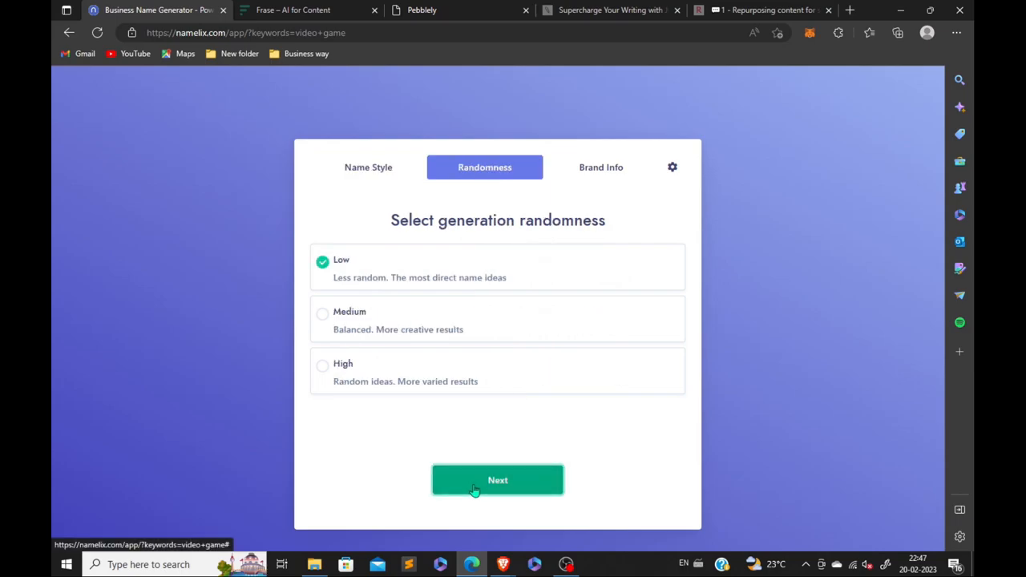
pyautogui.moveTo(391, 282)
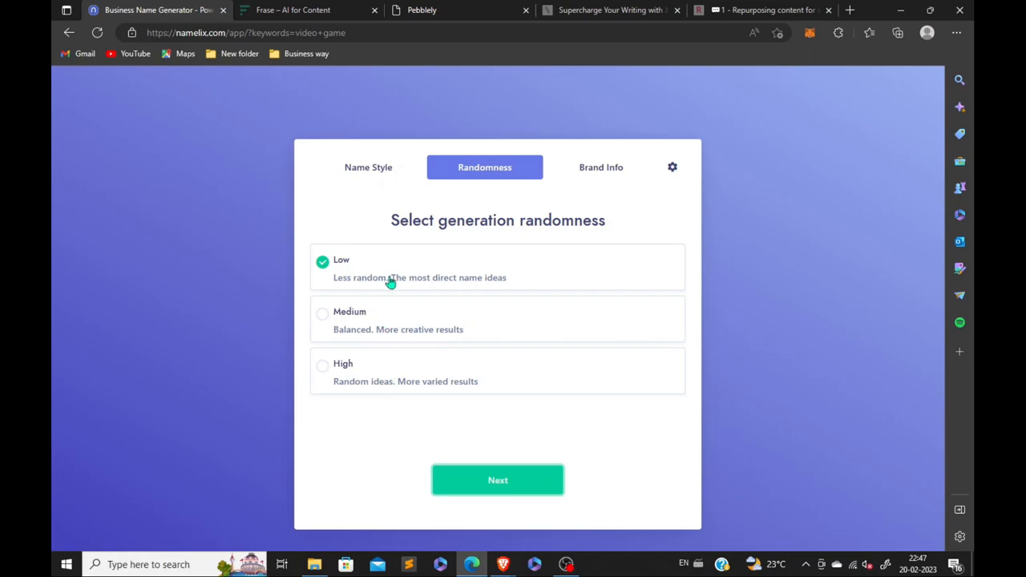
pyautogui.click(322, 365)
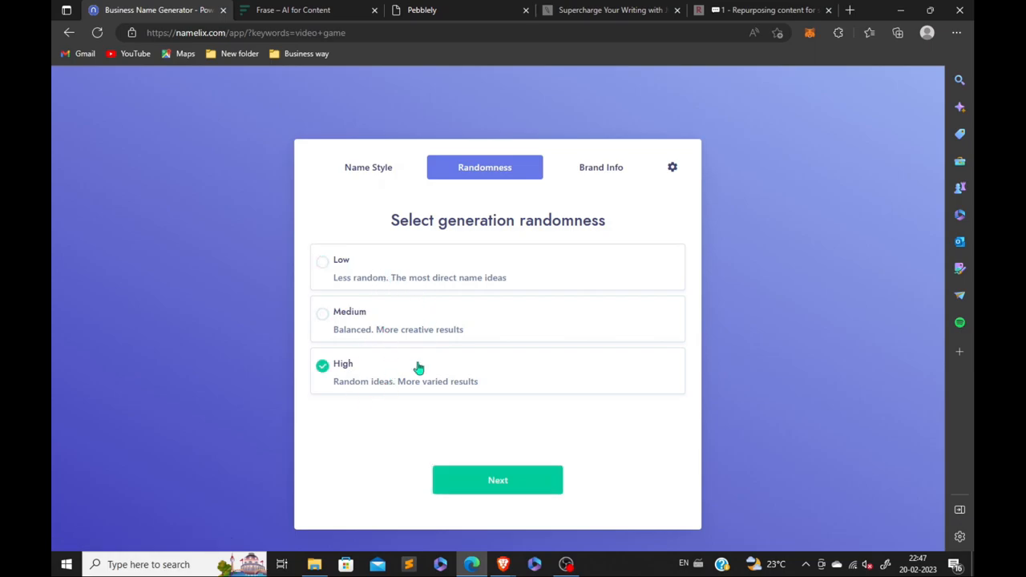
pyautogui.click(322, 259)
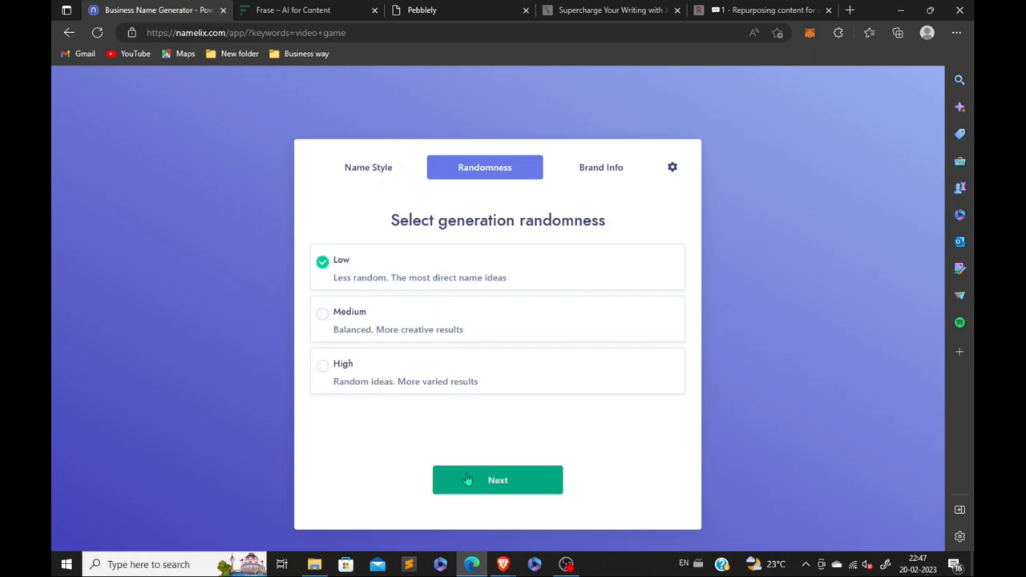
pyautogui.click(496, 480)
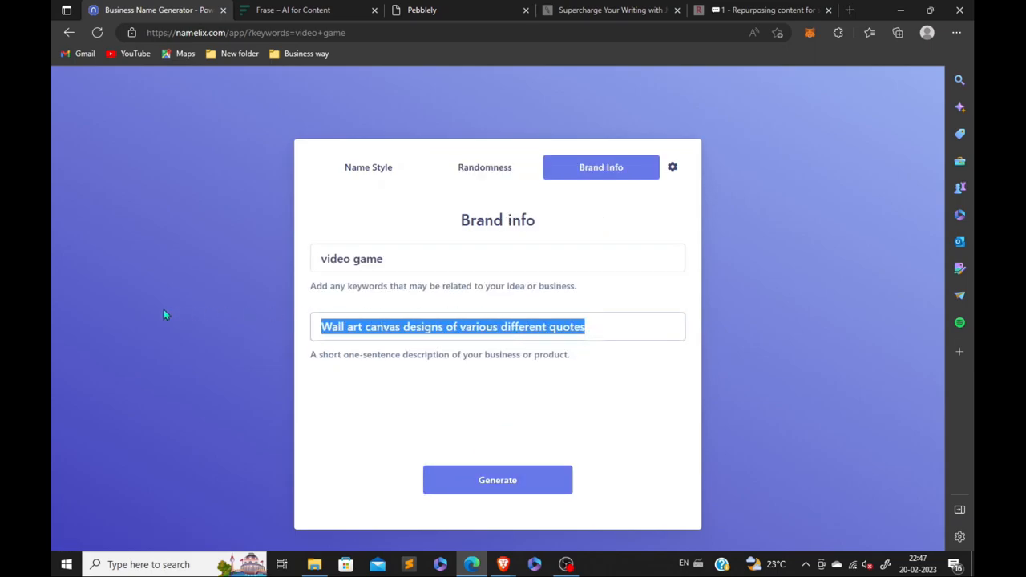
# Clear the business description and generate the name ideas for "video game".
pyautogui.press('Delete')
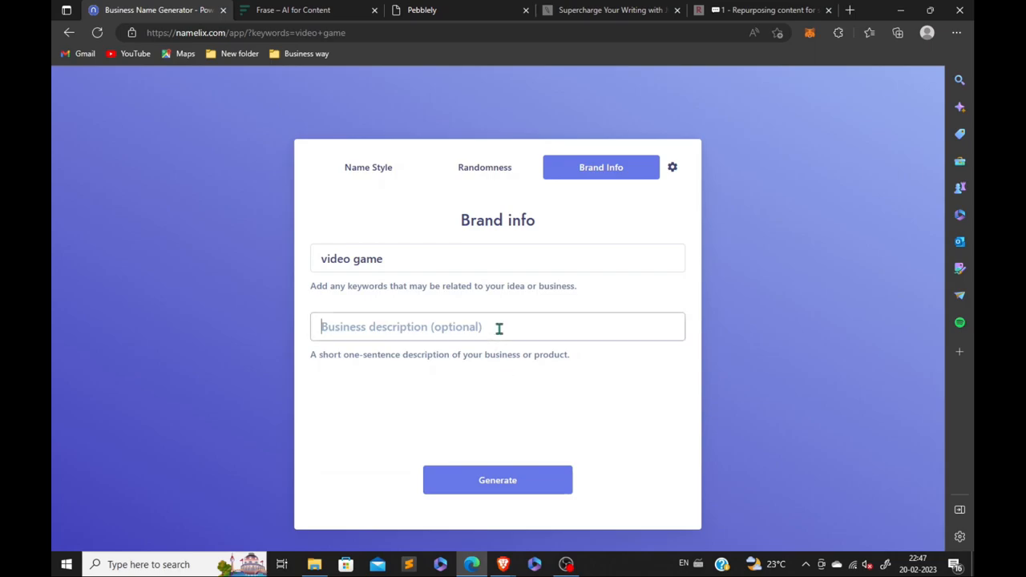
pyautogui.write('fortnit')
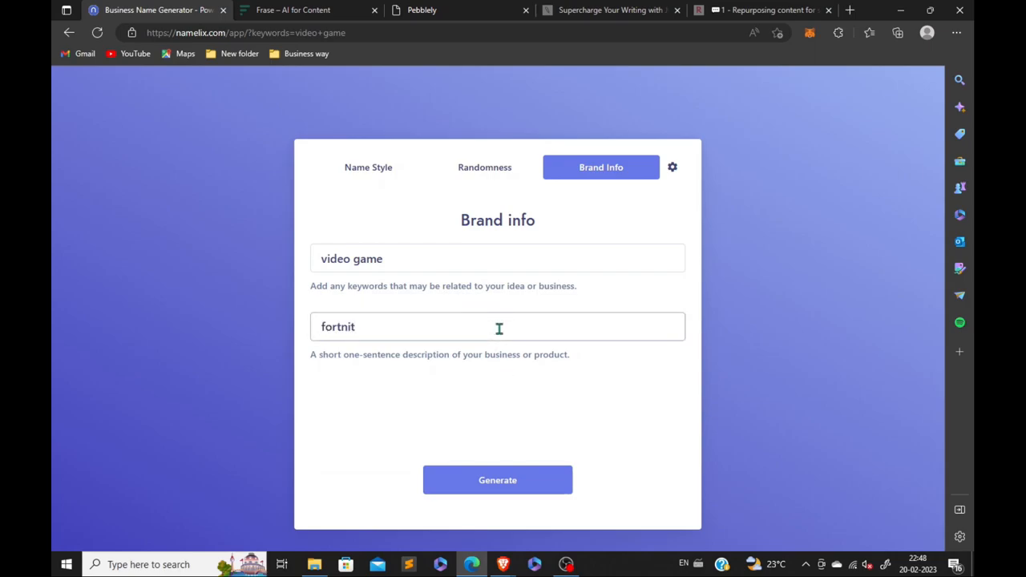
pyautogui.write('video')
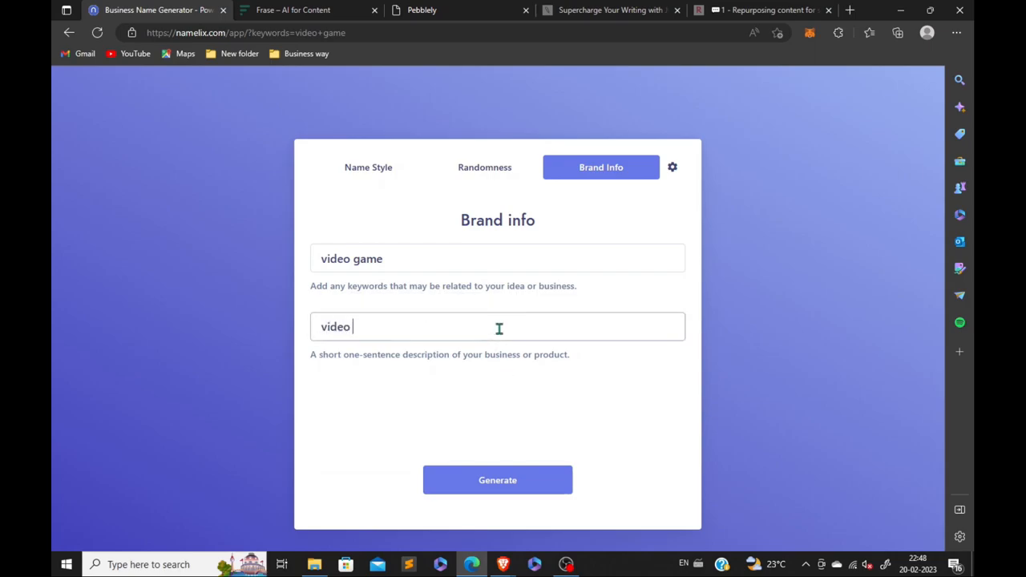
pyautogui.press('Backspace')
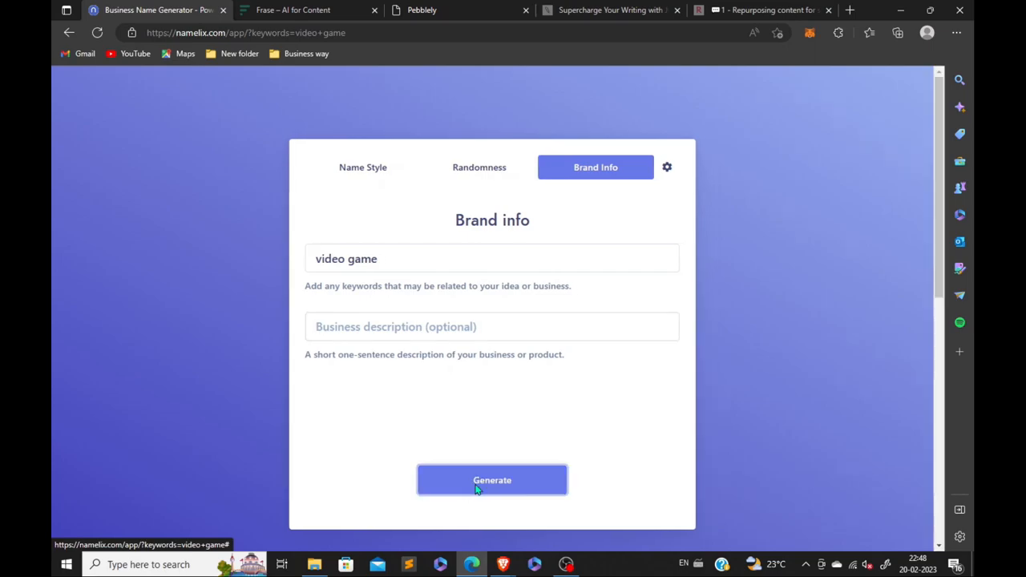
pyautogui.click(492, 481)
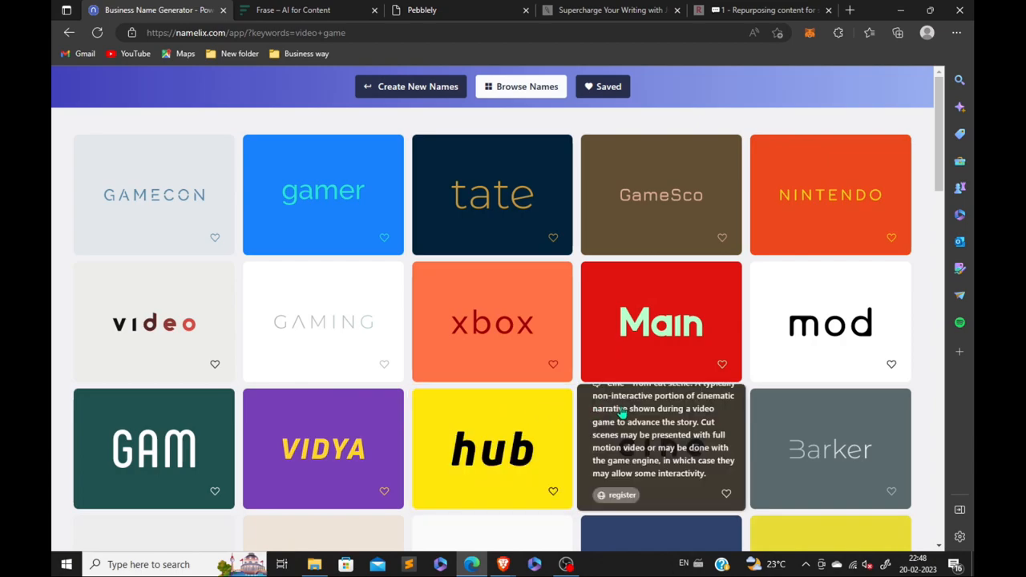
pyautogui.moveTo(154, 324)
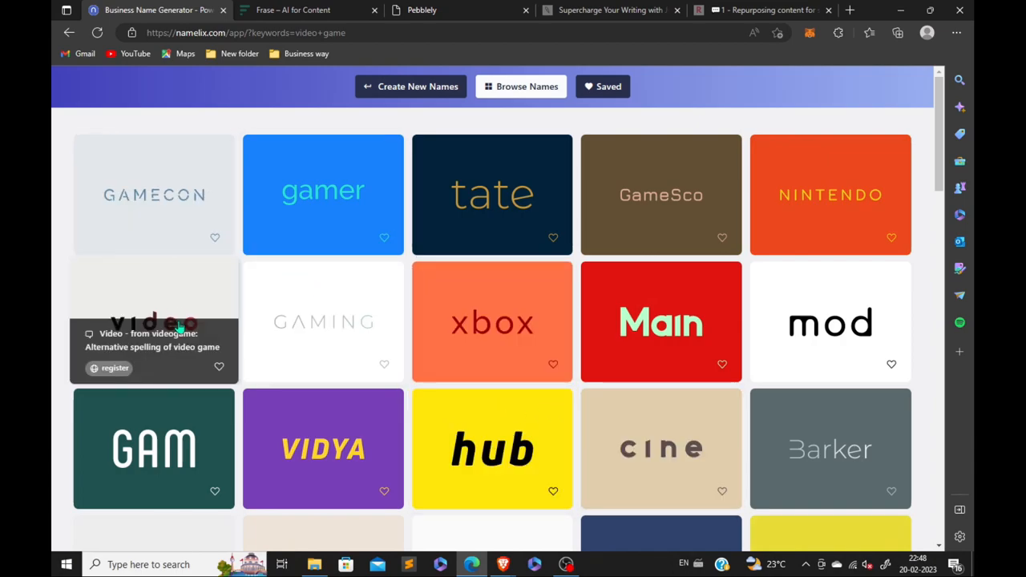
pyautogui.moveTo(831, 322)
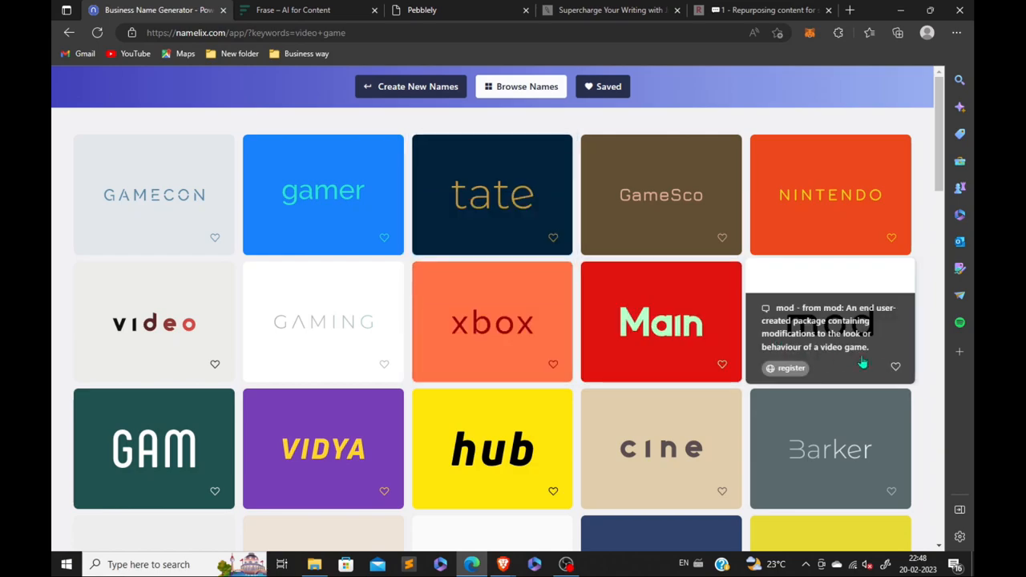
# Browse further down the Namelix results and start registering the Gamec name.
pyautogui.scroll(-3)
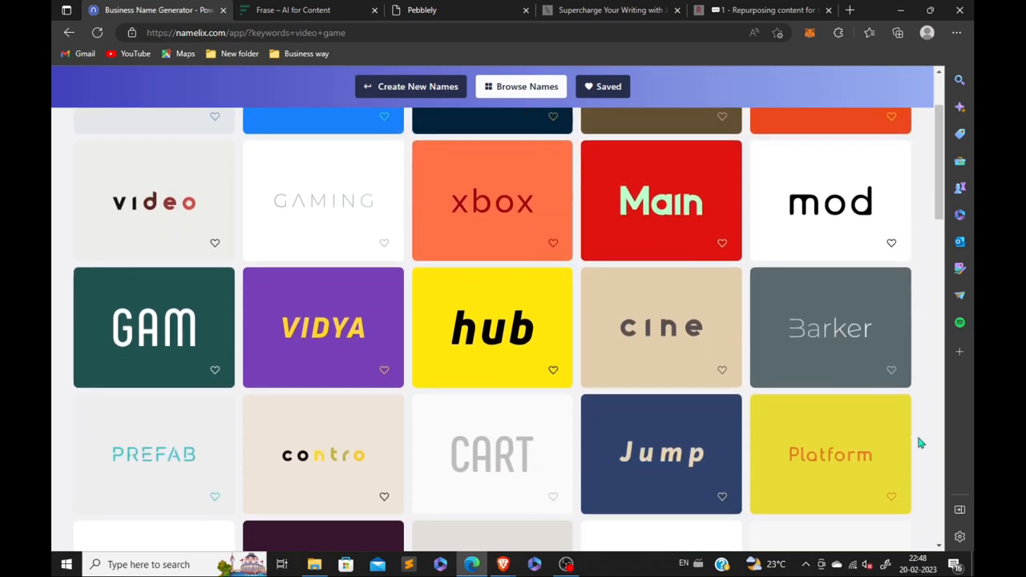
pyautogui.scroll(-3)
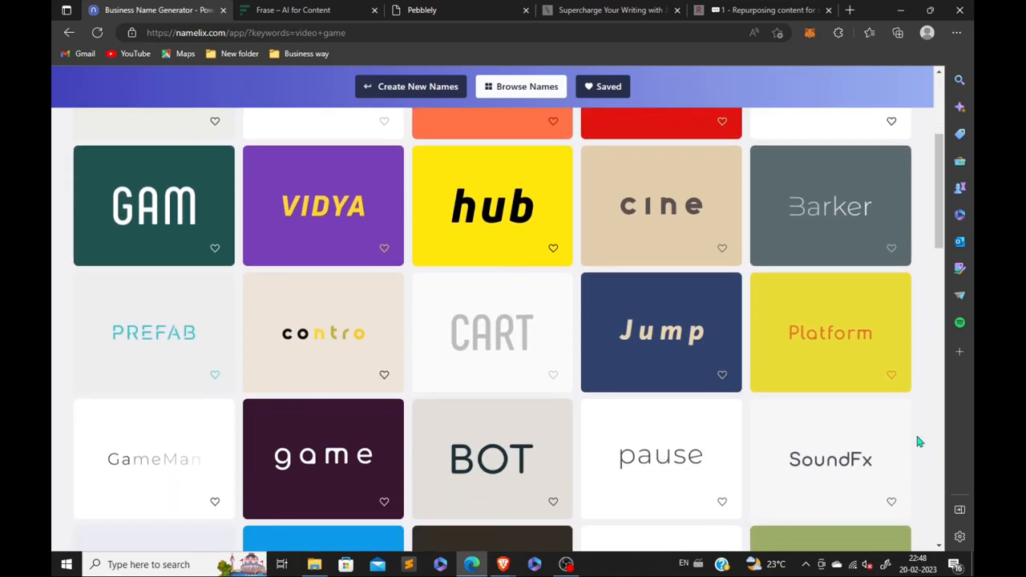
pyautogui.scroll(-3)
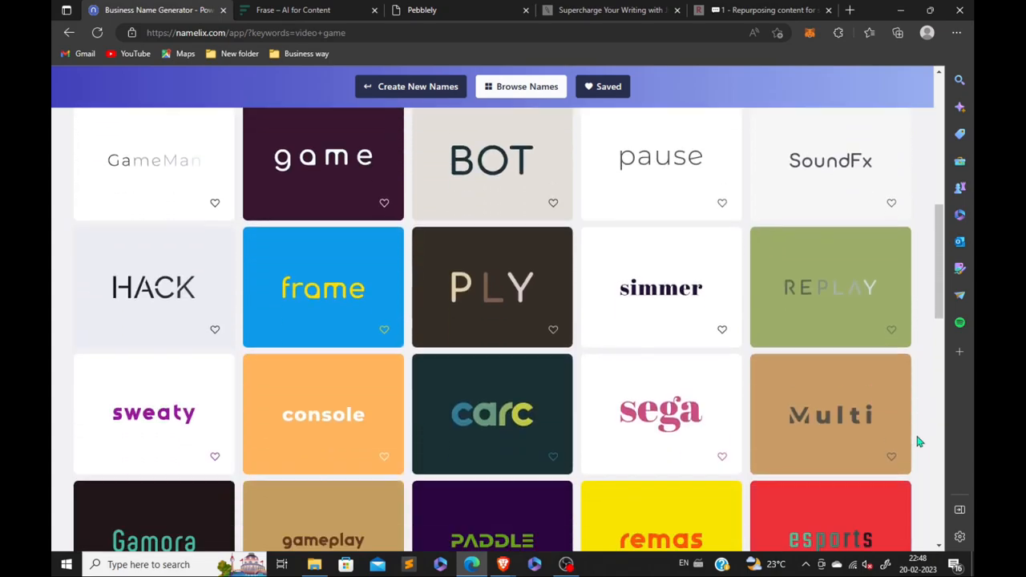
pyautogui.scroll(-3)
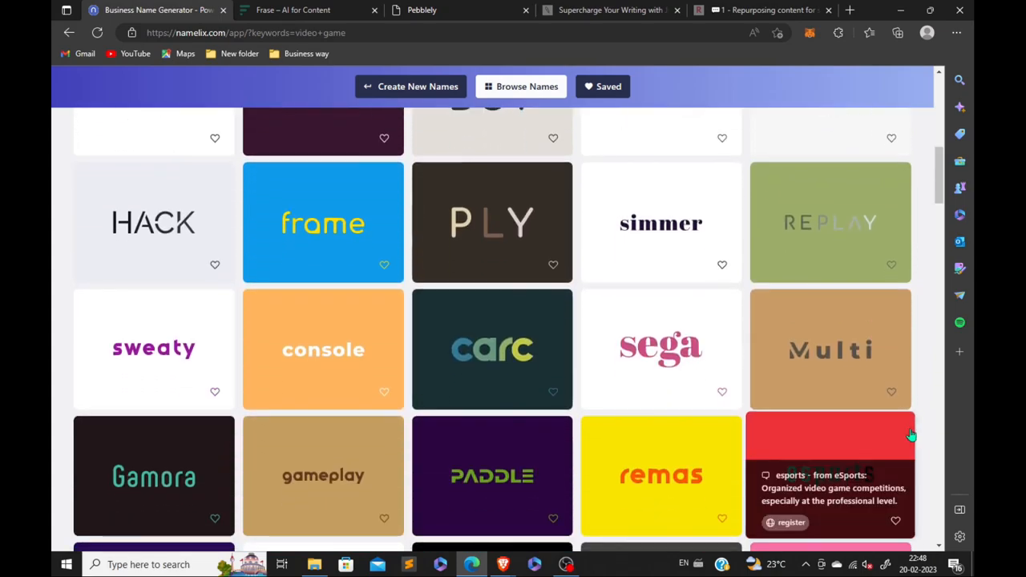
pyautogui.scroll(-3)
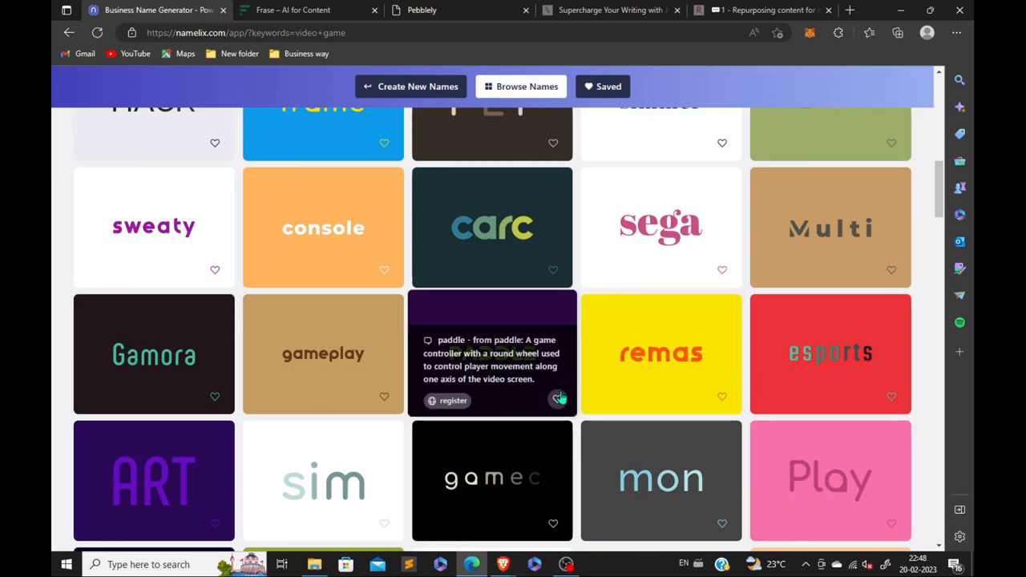
pyautogui.scroll(-3)
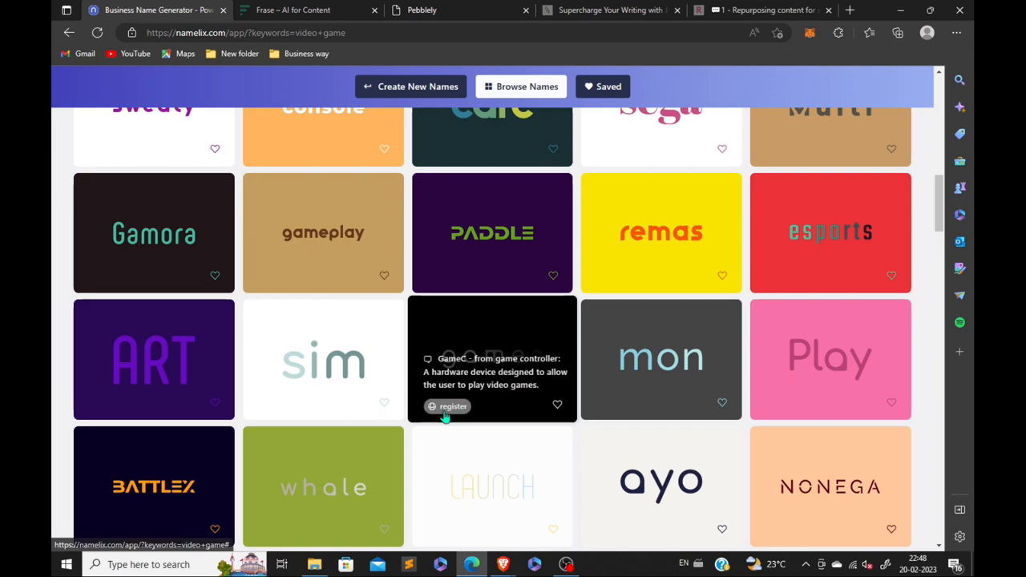
pyautogui.click(447, 407)
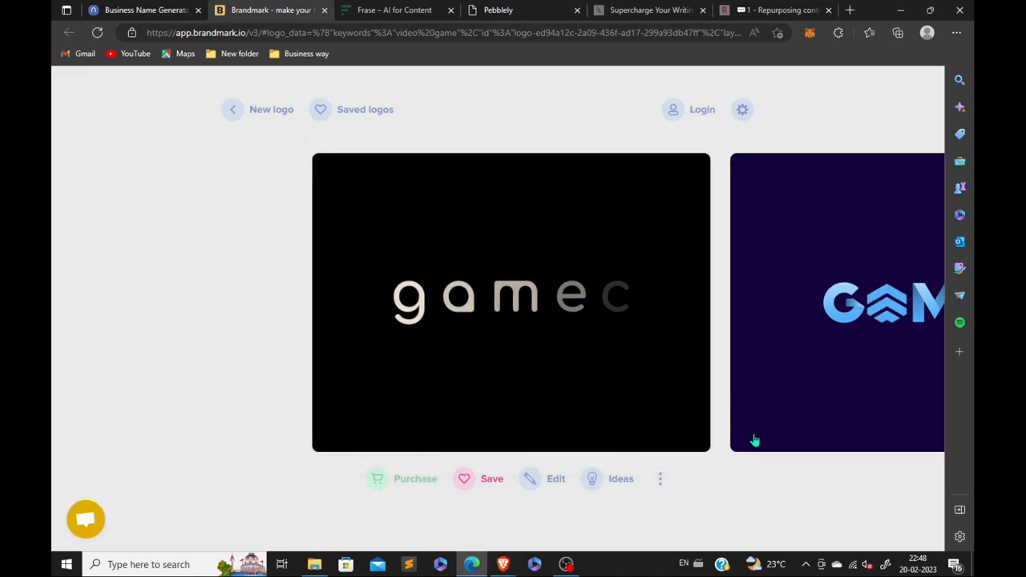
pyautogui.moveTo(776, 433)
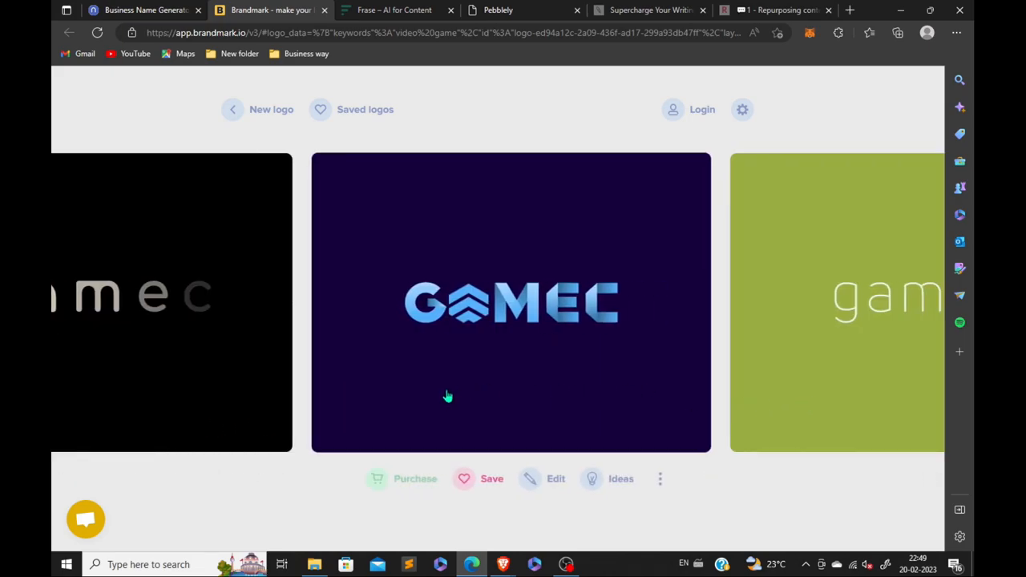
pyautogui.moveTo(376, 477)
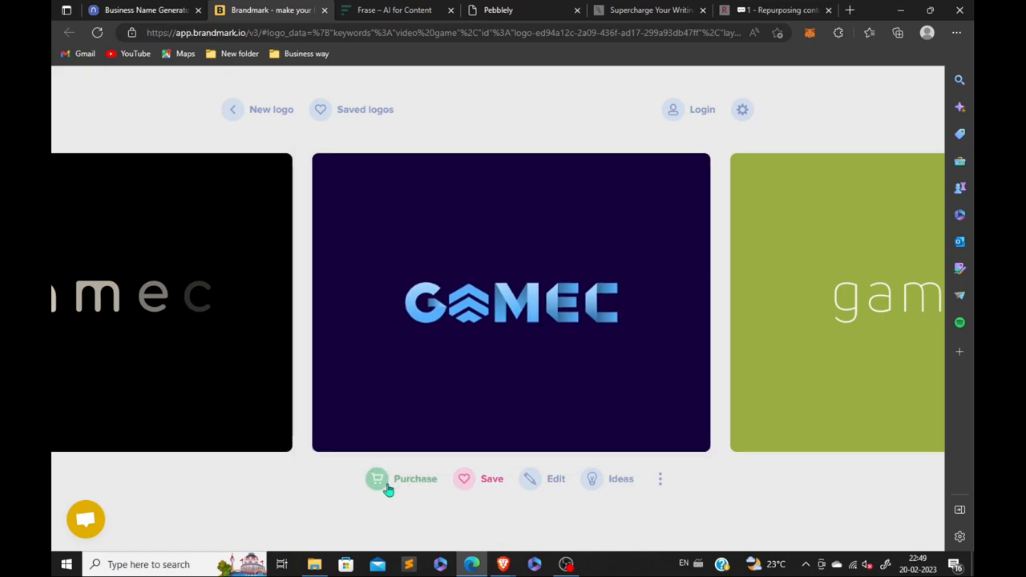
pyautogui.moveTo(551, 489)
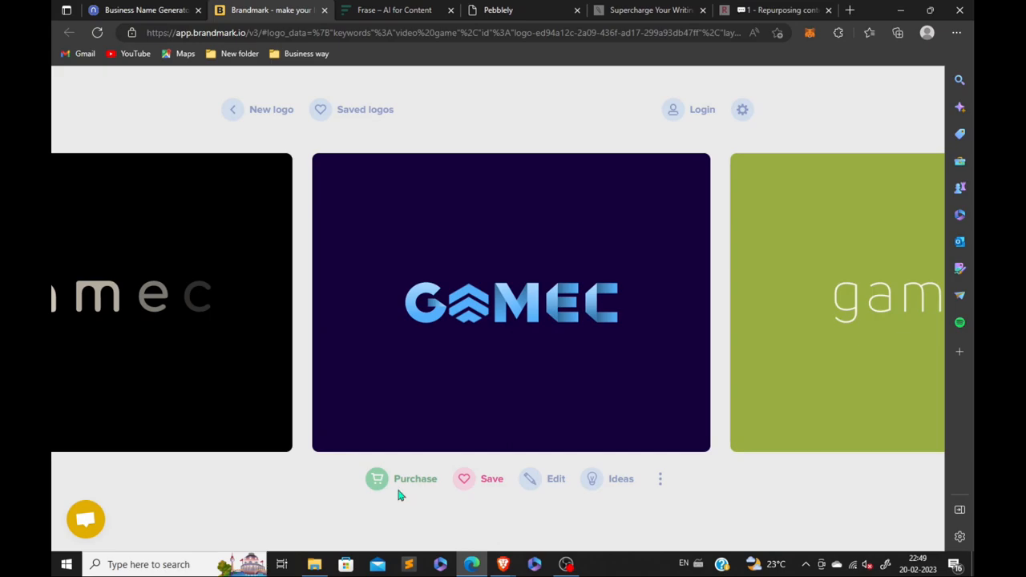
# View the purchase plans for the blue GAMEC logo, then close the pricing.
pyautogui.click(414, 478)
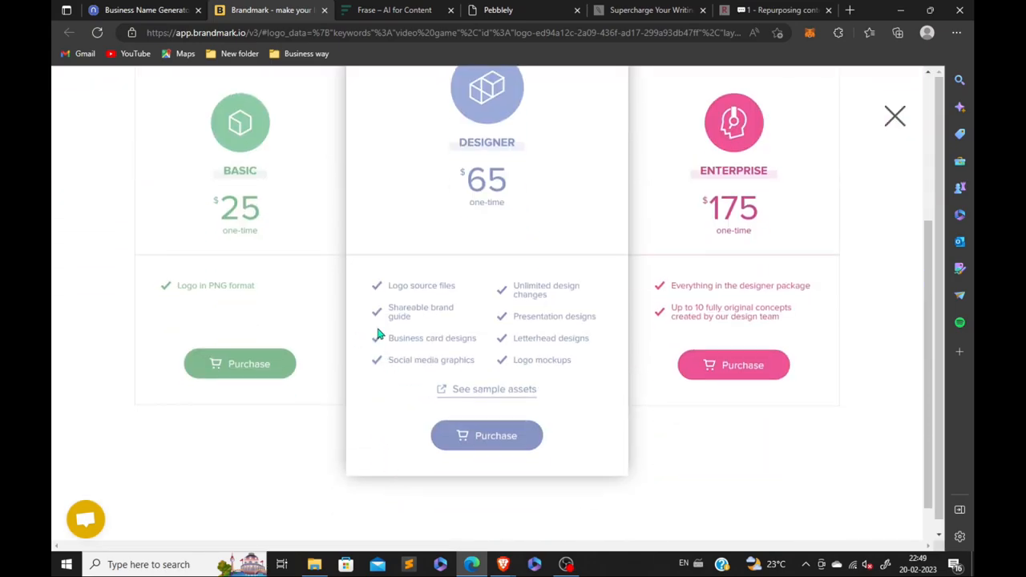
pyautogui.click(894, 116)
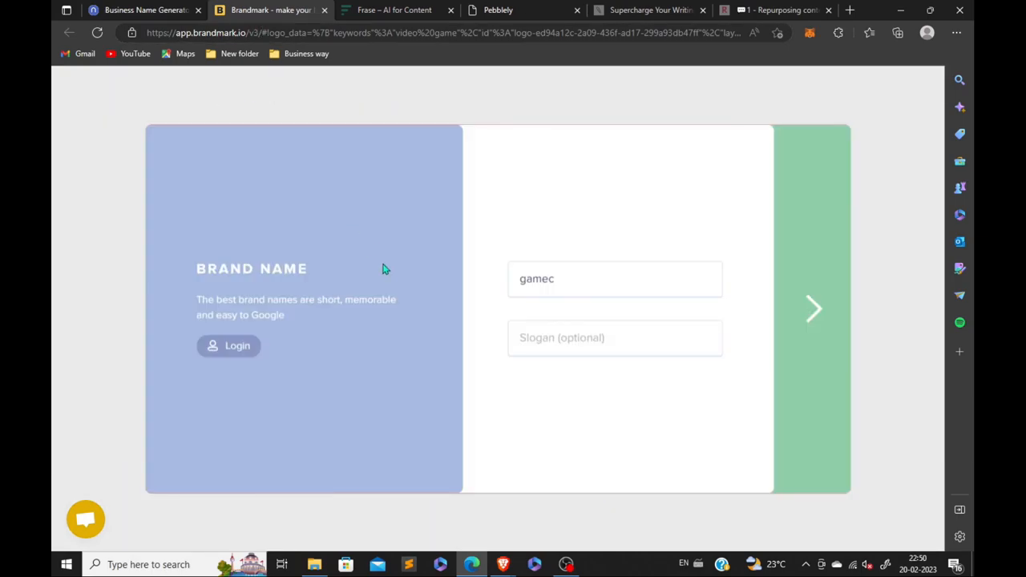
# Add the slogan "the gamer", keep keywords video and game, and reach the colour styles.
pyautogui.click(615, 336)
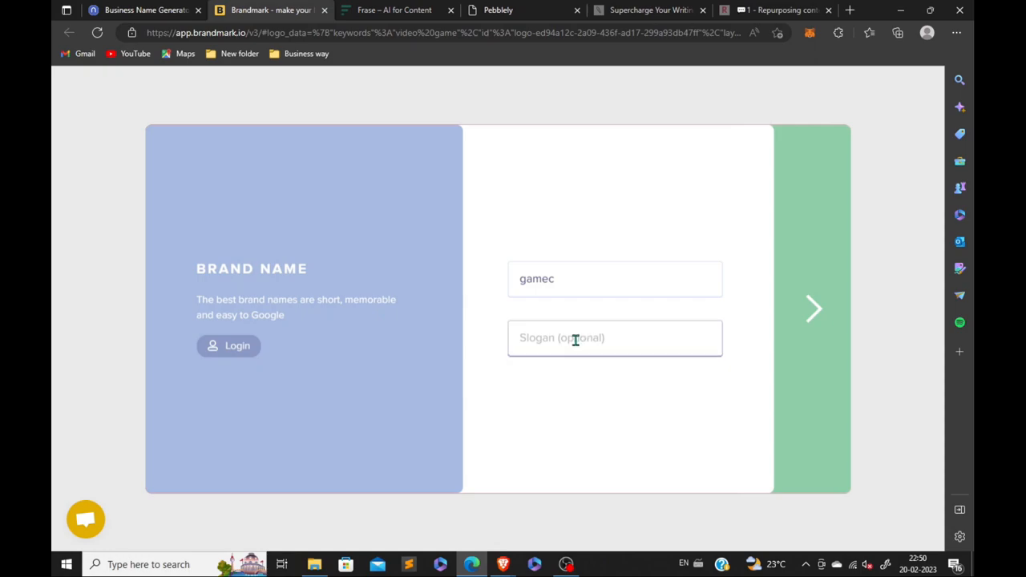
pyautogui.moveTo(574, 345)
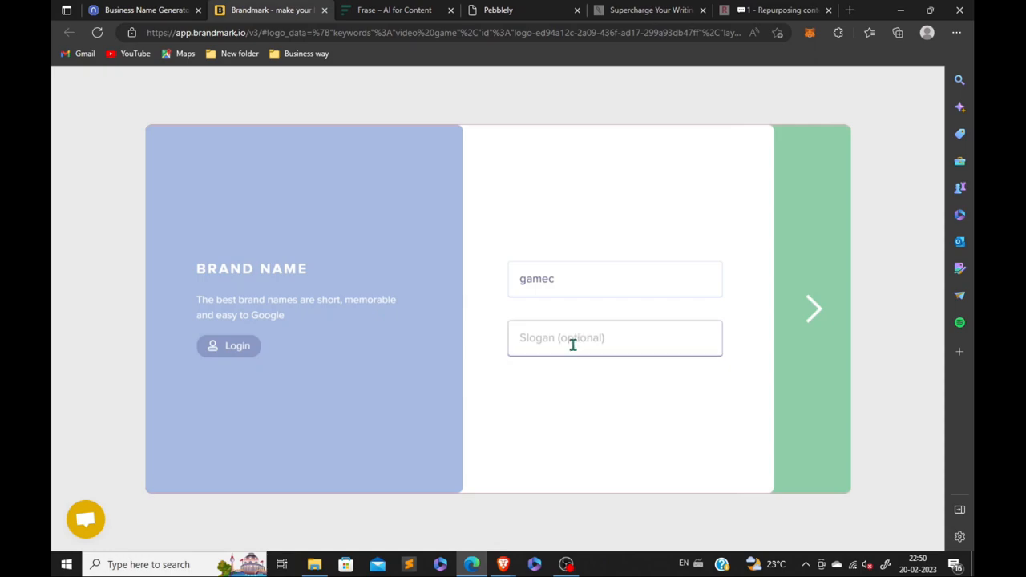
pyautogui.write('the gamer')
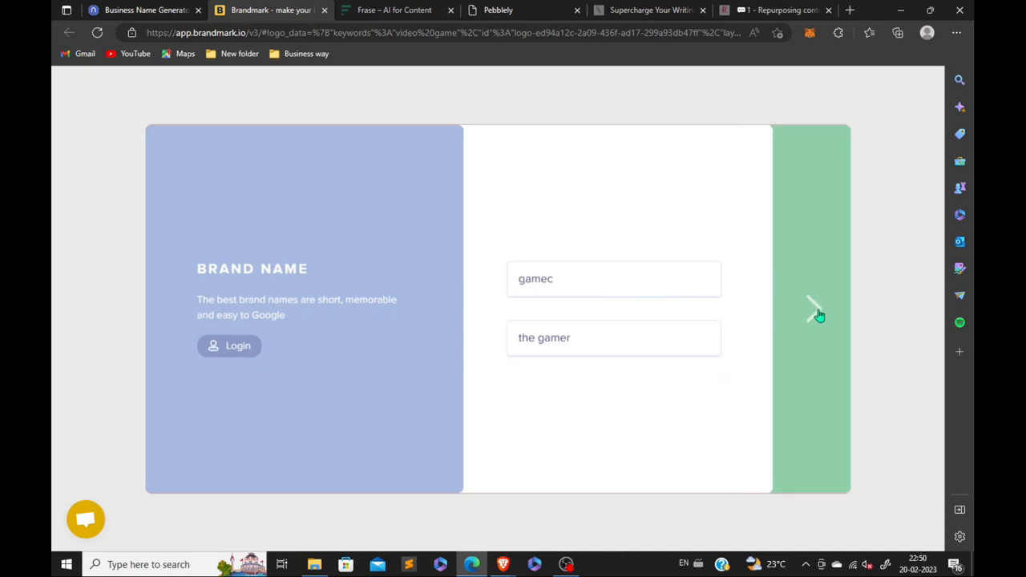
pyautogui.click(815, 308)
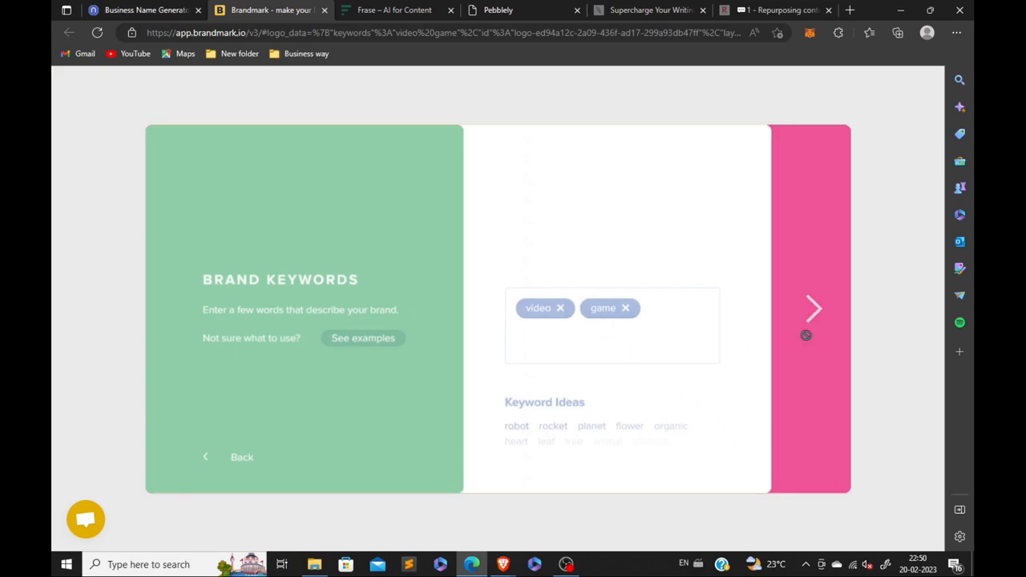
pyautogui.click(814, 308)
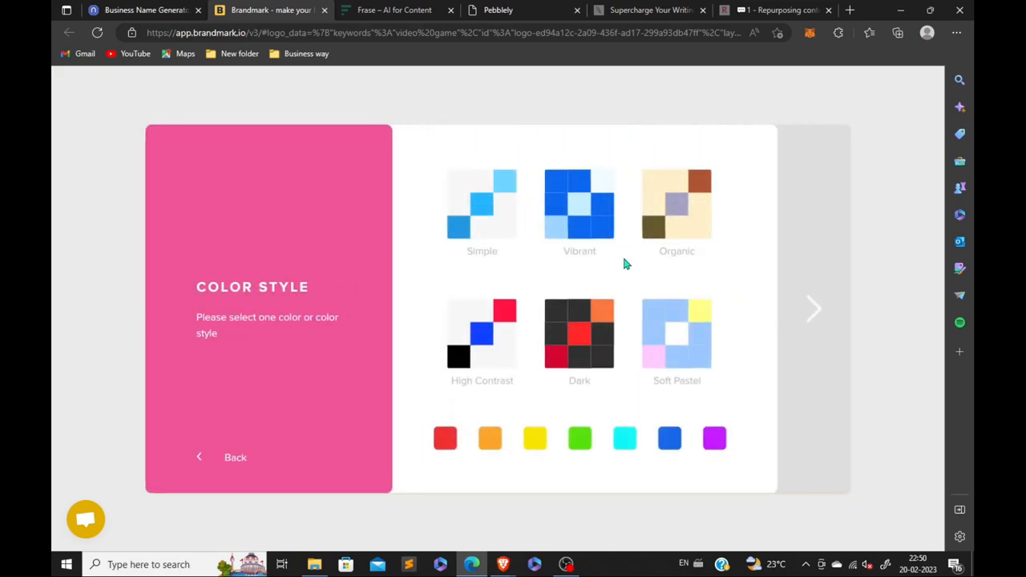
pyautogui.moveTo(649, 381)
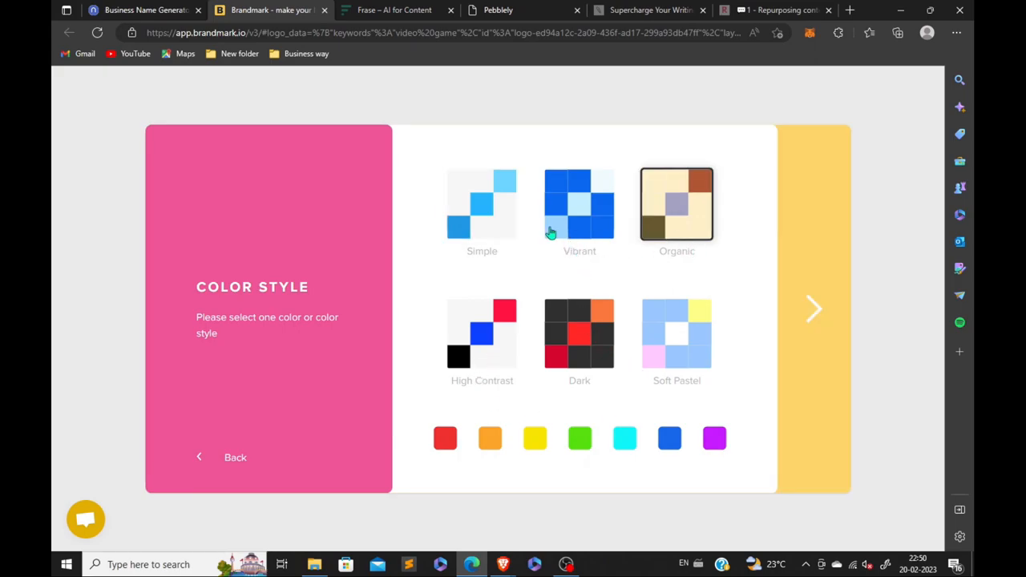
pyautogui.moveTo(729, 289)
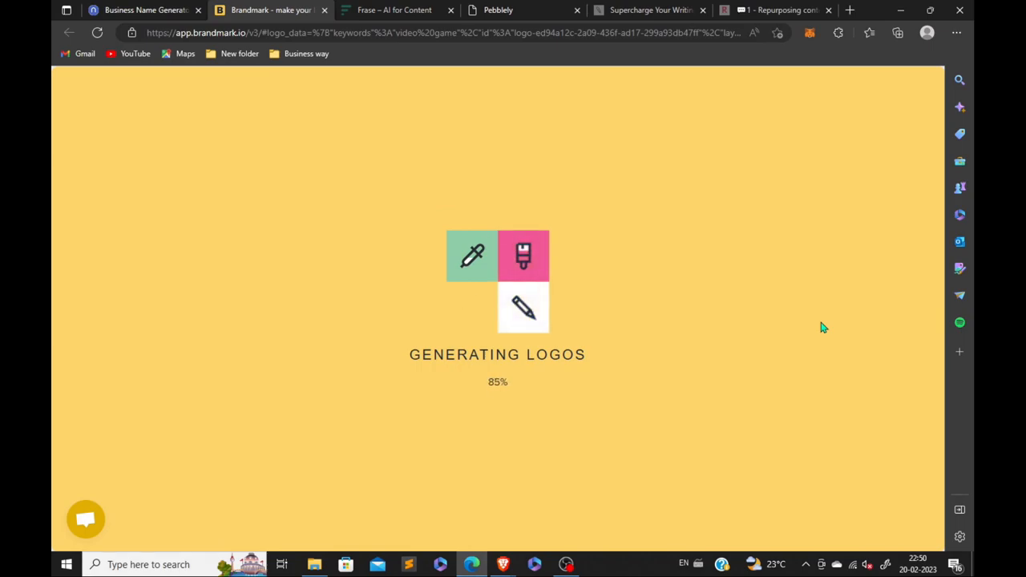
# Toggle full screen while Brandmark generates the Gamec logos.
pyautogui.press('F11')
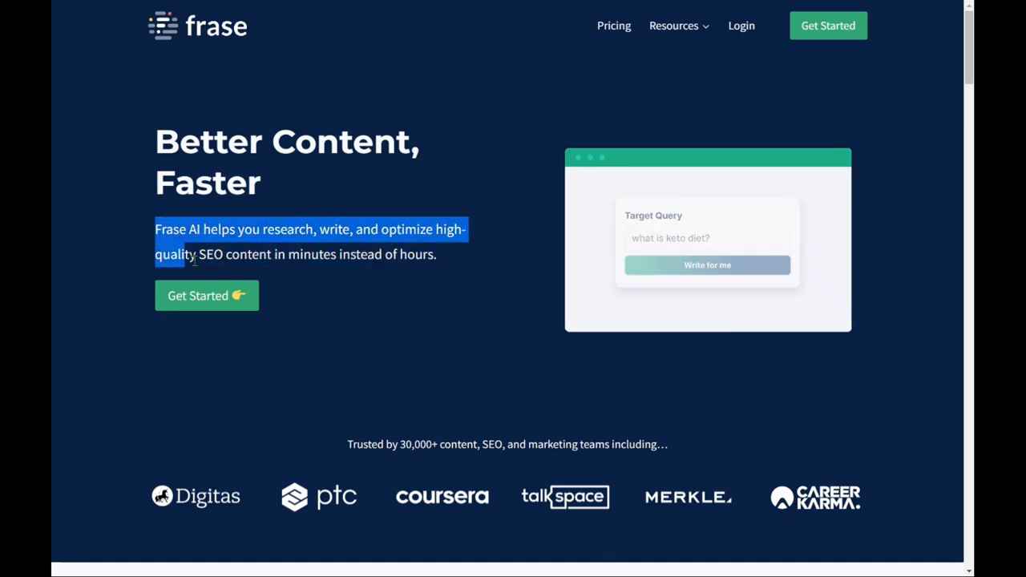
# Scroll the Frase homepage through its feature and audience sections to the sign-up banner.
pyautogui.scroll(-3)
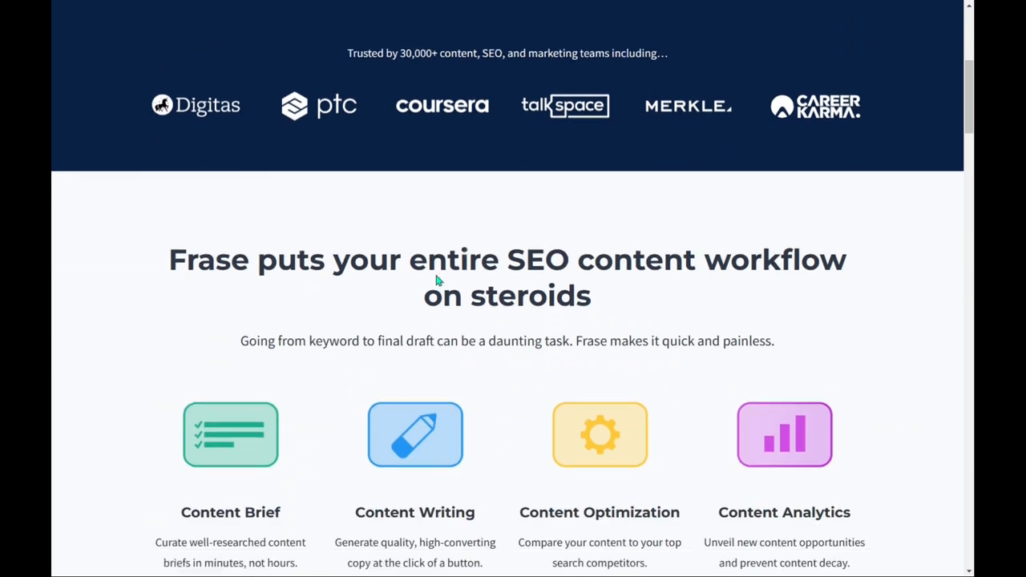
pyautogui.scroll(-3)
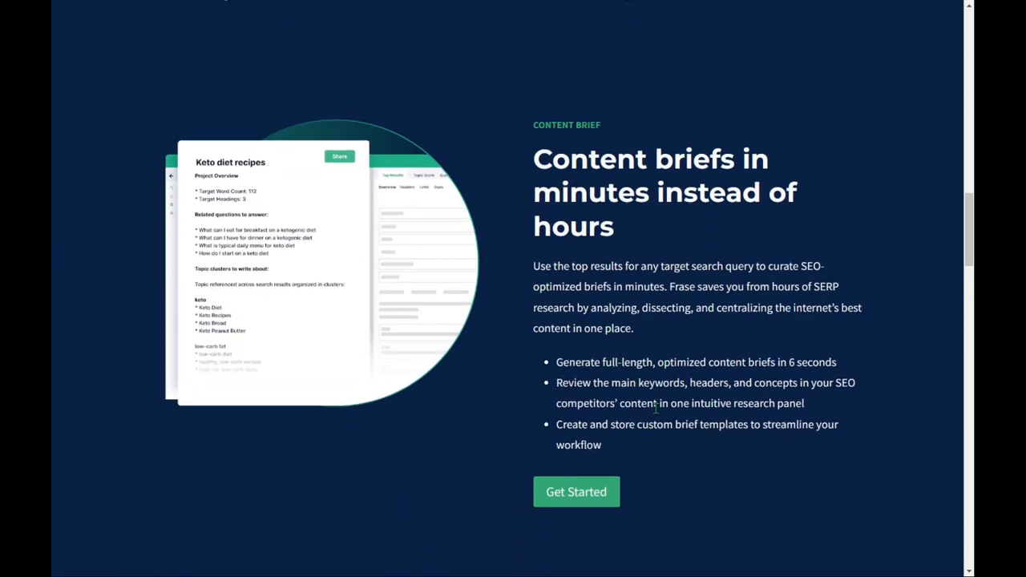
pyautogui.scroll(-3)
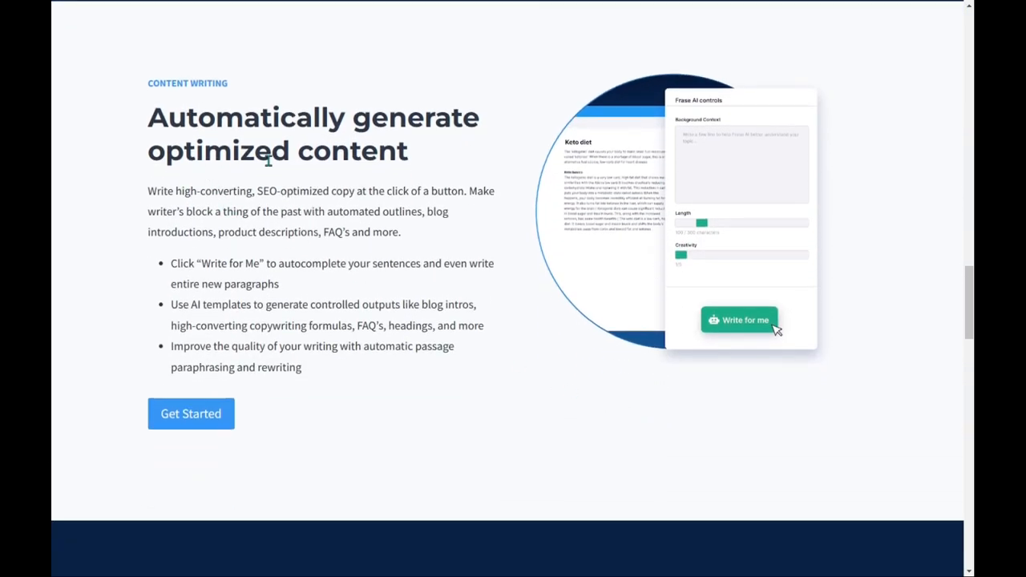
pyautogui.scroll(-3)
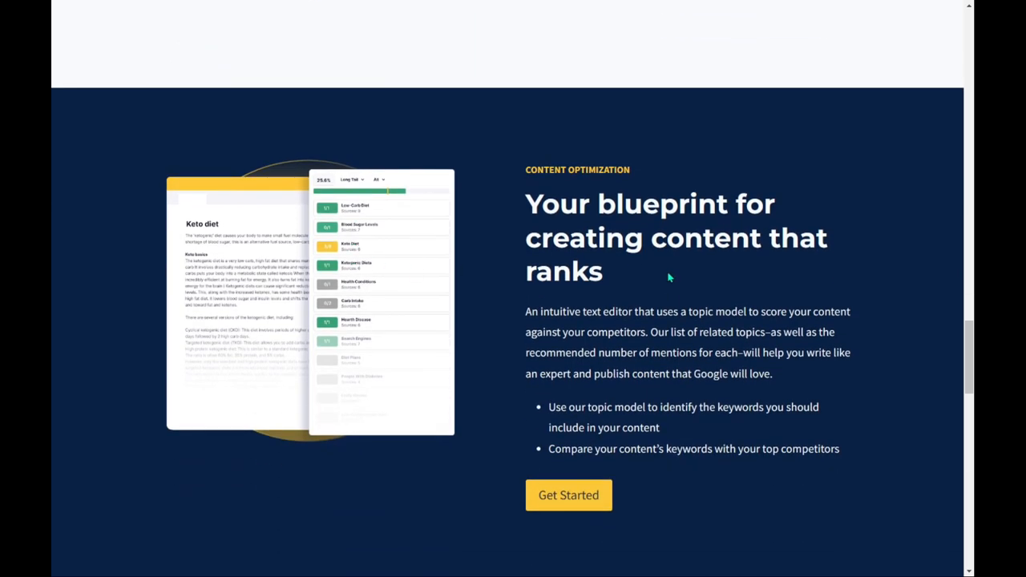
pyautogui.scroll(-3)
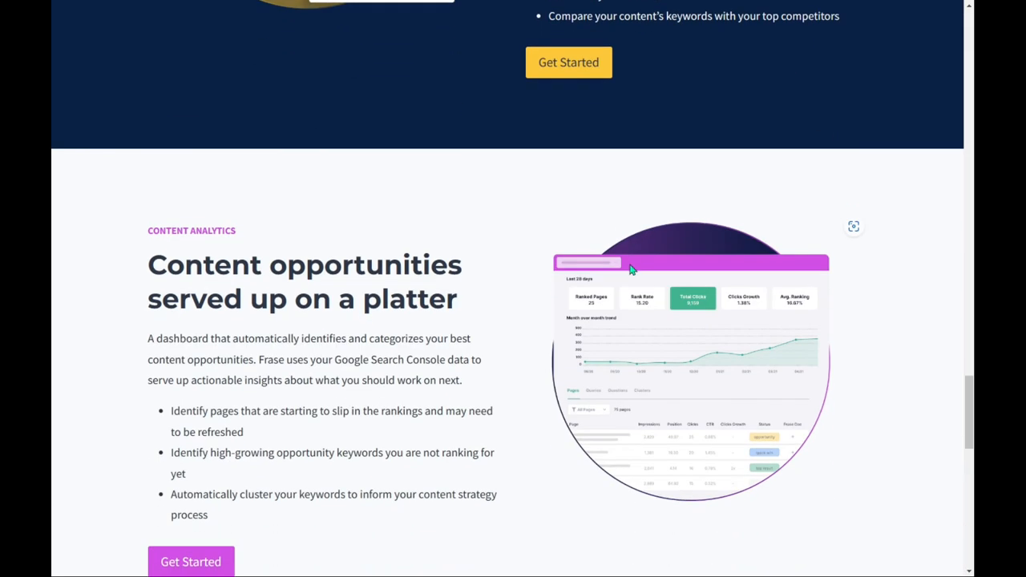
pyautogui.scroll(-3)
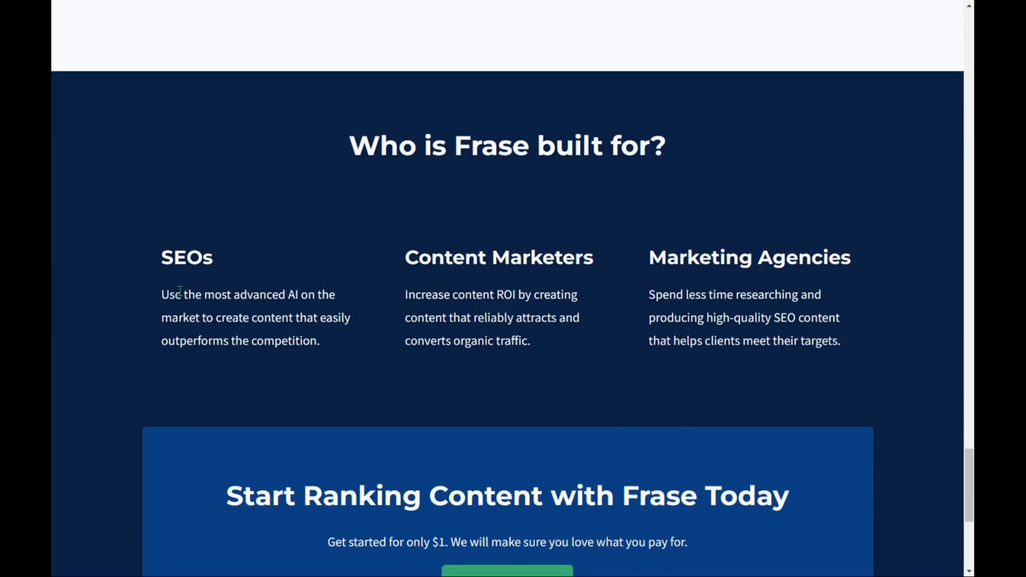
pyautogui.scroll(-3)
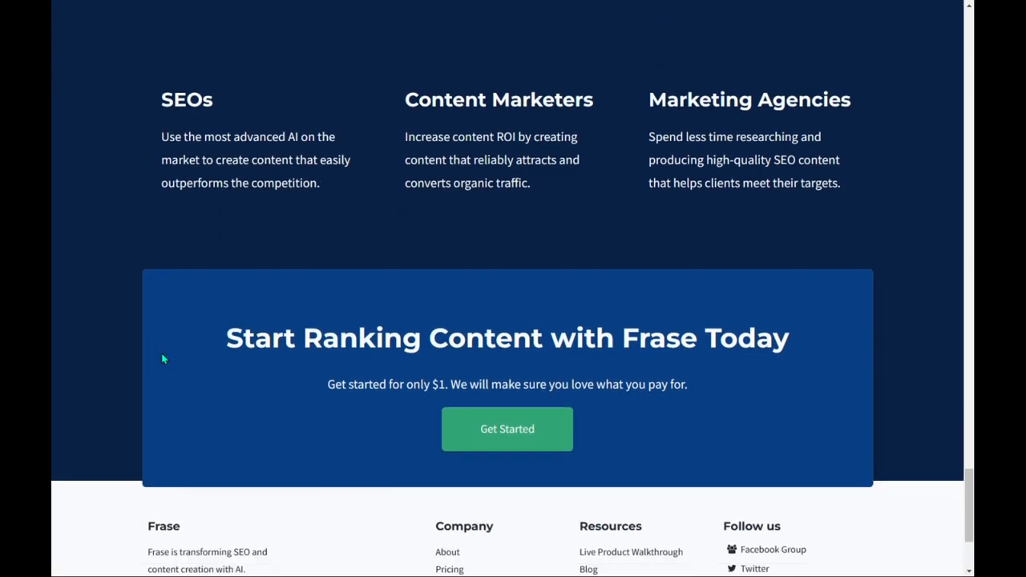
pyautogui.scroll(3)
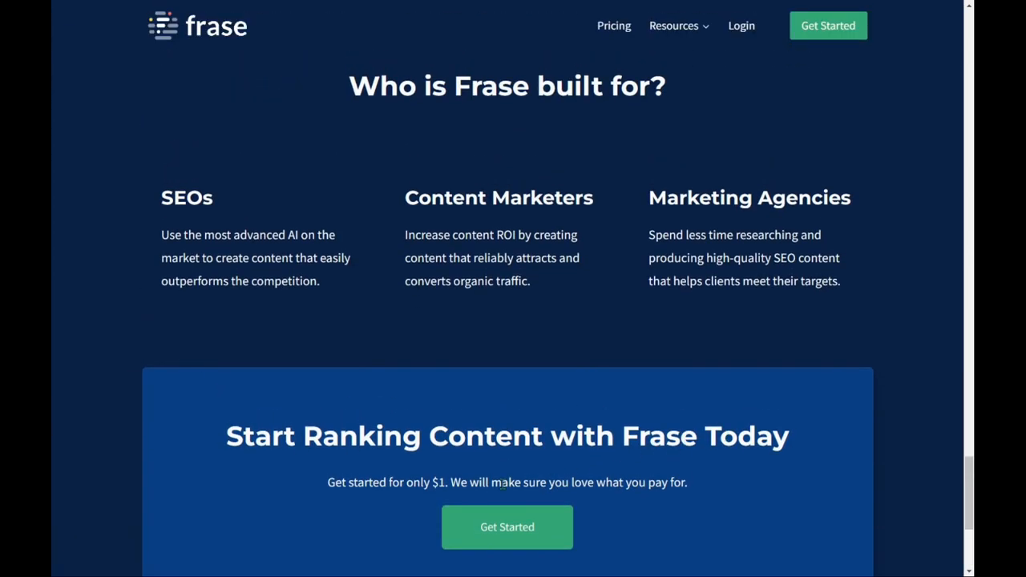
pyautogui.moveTo(426, 523)
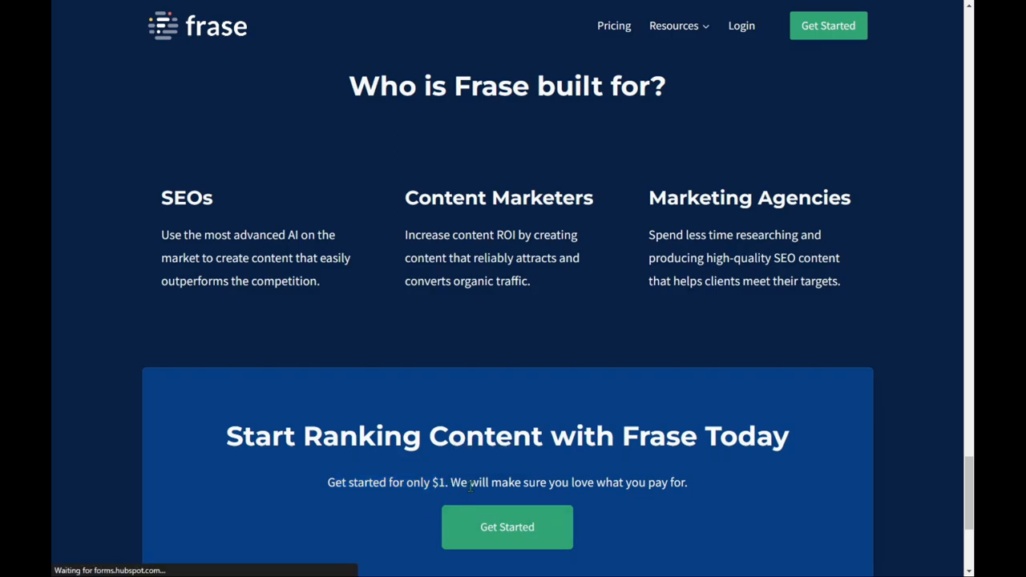
# Use Get Started in the bottom banner to reach the Frase sign-up form.
pyautogui.click(506, 526)
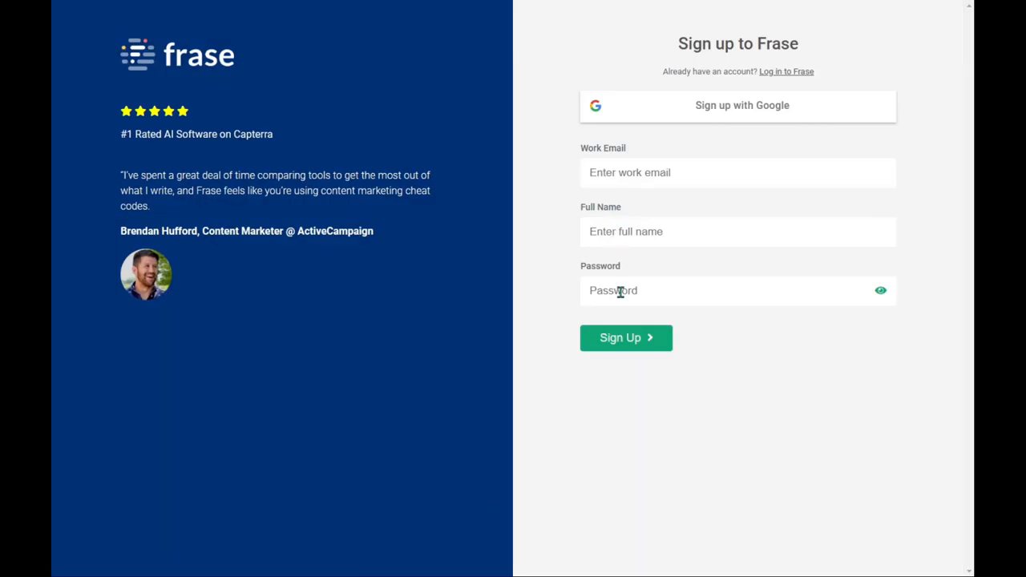
pyautogui.moveTo(649, 350)
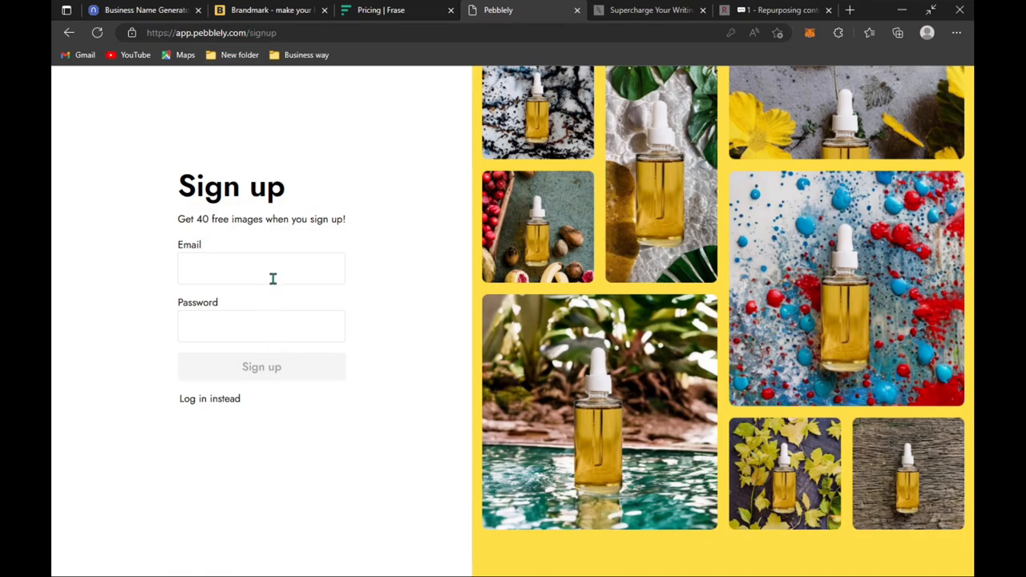
pyautogui.moveTo(298, 224)
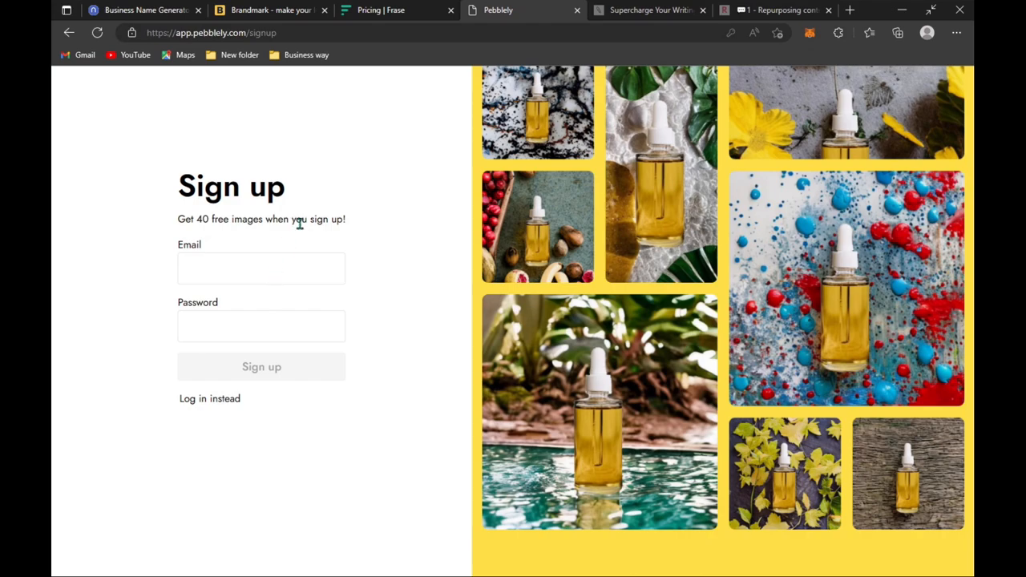
pyautogui.moveTo(261, 365)
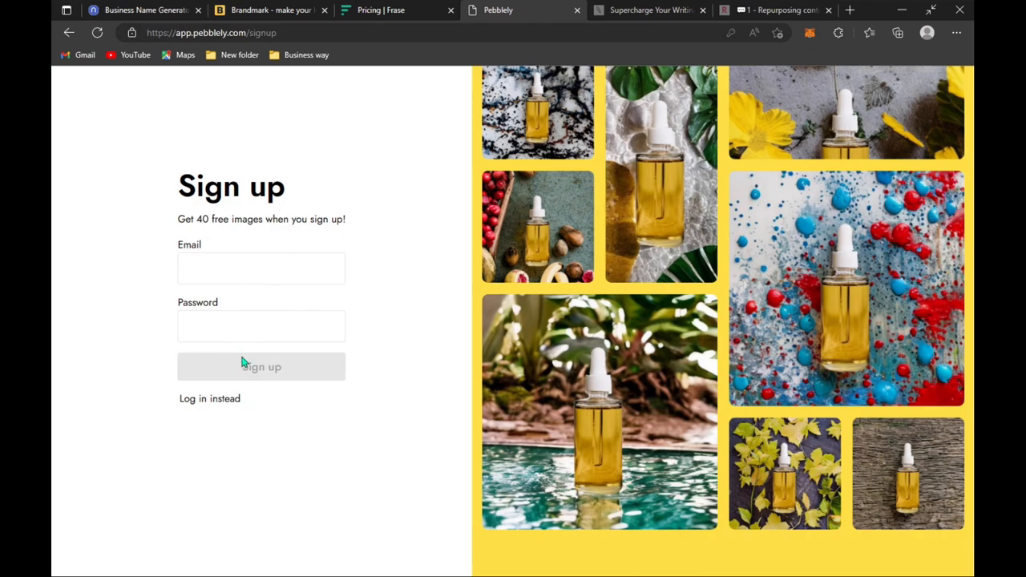
# Highlight the "Get 40 free images" offer on the Pebblely sign-up page.
pyautogui.doubleClick(218, 218)
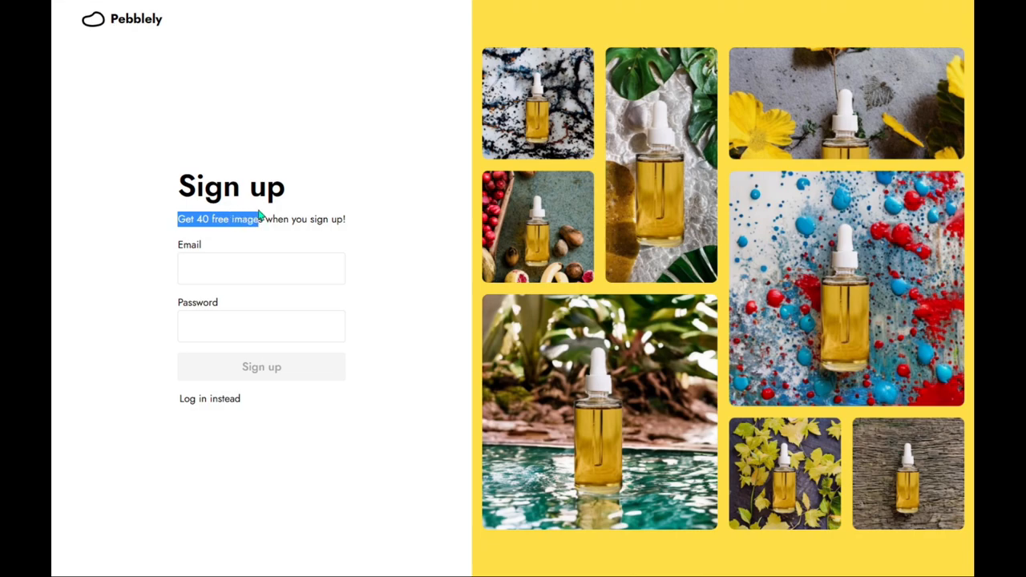
pyautogui.moveTo(333, 244)
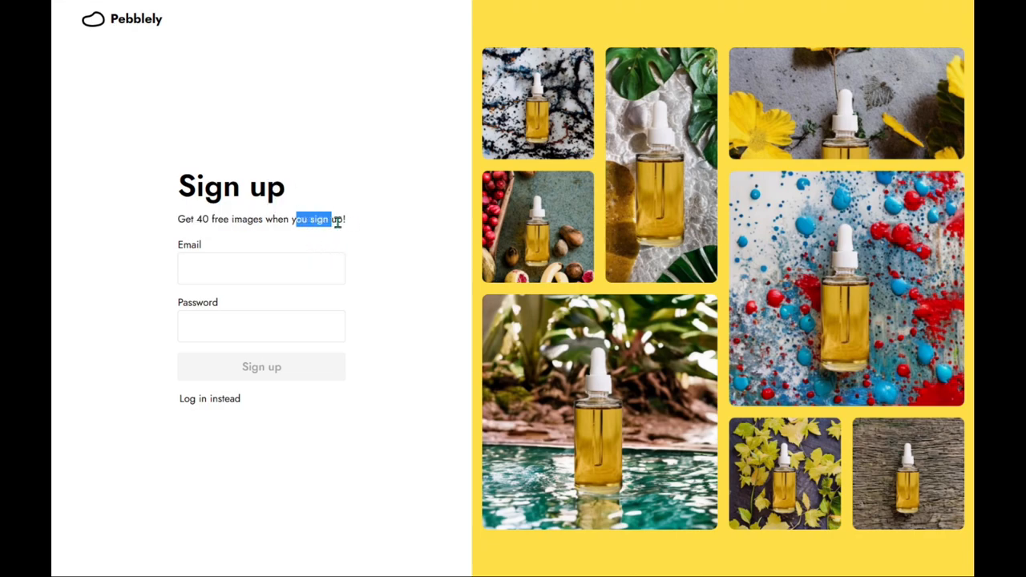
pyautogui.moveTo(210, 409)
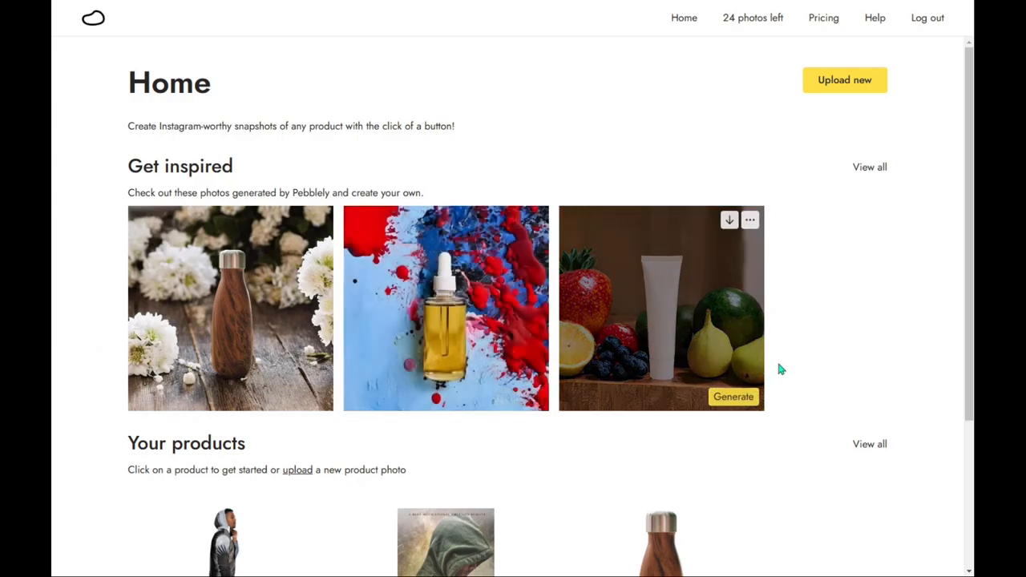
pyautogui.moveTo(157, 417)
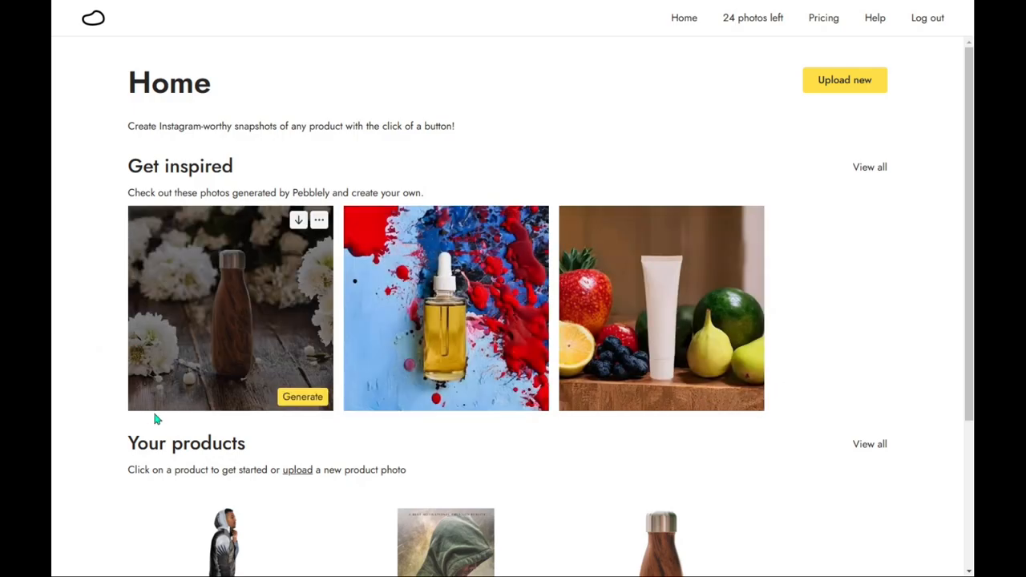
# Show the full Get inspired gallery and scroll through its product photos to the bottom.
pyautogui.click(869, 167)
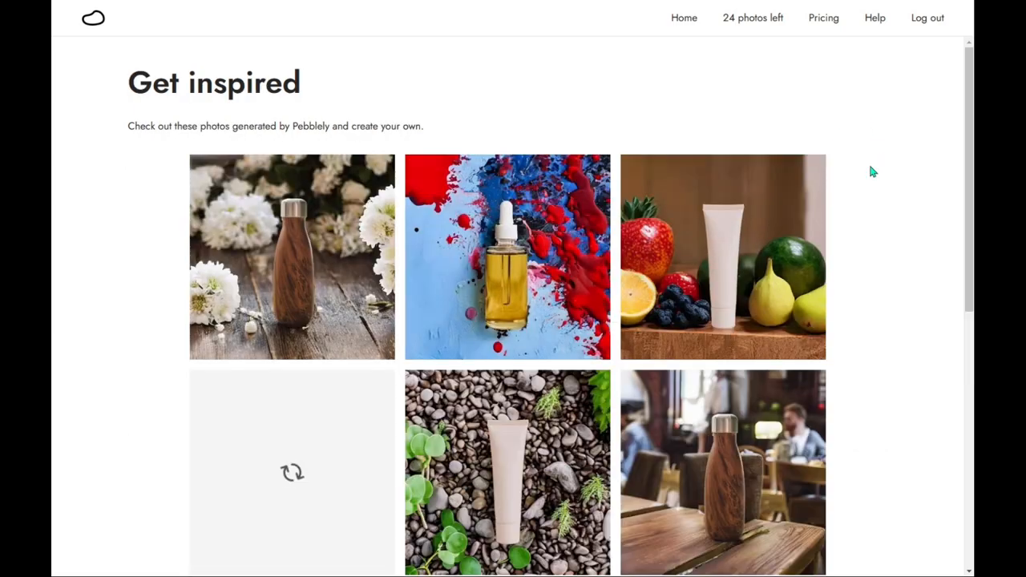
pyautogui.scroll(-3)
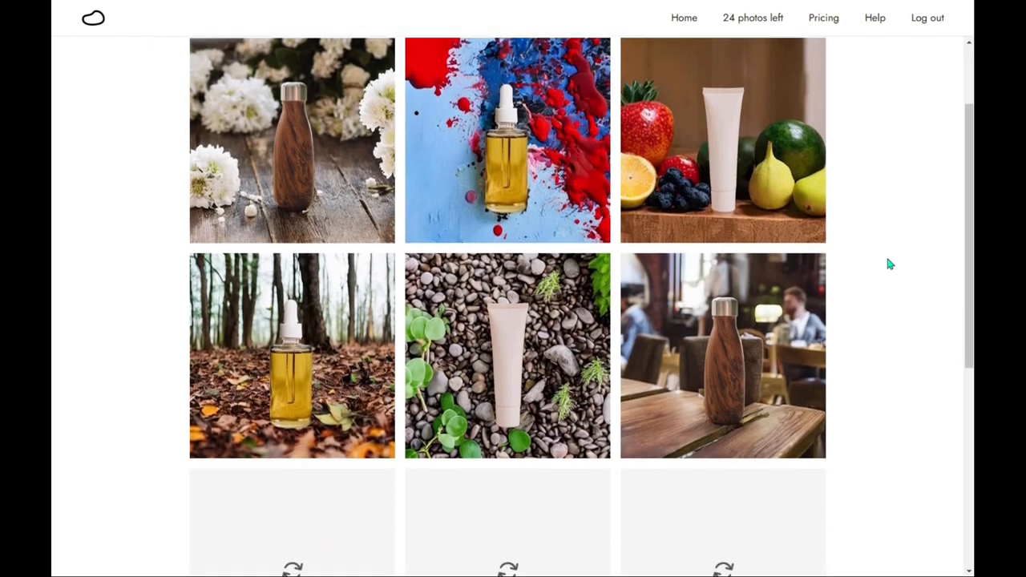
pyautogui.scroll(-3)
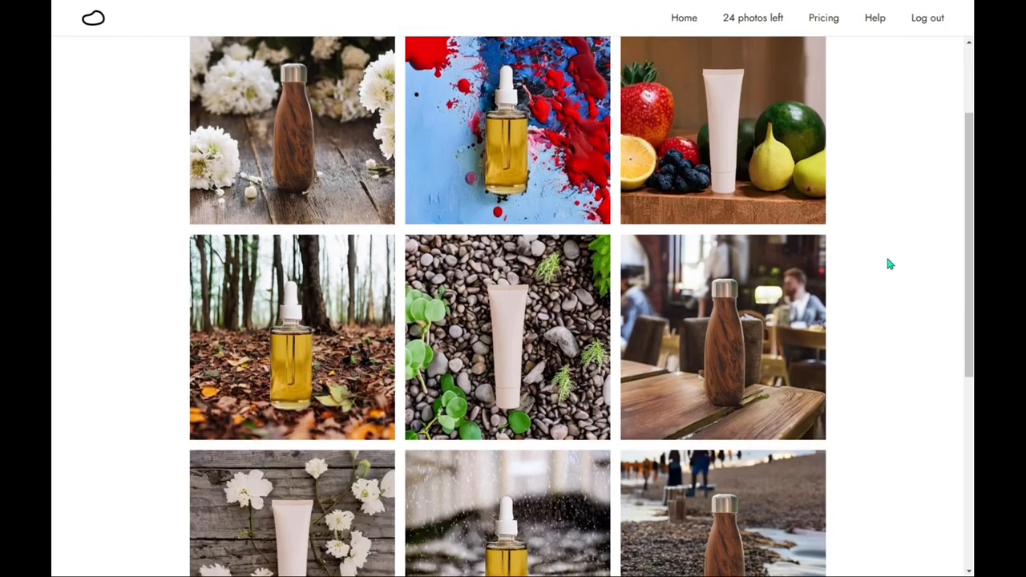
pyautogui.scroll(-3)
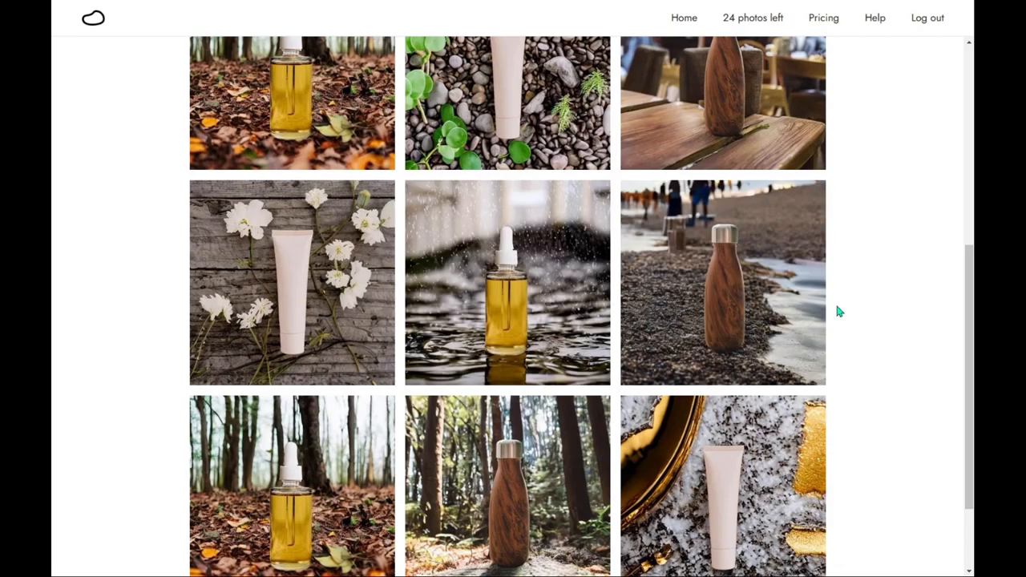
pyautogui.scroll(-3)
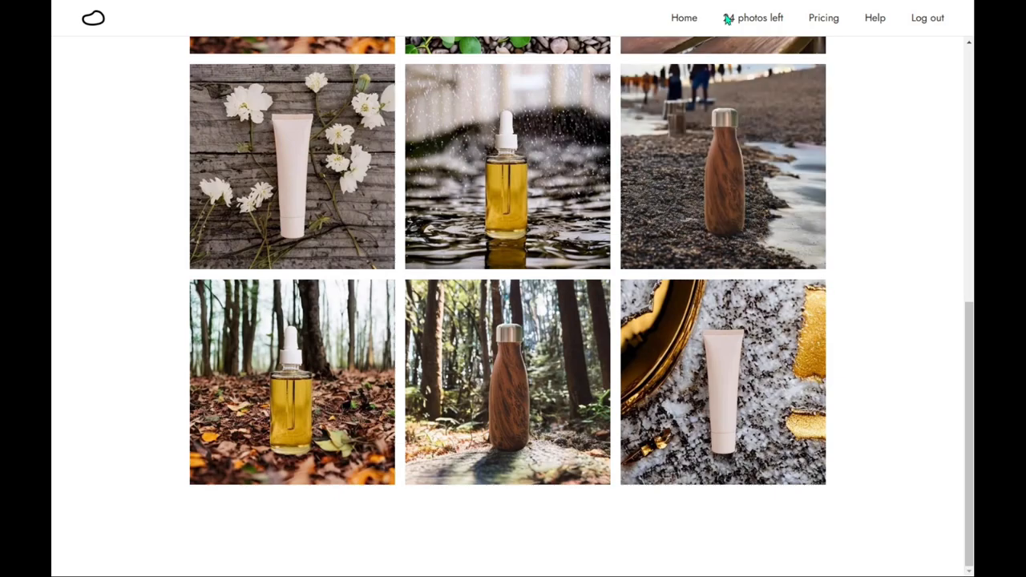
pyautogui.moveTo(872, 263)
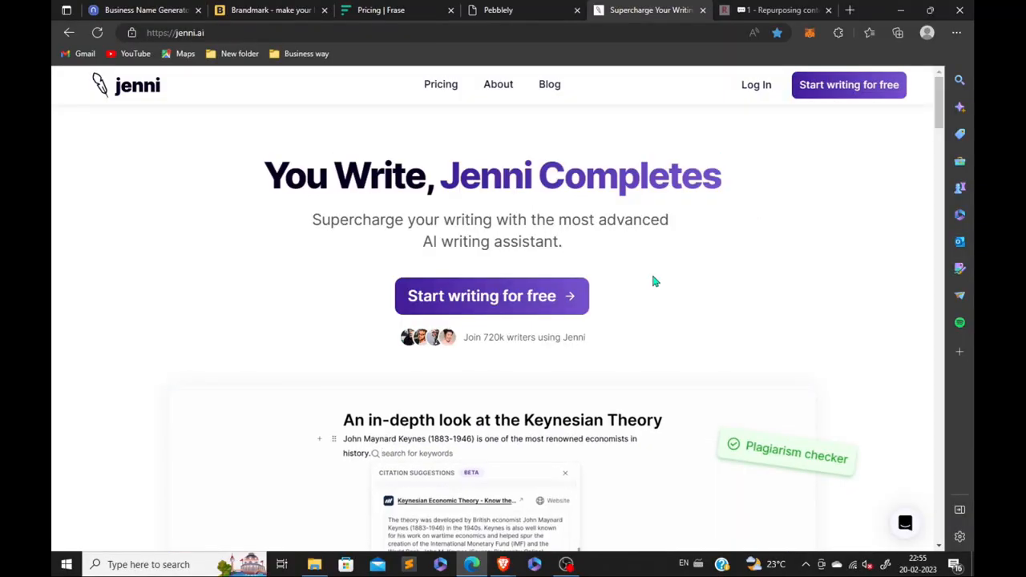
# Scroll through Jenni's citation, autocomplete and style feature sections.
pyautogui.scroll(-3)
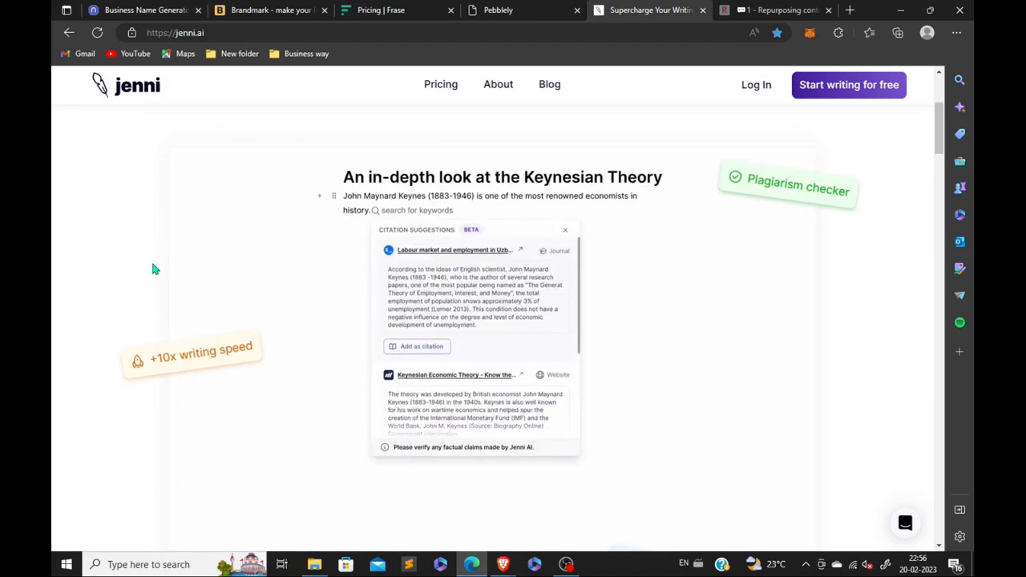
pyautogui.scroll(-3)
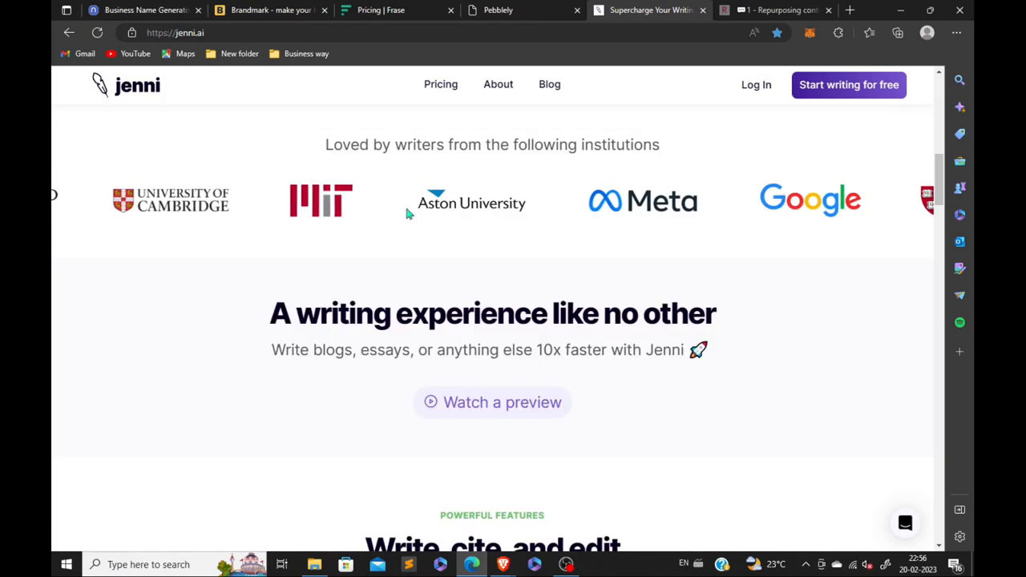
pyautogui.scroll(-3)
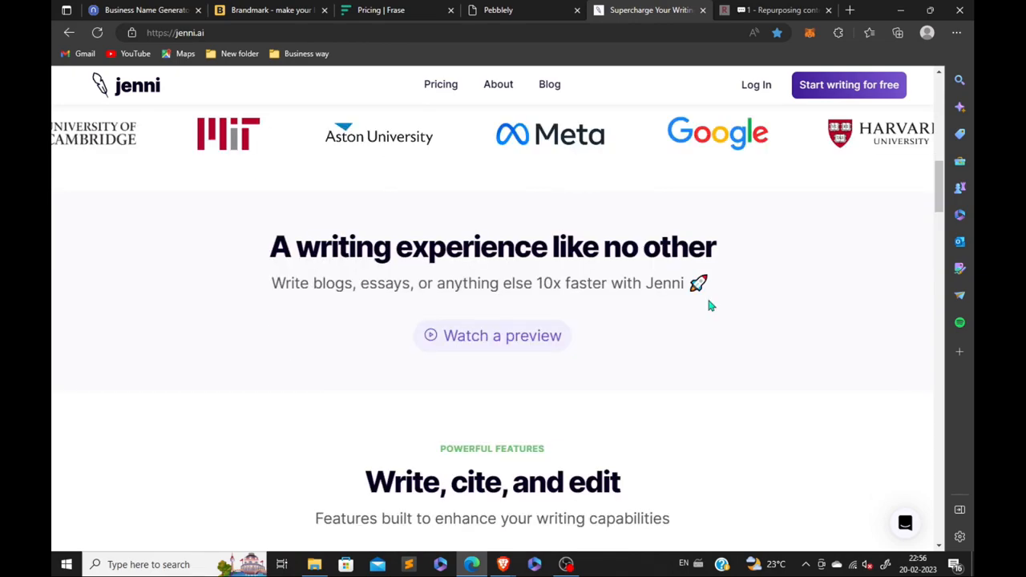
pyautogui.scroll(-3)
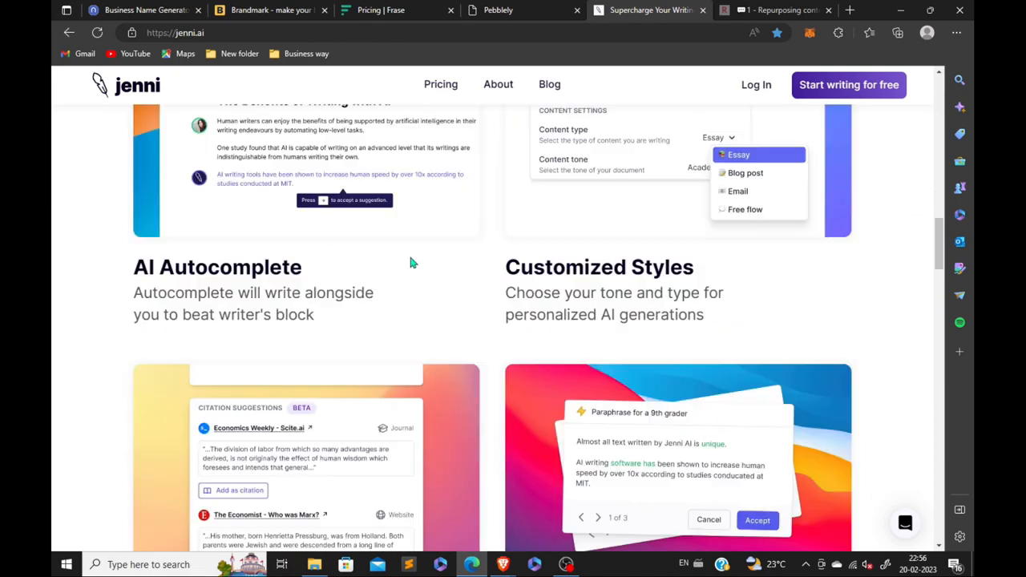
# Read the testimonials and choose 'Start writing for free'.
pyautogui.scroll(-3)
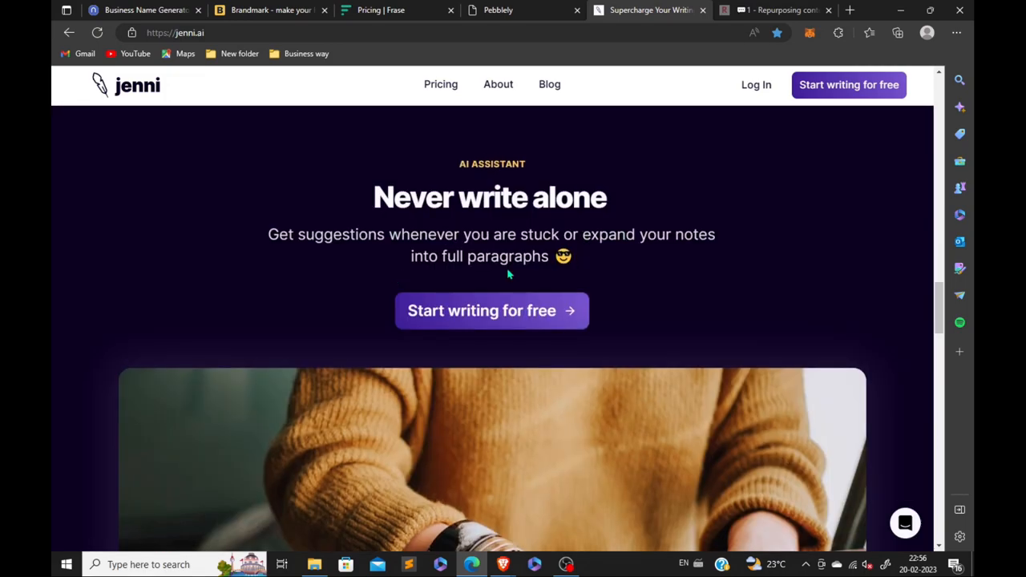
pyautogui.scroll(-3)
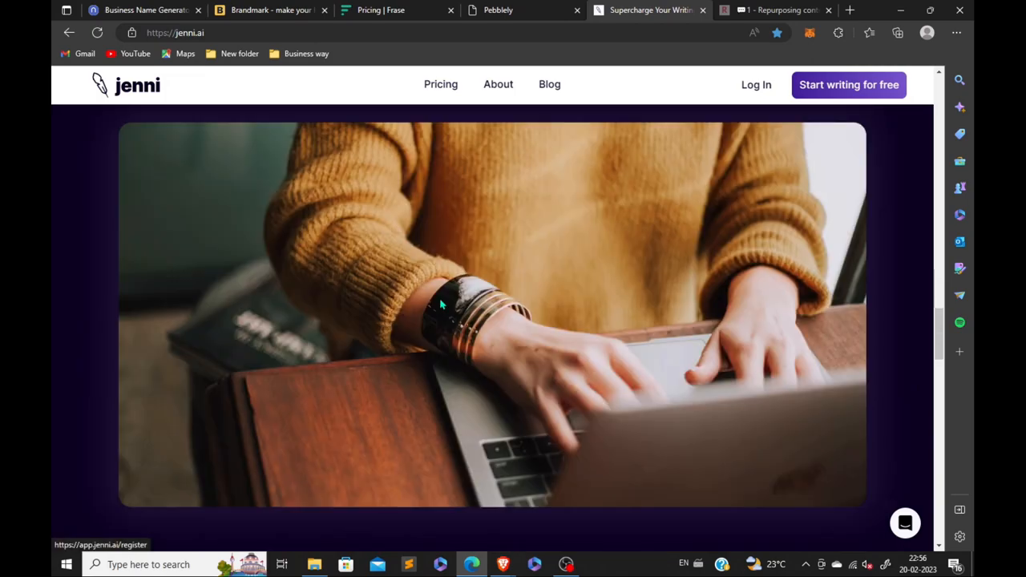
pyautogui.scroll(-3)
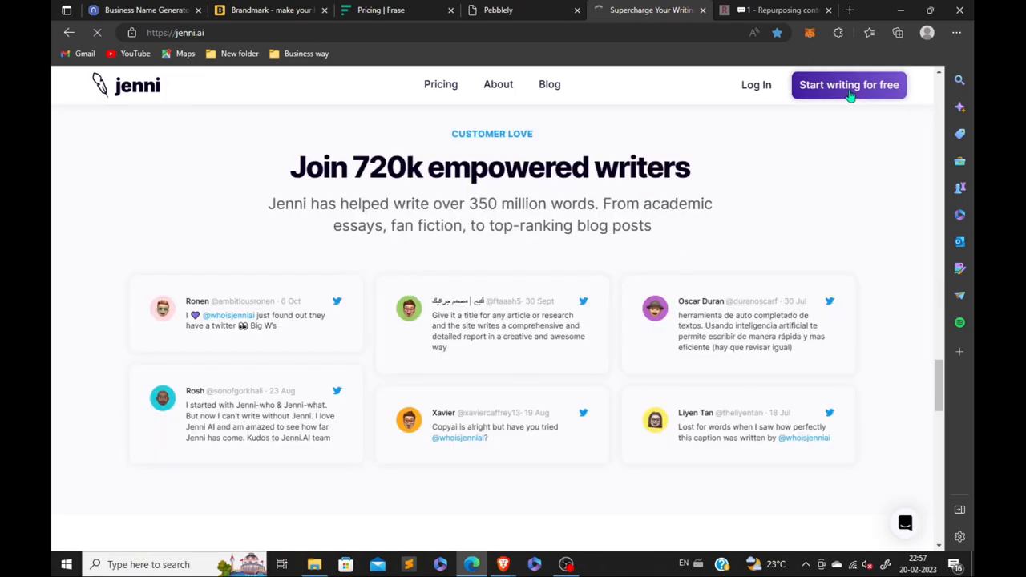
pyautogui.click(775, 10)
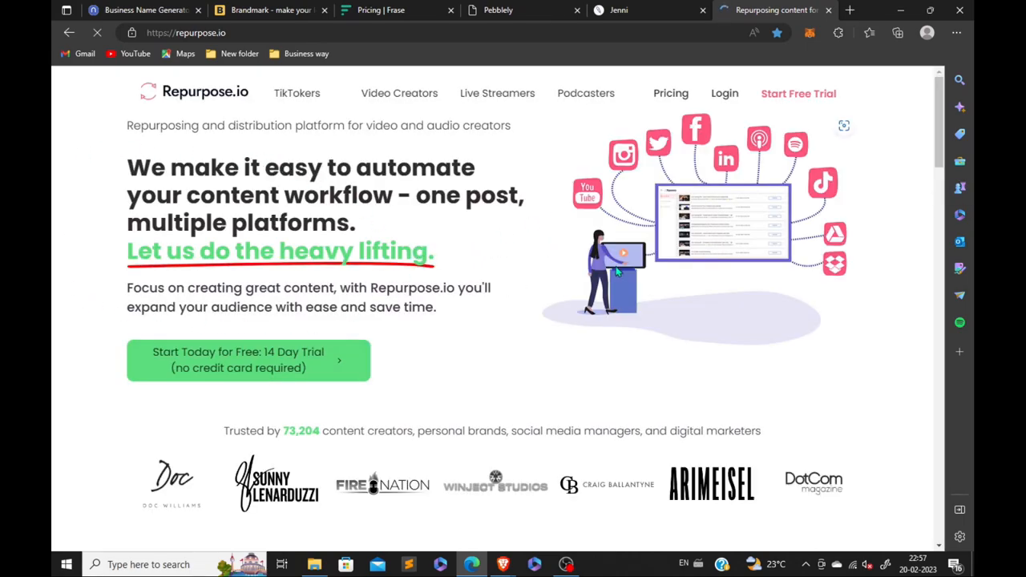
pyautogui.moveTo(465, 282)
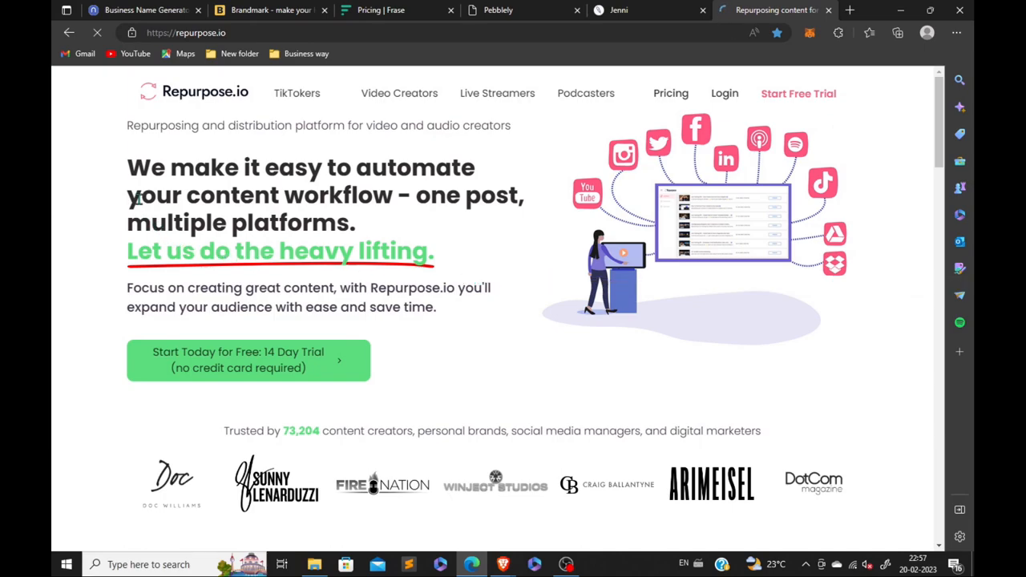
pyautogui.moveTo(472, 153)
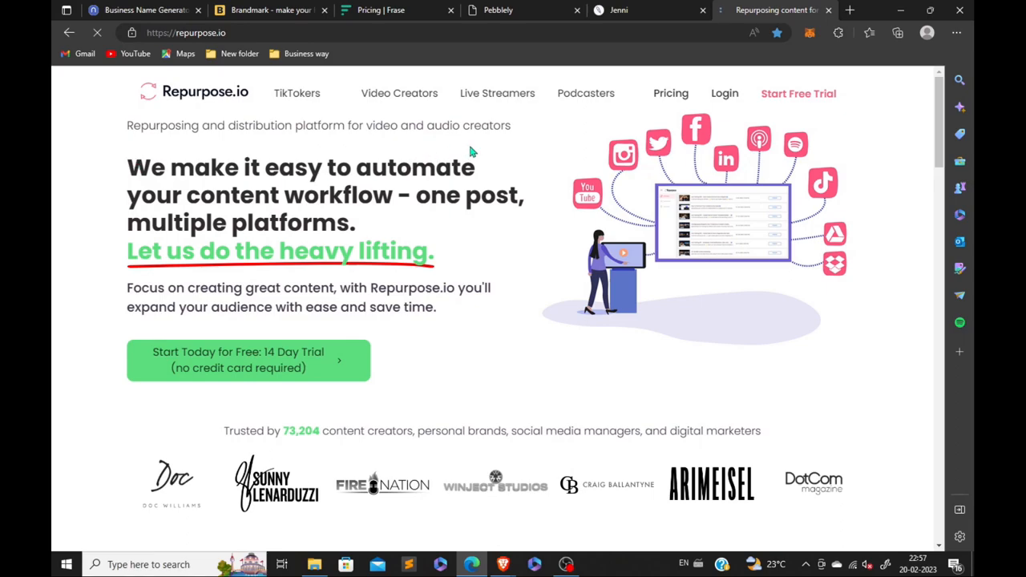
pyautogui.moveTo(335, 200)
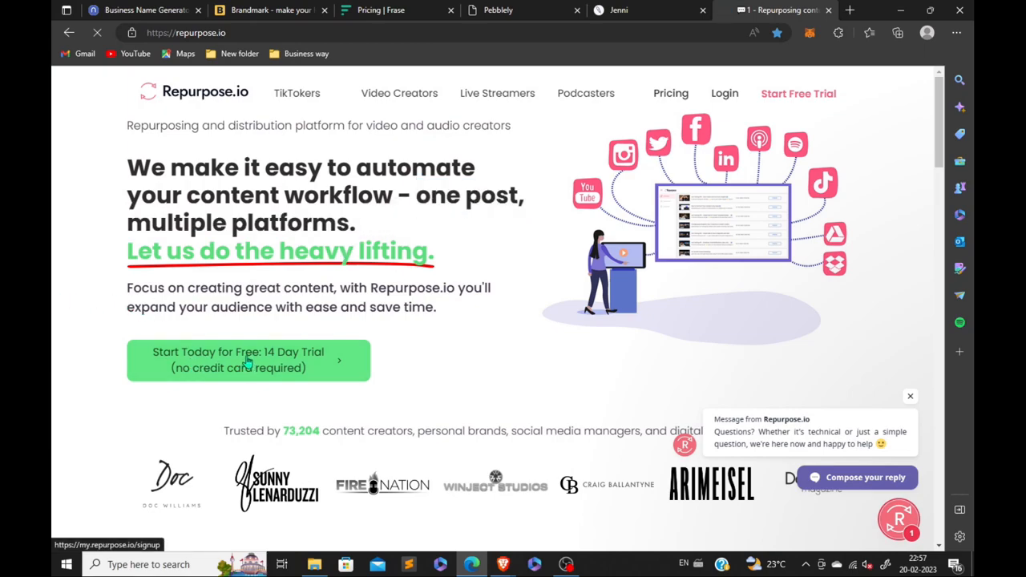
pyautogui.moveTo(612, 199)
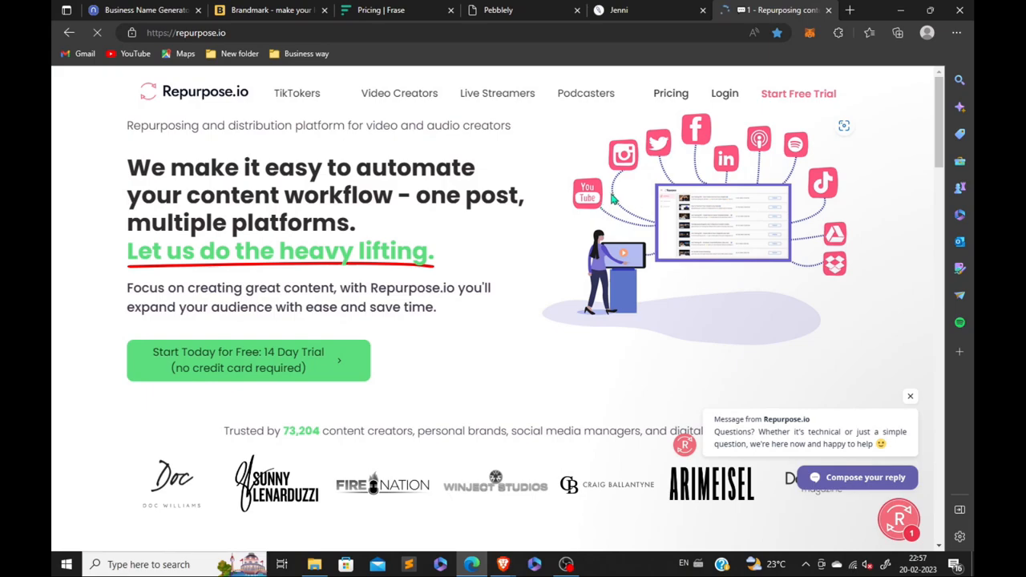
pyautogui.moveTo(603, 175)
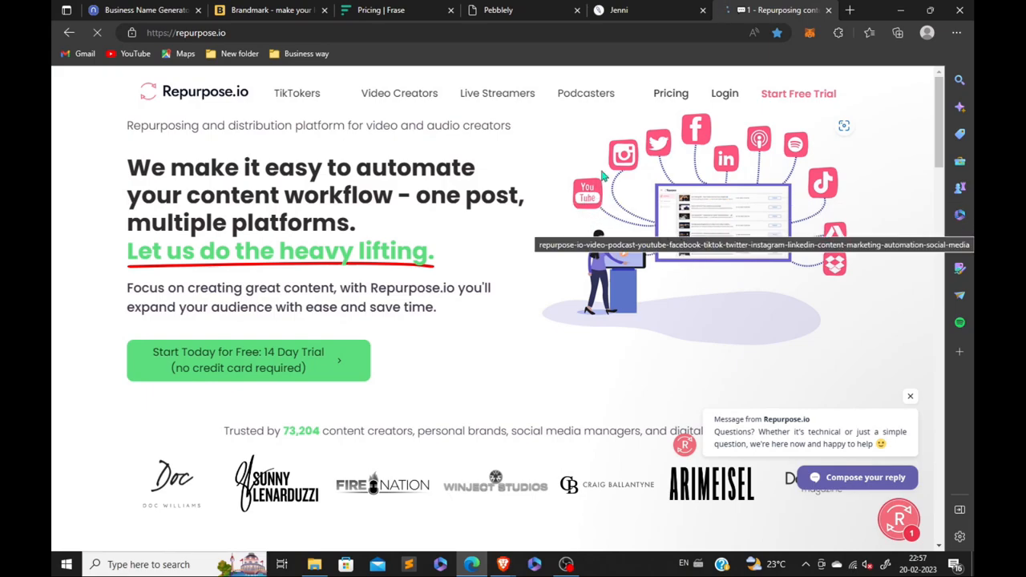
pyautogui.moveTo(737, 173)
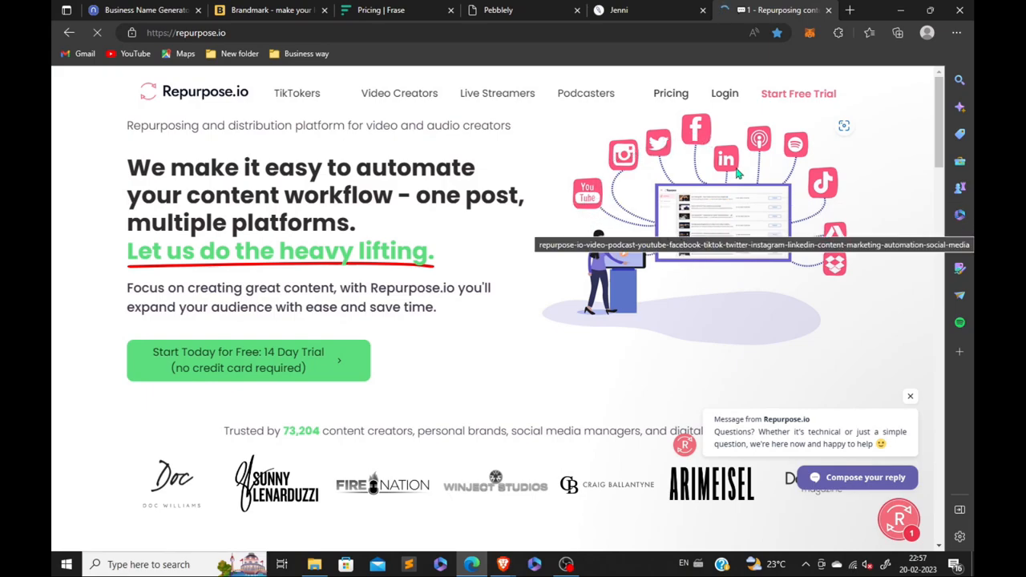
pyautogui.moveTo(802, 152)
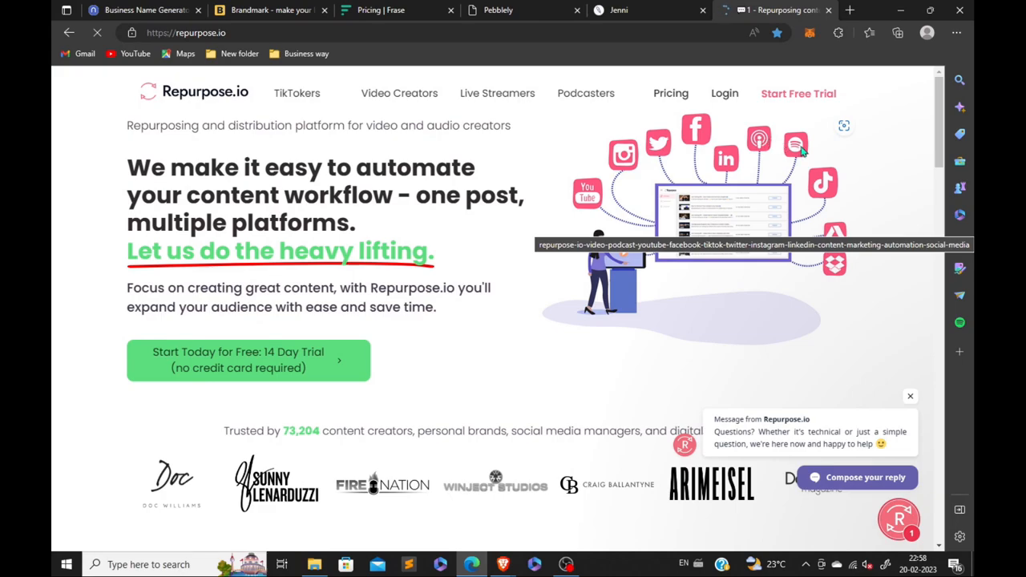
pyautogui.moveTo(847, 285)
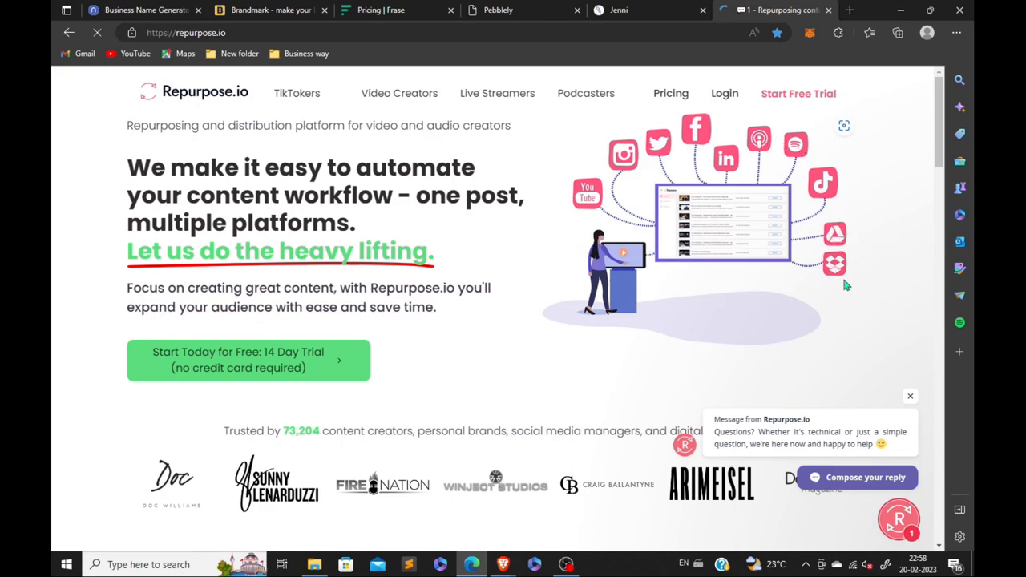
# Scroll the Repurpose.io homepage through its automation feature sections.
pyautogui.scroll(-3)
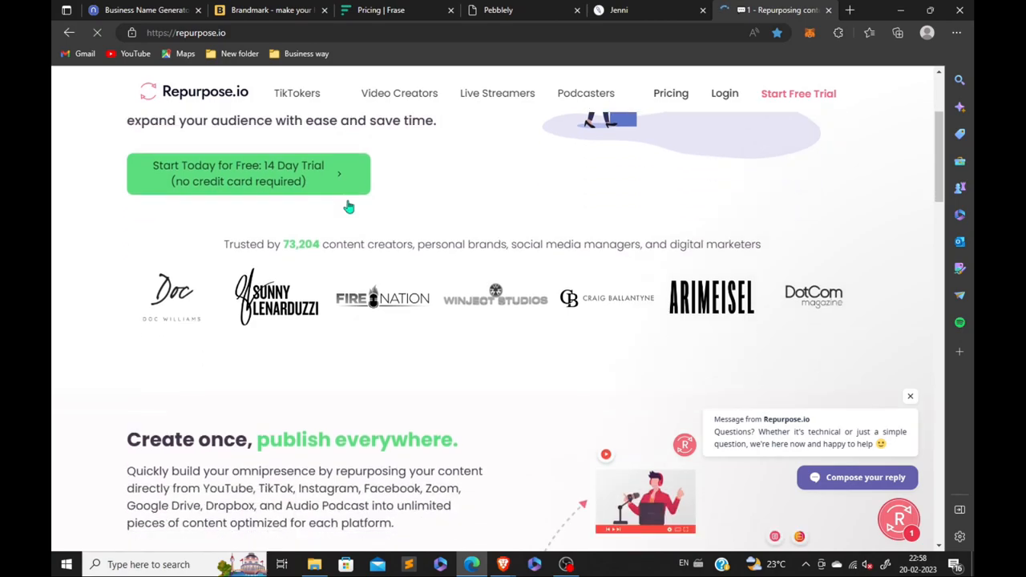
pyautogui.scroll(-3)
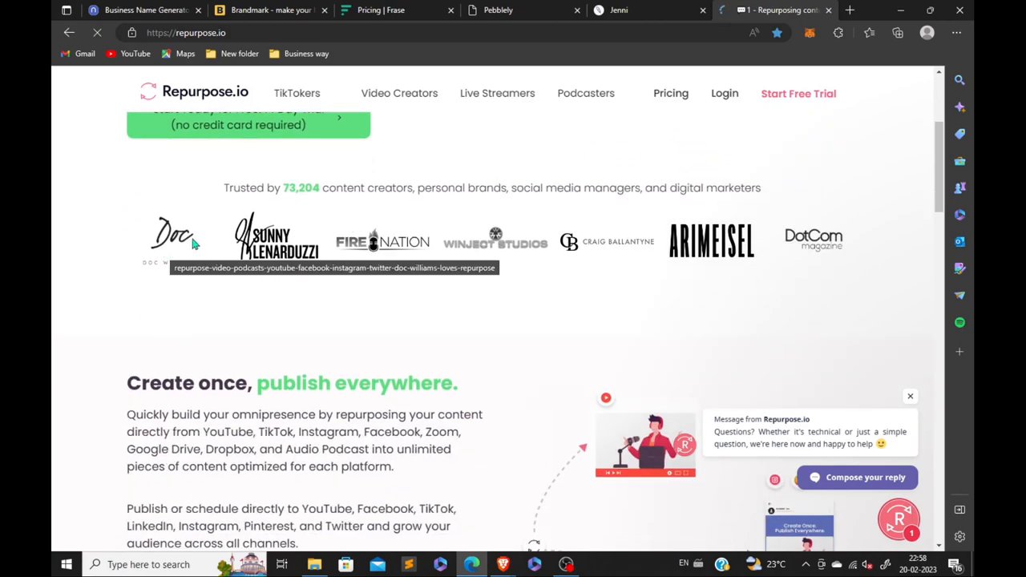
pyautogui.scroll(-3)
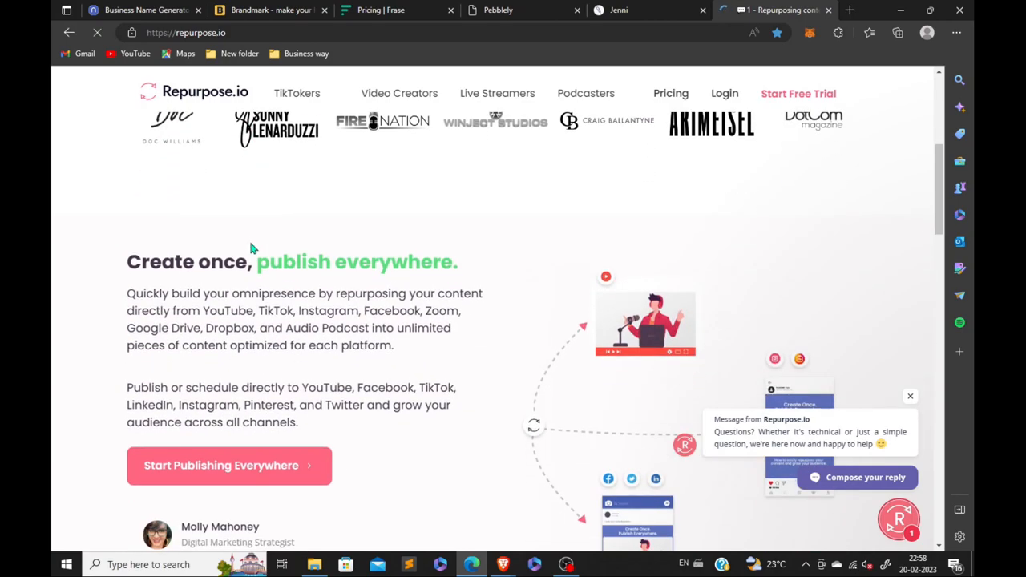
pyautogui.moveTo(457, 259)
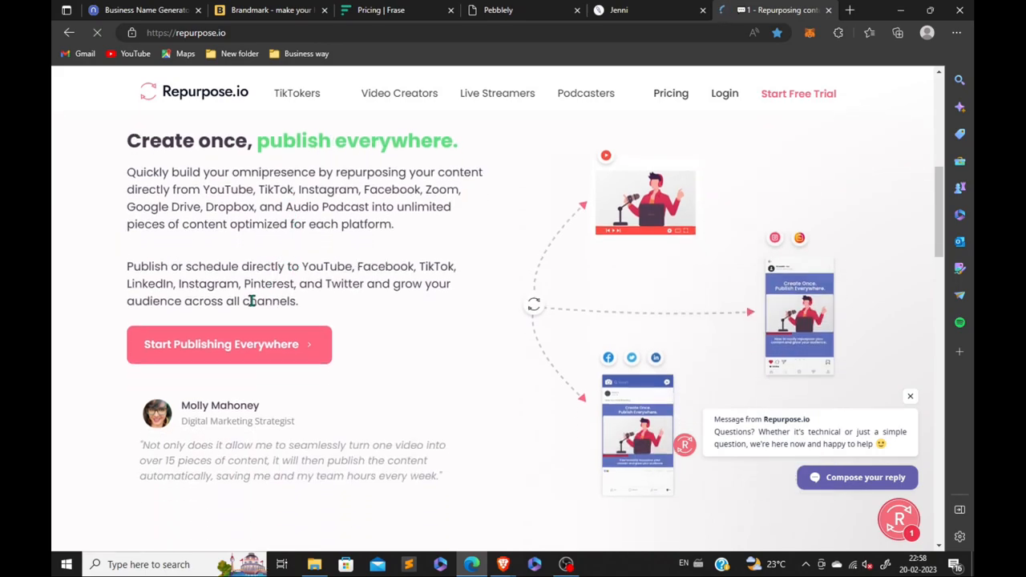
pyautogui.scroll(-3)
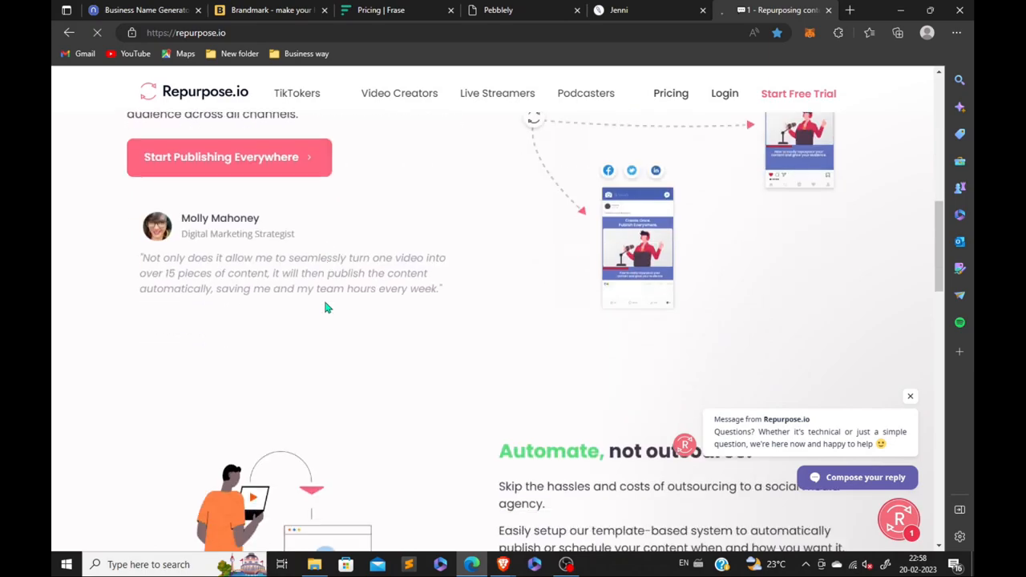
pyautogui.scroll(-3)
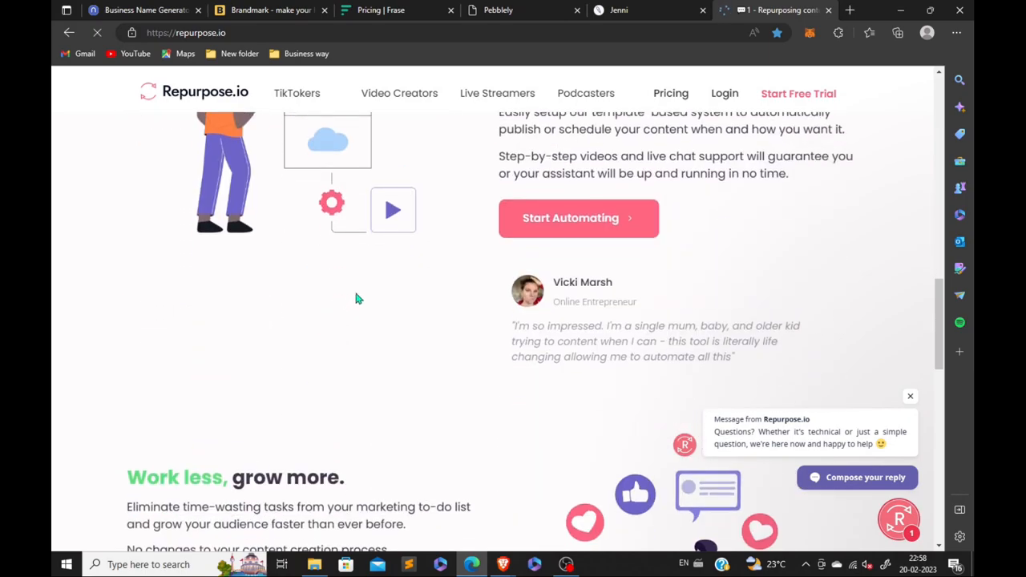
pyautogui.scroll(3)
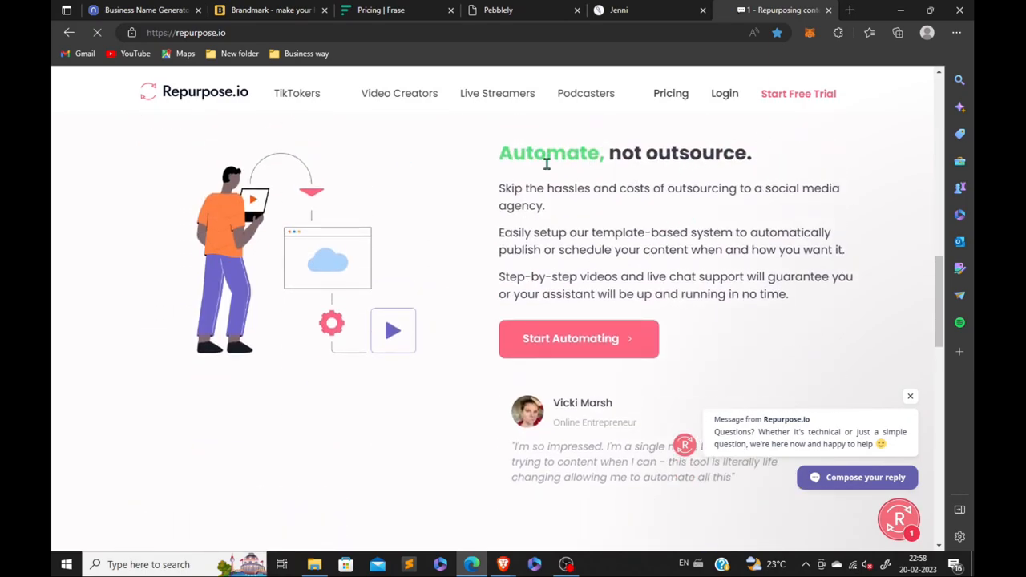
# Highlight the 'Work less, grow more.' headline and reach the 'Ready to grow your online presence?' section.
pyautogui.scroll(-3)
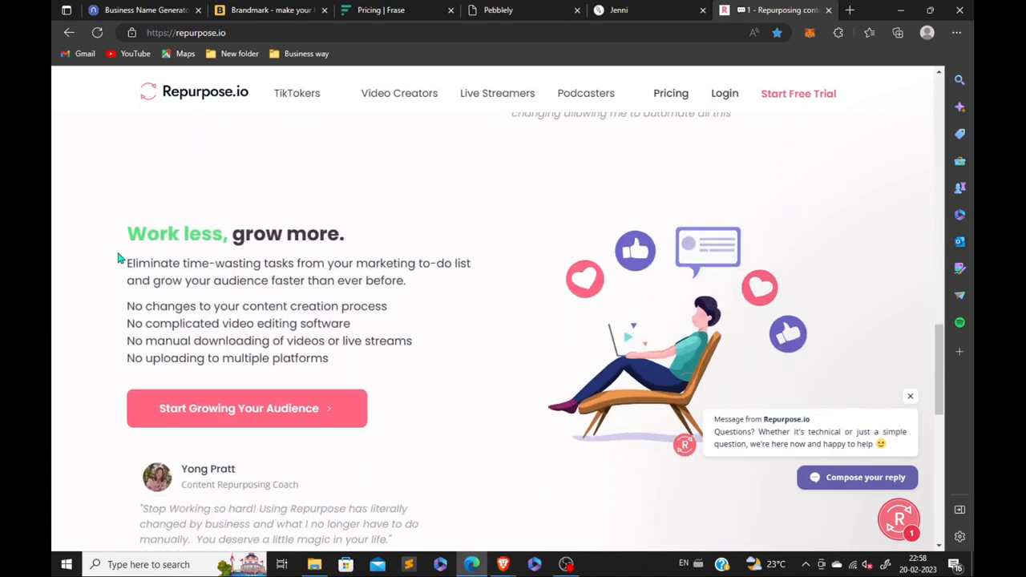
pyautogui.tripleClick(234, 234)
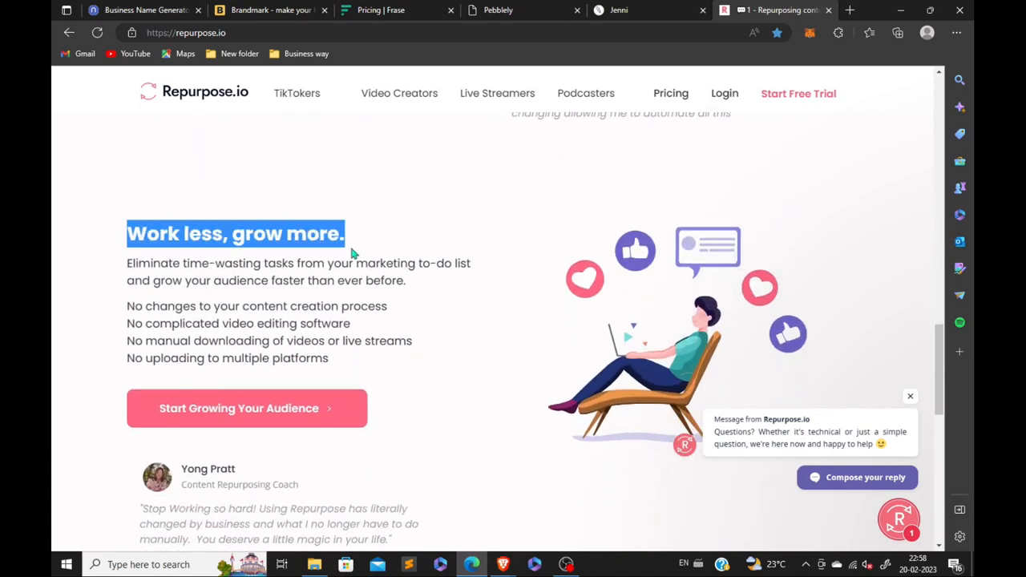
pyautogui.scroll(-3)
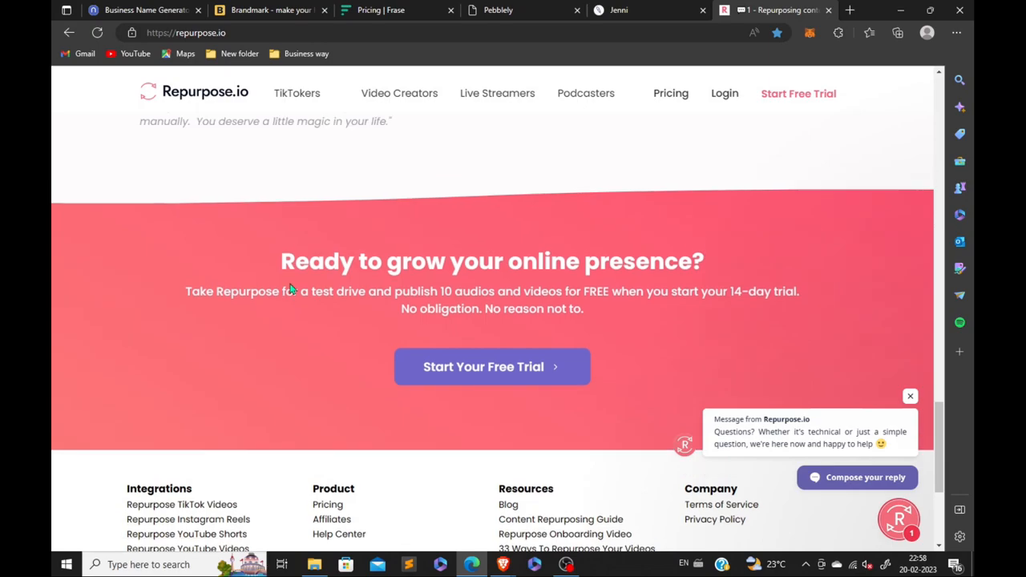
pyautogui.scroll(3)
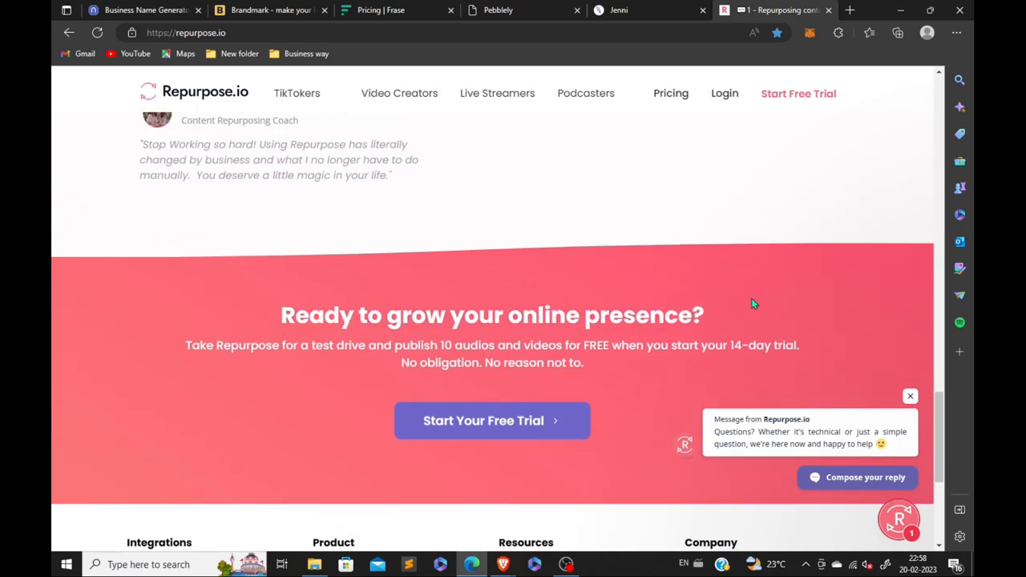
pyautogui.click(491, 419)
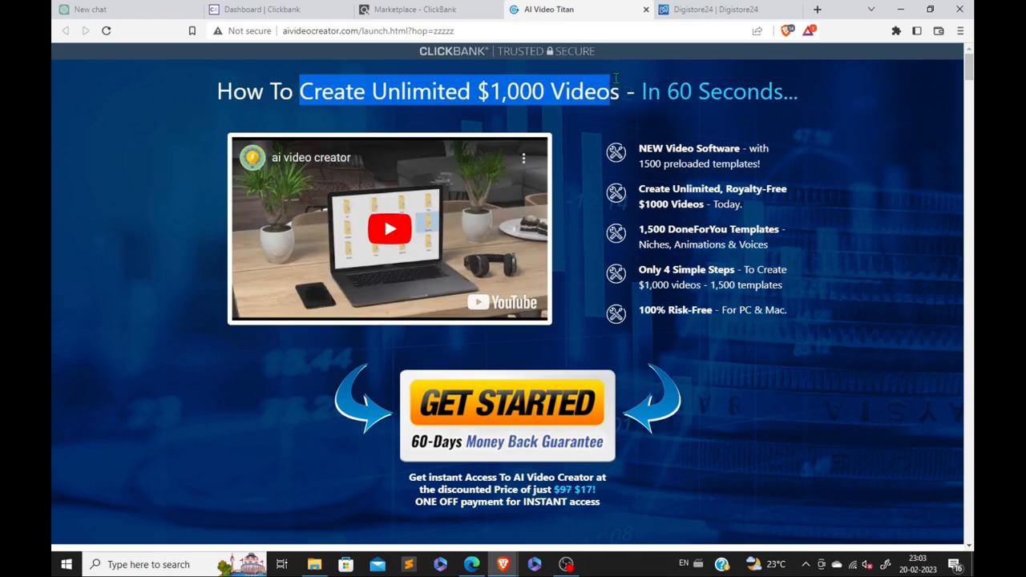
# Highlight the 'In 60 Seconds...' headline text and scroll to the feature icons.
pyautogui.moveTo(641, 89); pyautogui.dragTo(798, 90)
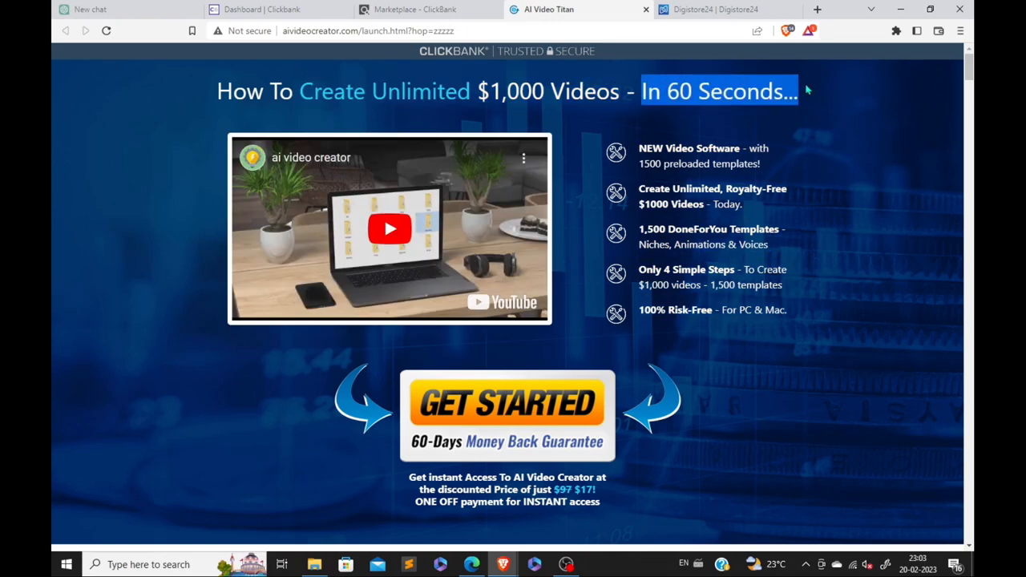
pyautogui.scroll(-3)
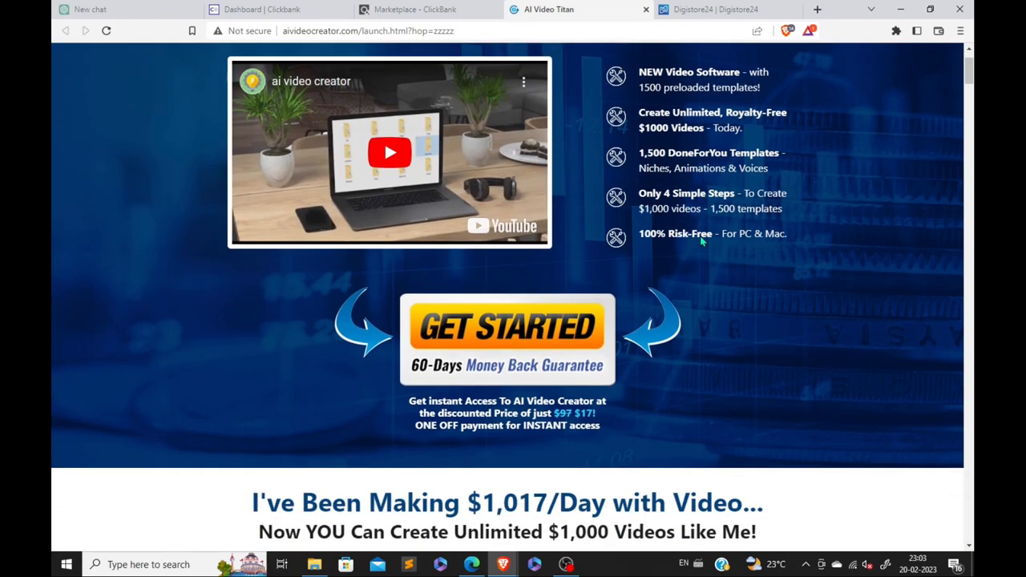
pyautogui.scroll(-3)
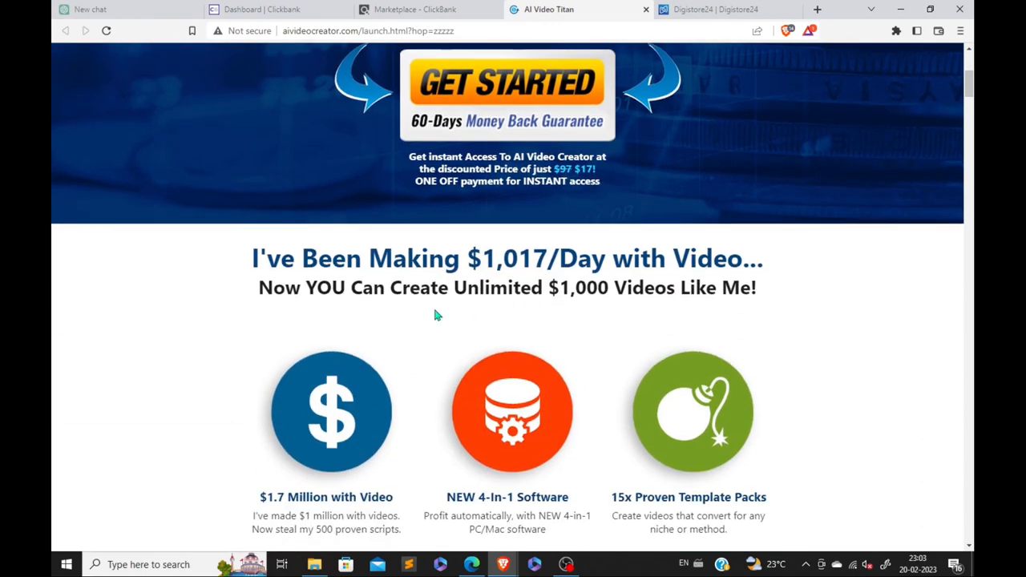
pyautogui.scroll(-3)
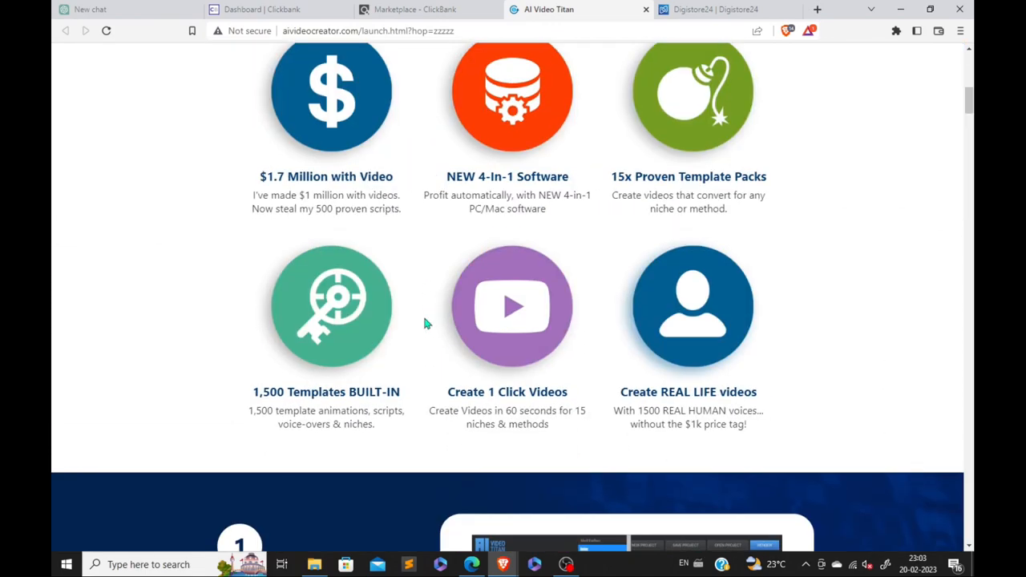
pyautogui.scroll(-3)
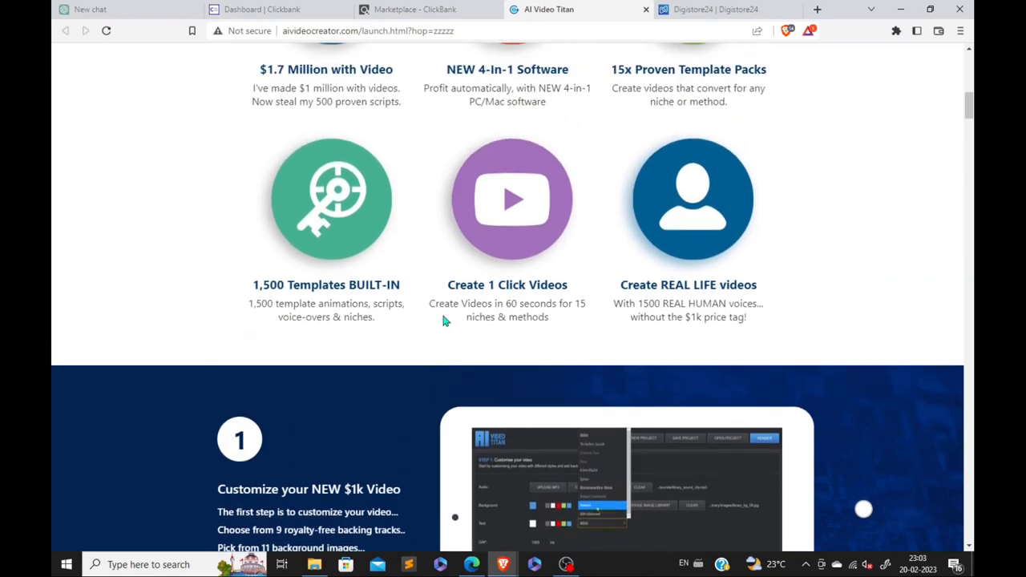
# Highlight the 'Create 1 Click Videos' caption and continue to the step 2 template-packs section.
pyautogui.doubleClick(507, 285)
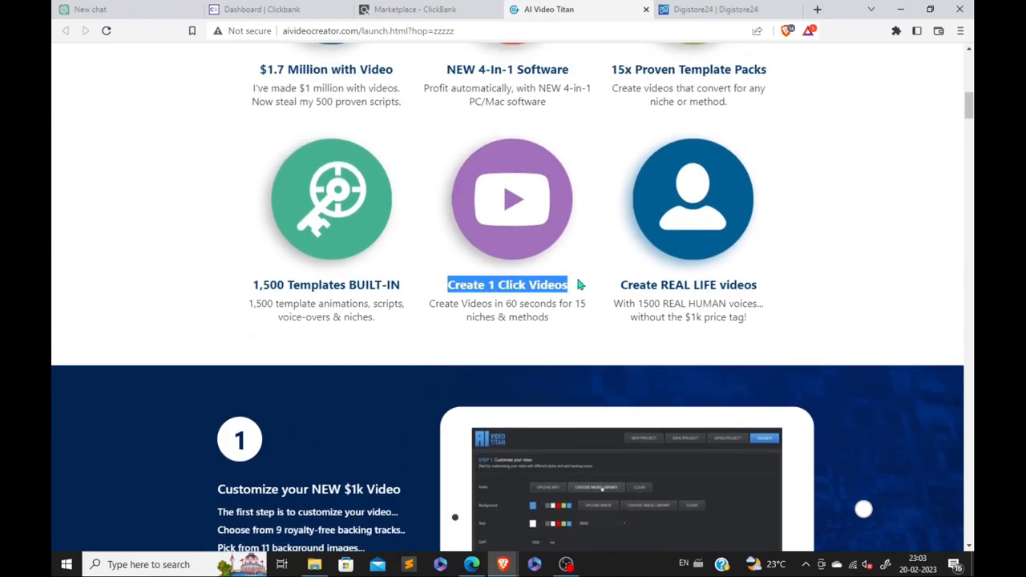
pyautogui.scroll(-3)
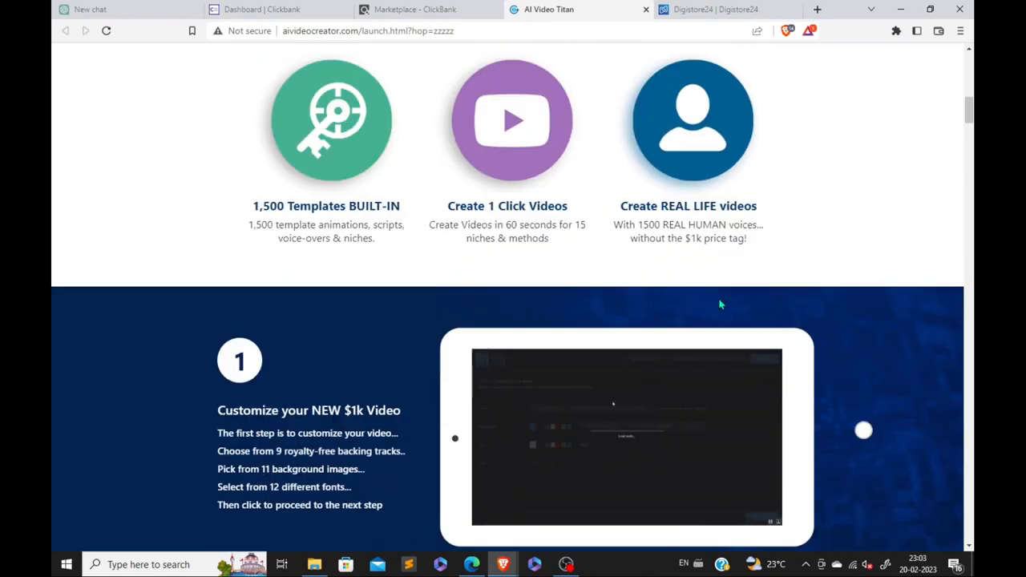
pyautogui.scroll(-3)
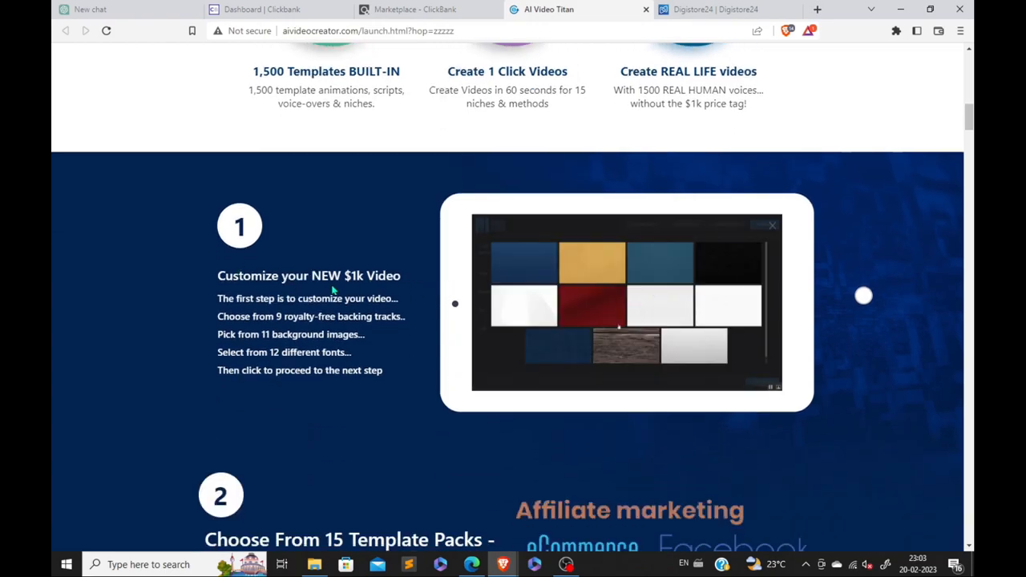
pyautogui.scroll(-3)
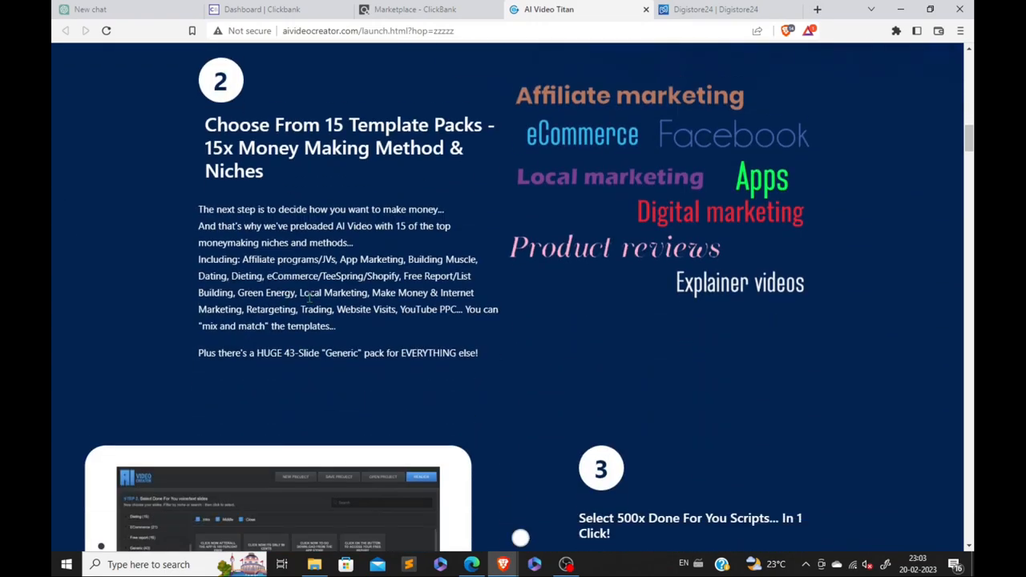
pyautogui.scroll(3)
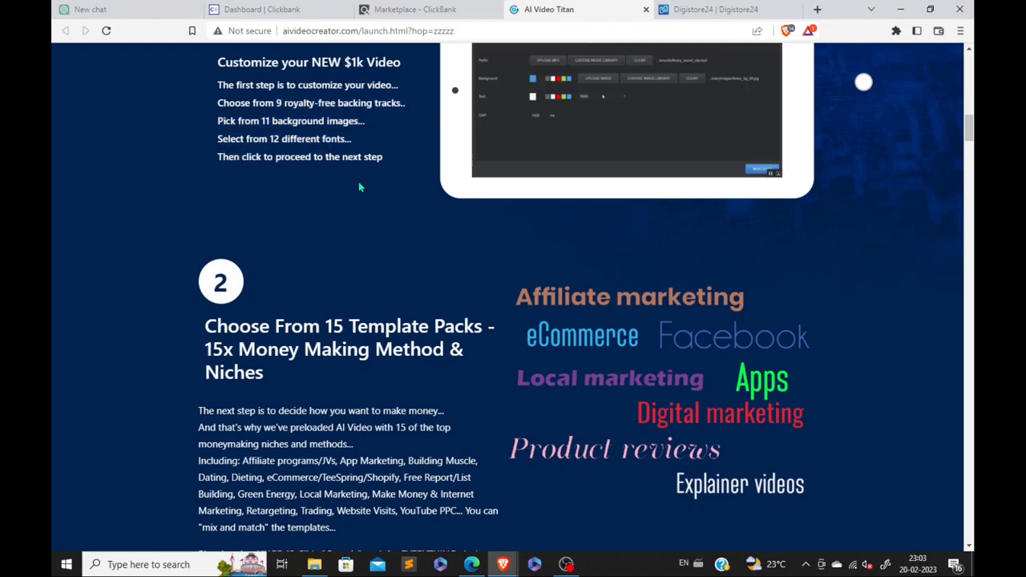
# Highlight the word 'Niches' in the step 2 heading and move on to step 3.
pyautogui.scroll(-3)
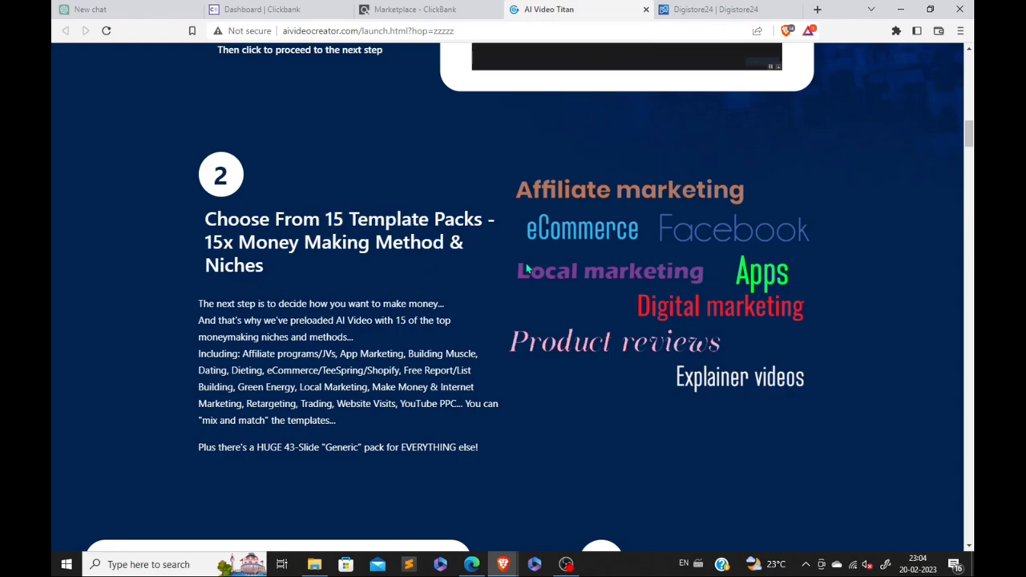
pyautogui.doubleClick(234, 265)
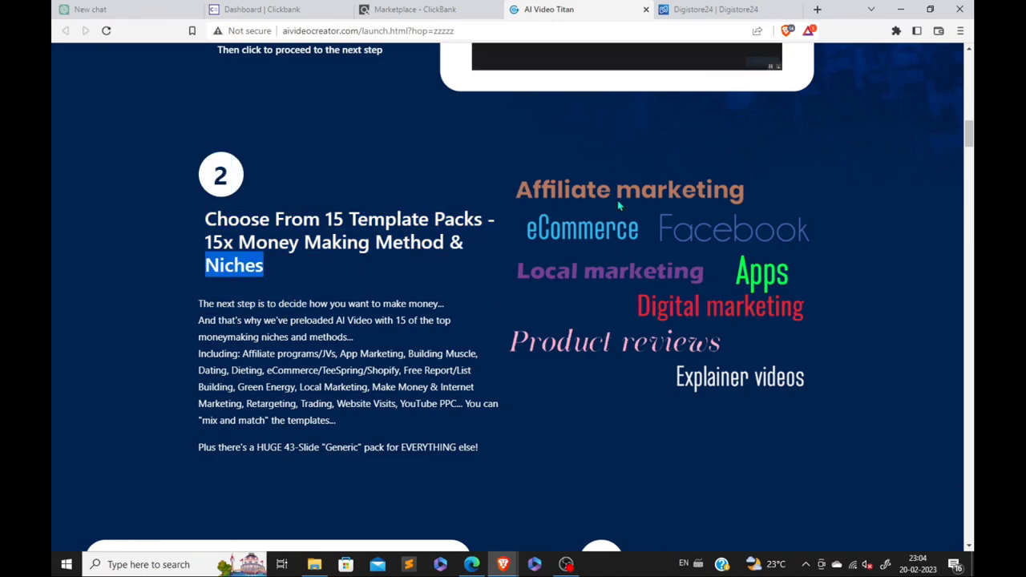
pyautogui.scroll(-3)
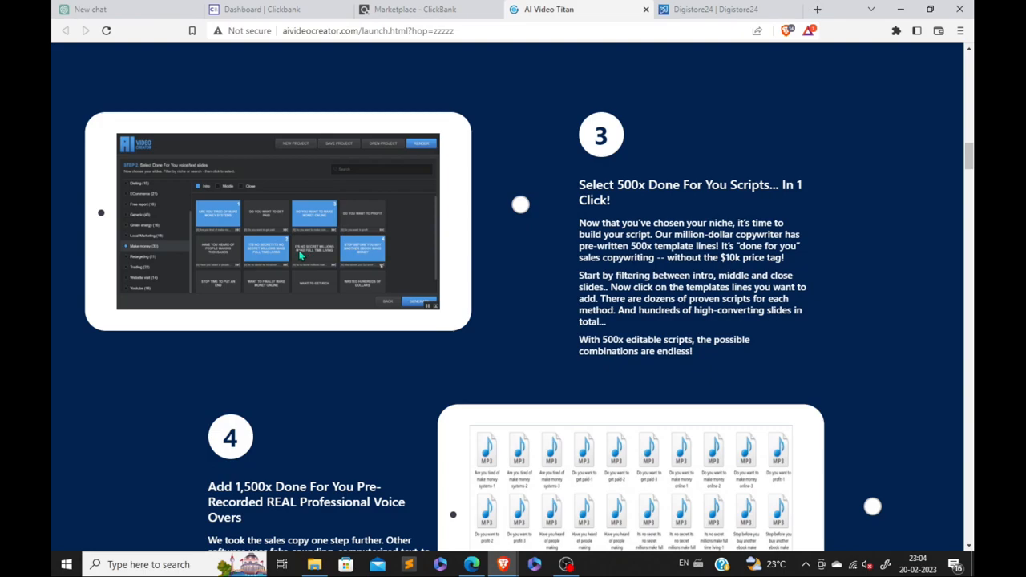
# Scroll past the script and voice-over steps to the step 5 slide-editing section.
pyautogui.scroll(-3)
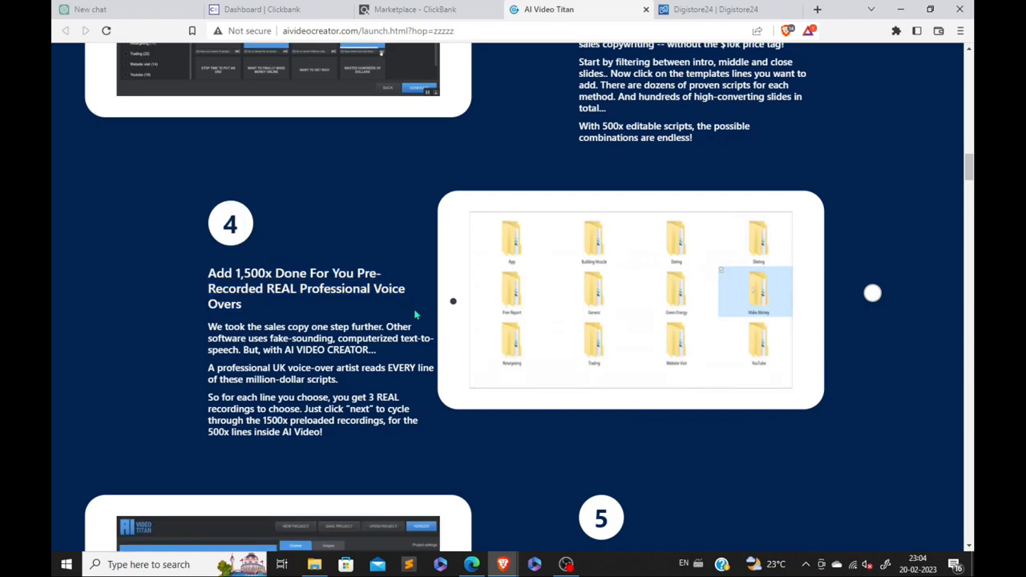
pyautogui.scroll(-3)
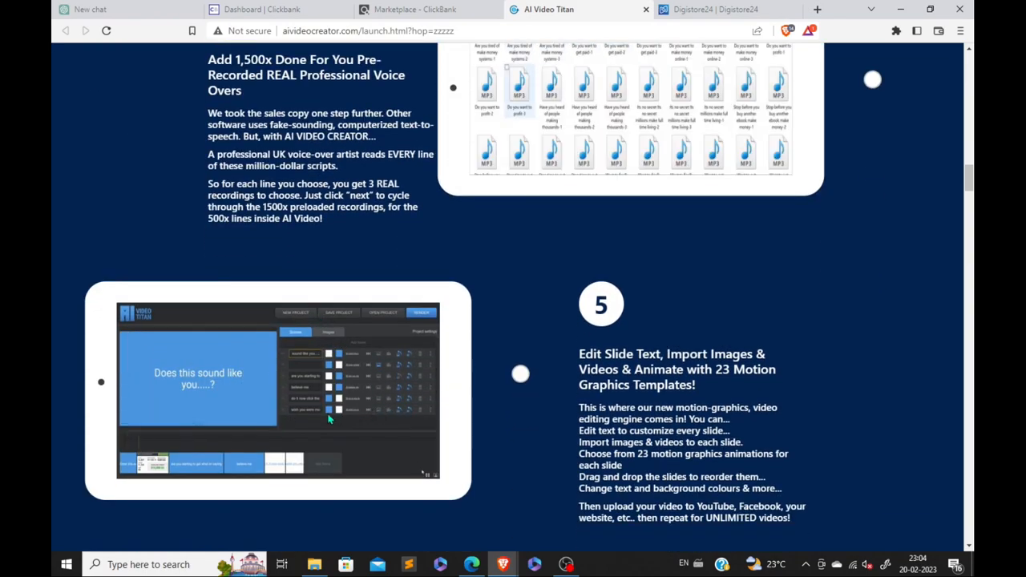
pyautogui.scroll(-3)
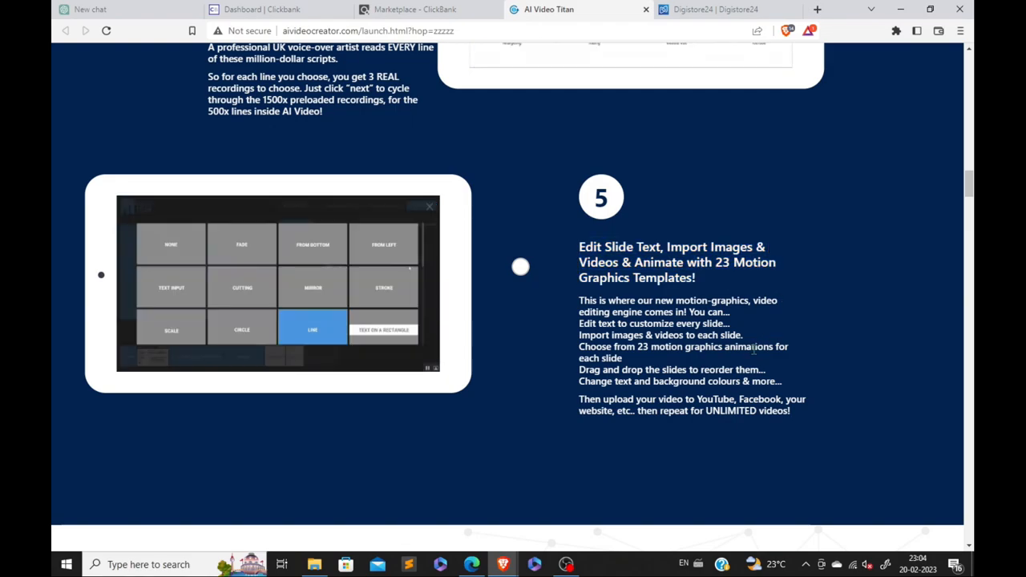
pyautogui.click(384, 243)
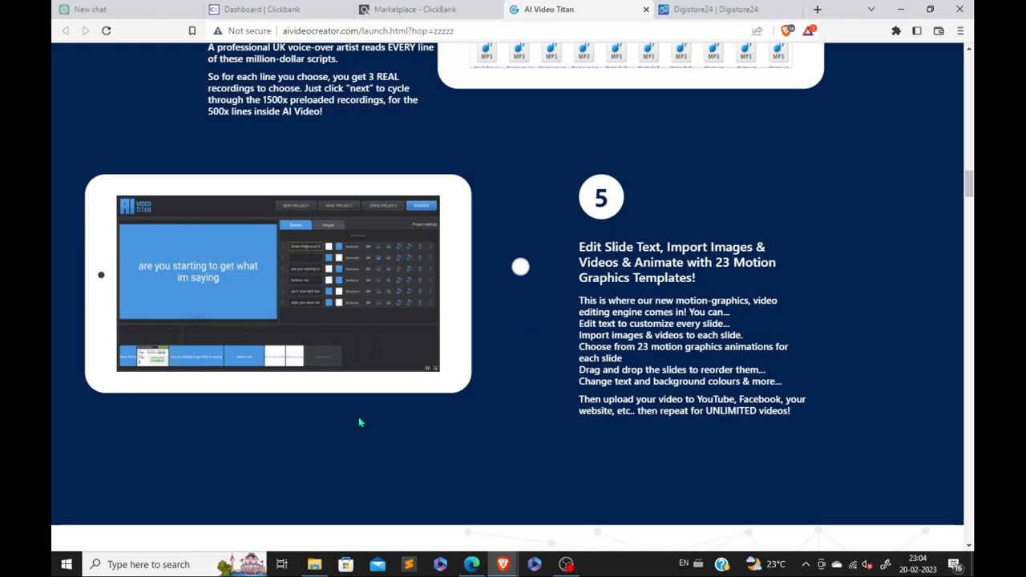
# Scroll past the seller profit snapshot and feature list to the Features/Included comparison table.
pyautogui.scroll(3)
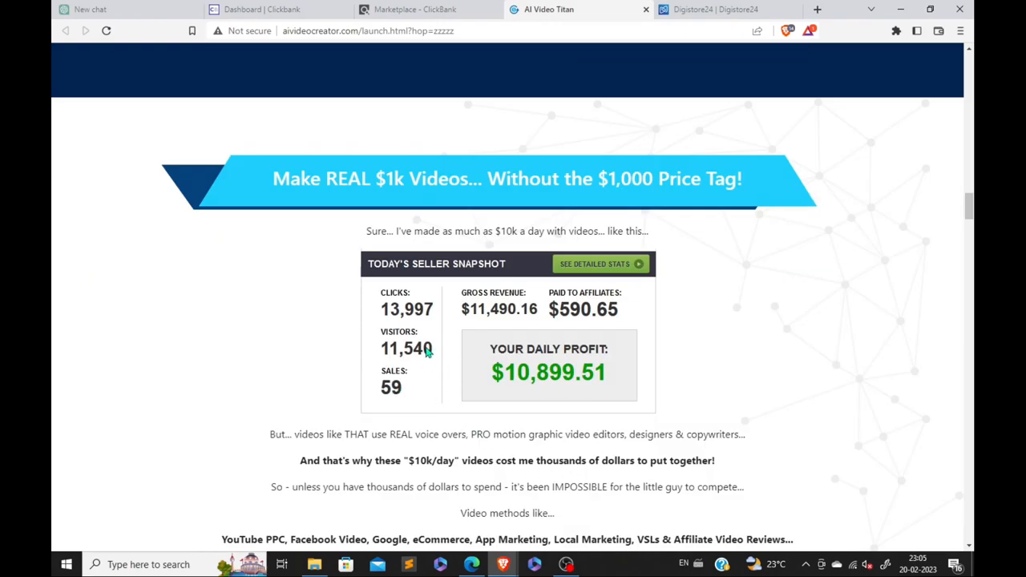
pyautogui.moveTo(398, 425)
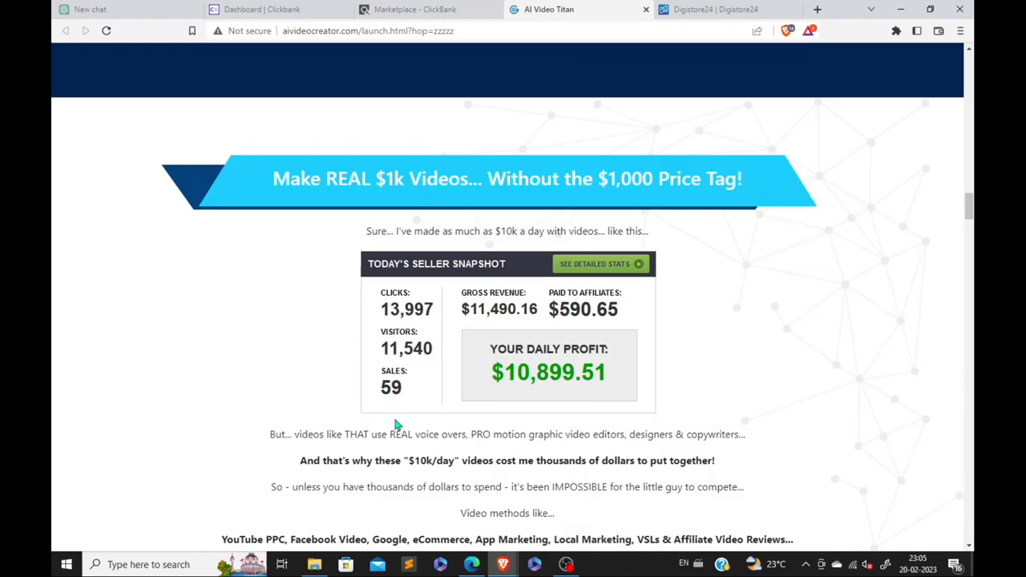
pyautogui.moveTo(388, 398)
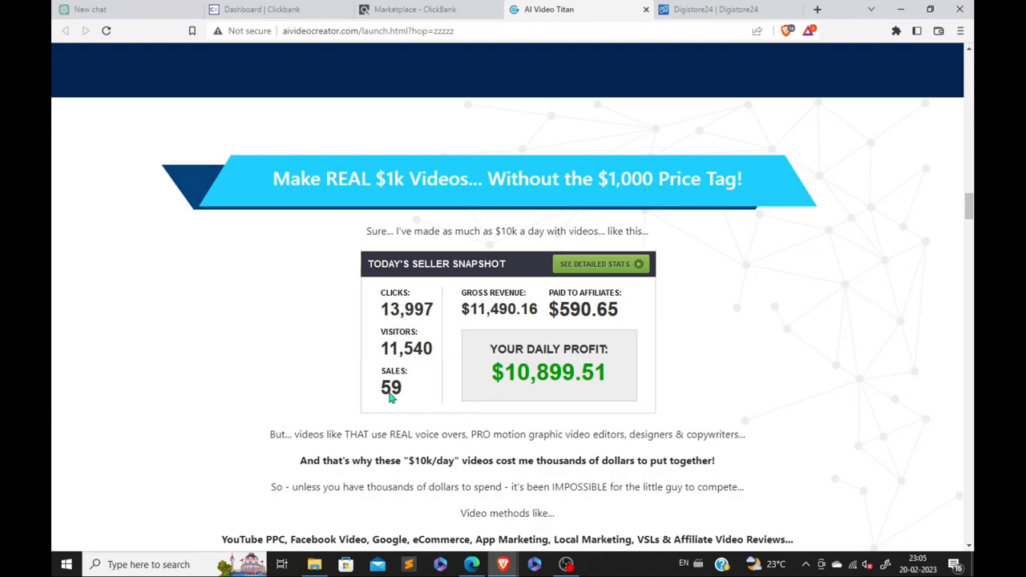
pyautogui.moveTo(505, 372)
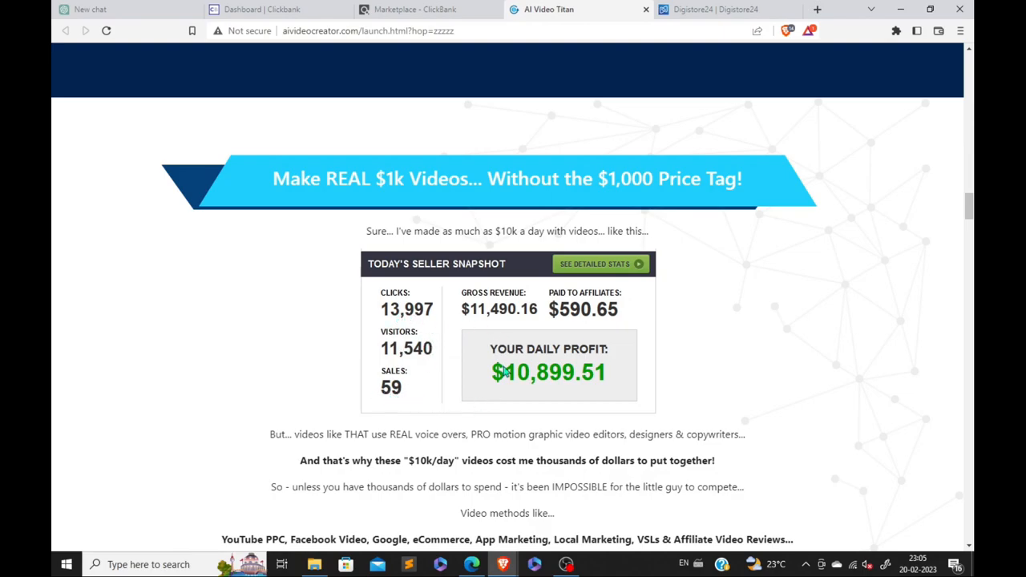
pyautogui.moveTo(315, 154)
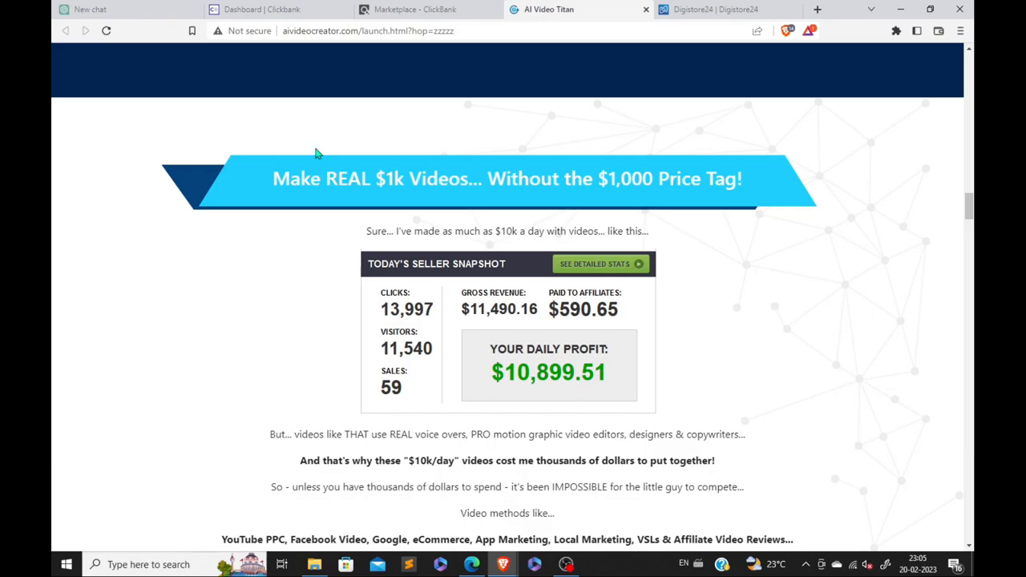
pyautogui.scroll(-3)
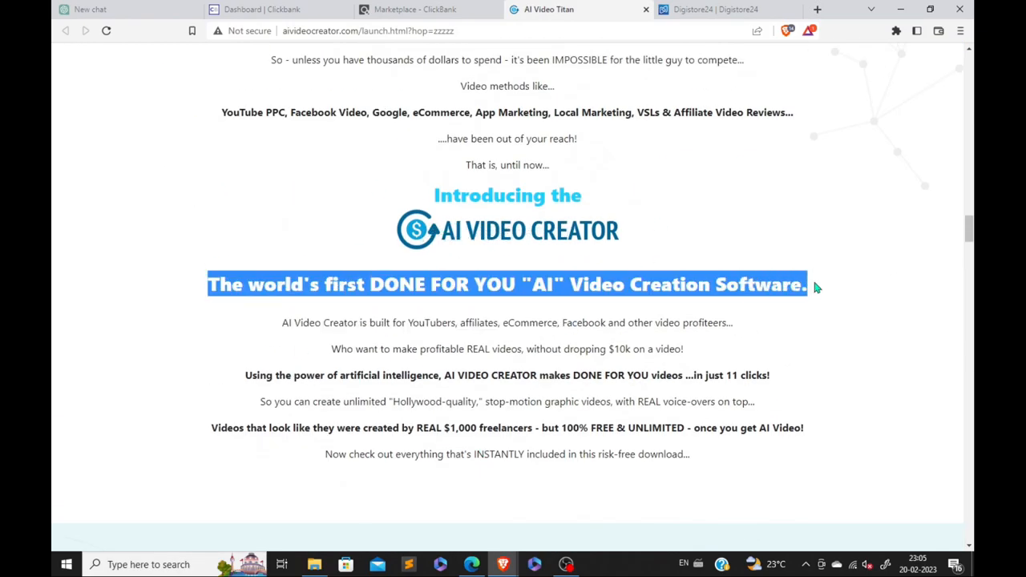
pyautogui.scroll(-3)
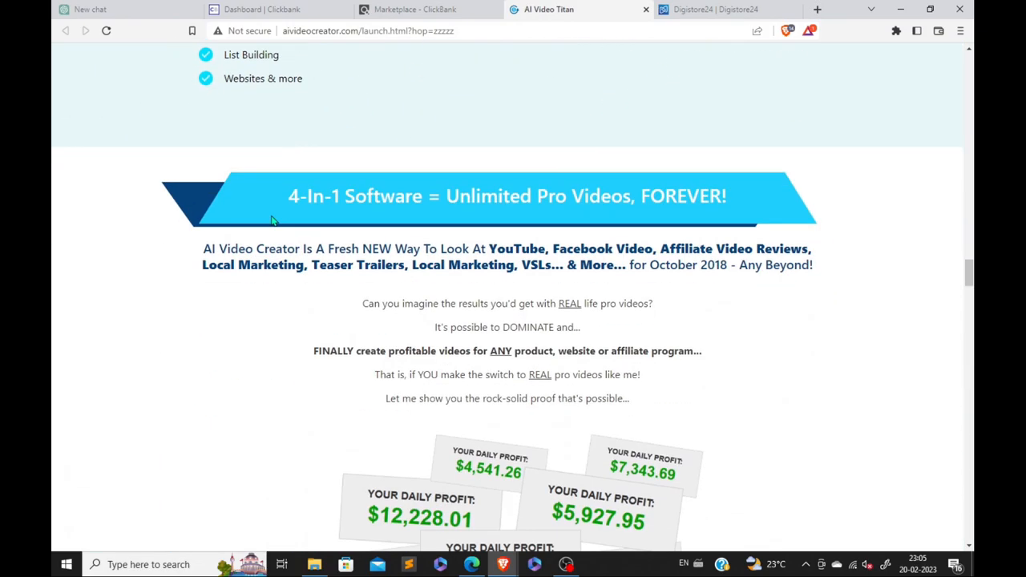
pyautogui.scroll(-3)
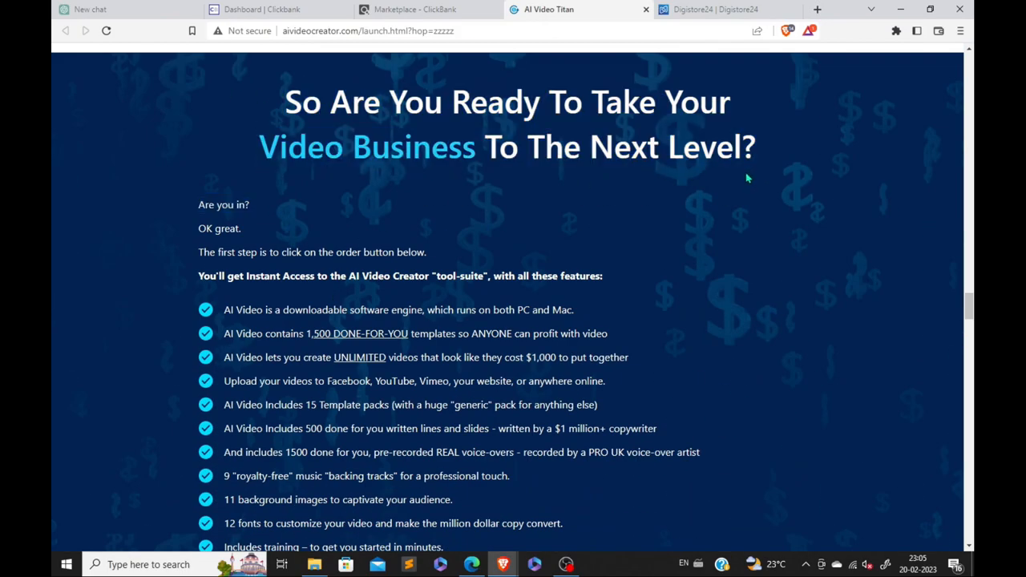
pyautogui.scroll(-3)
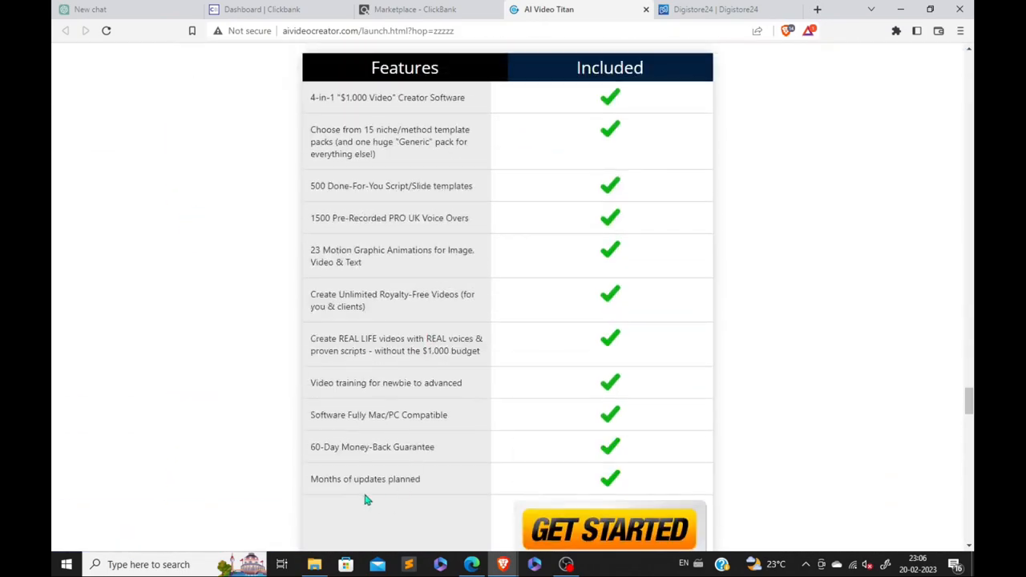
pyautogui.moveTo(292, 493)
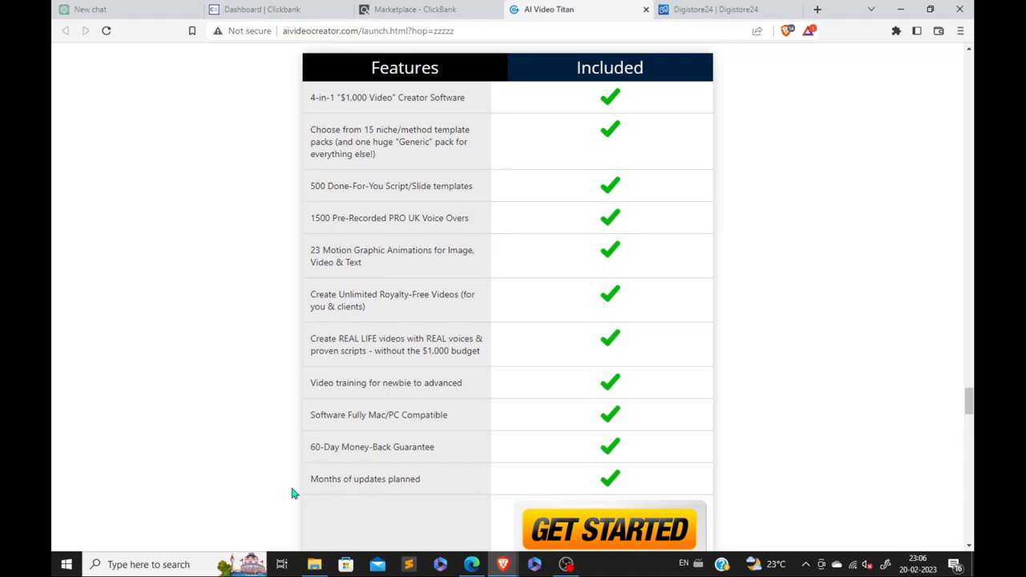
pyautogui.doubleClick(356, 186)
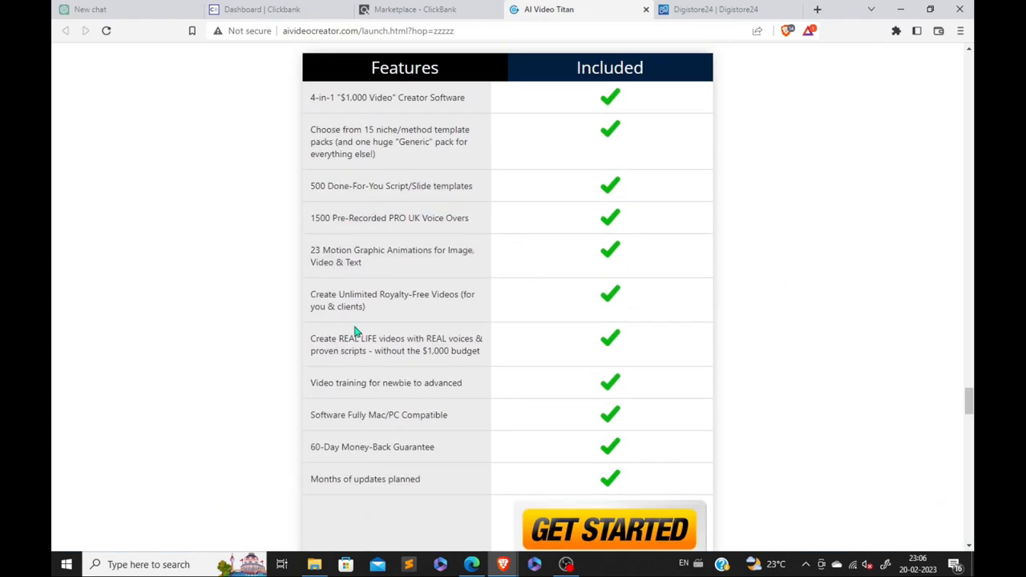
# Scroll down the rest of the sales page to the FAQ section.
pyautogui.scroll(-3)
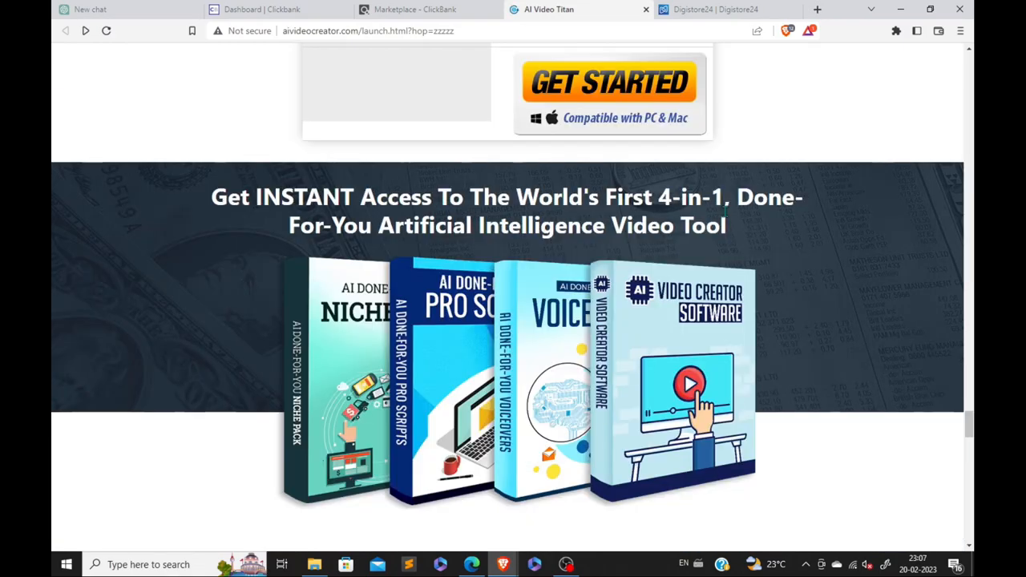
pyautogui.moveTo(557, 386)
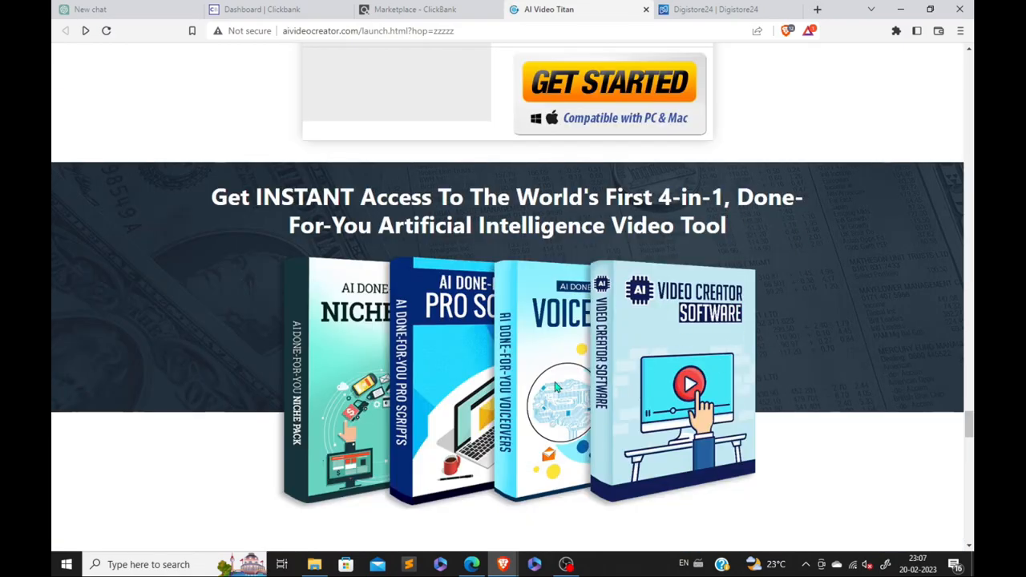
pyautogui.moveTo(416, 383)
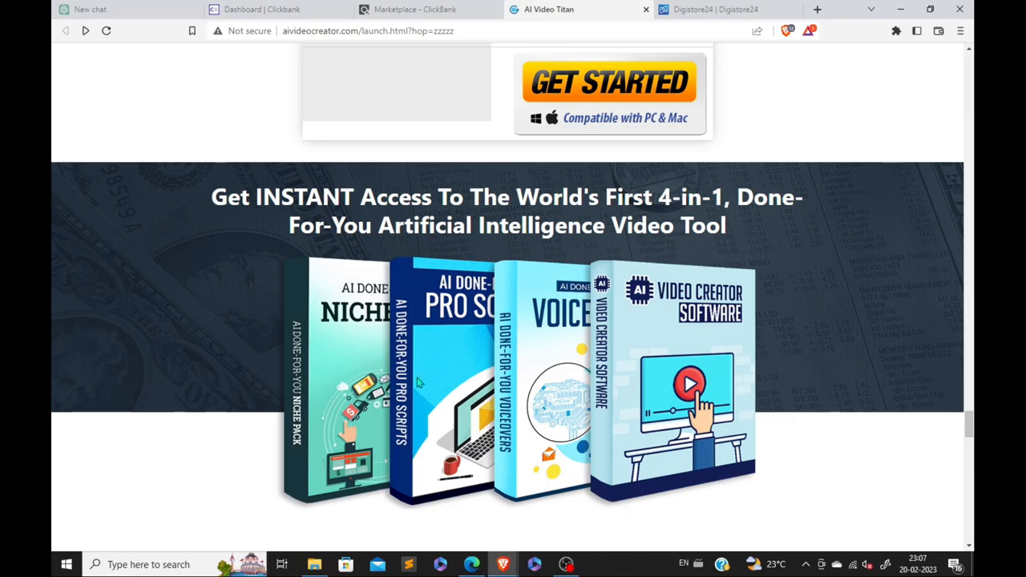
pyautogui.scroll(-3)
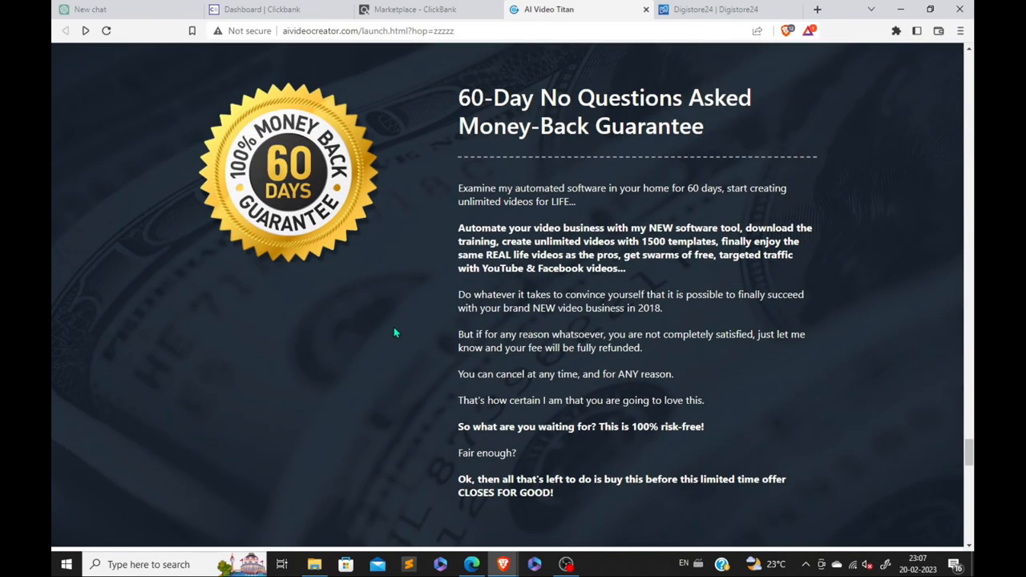
pyautogui.scroll(-3)
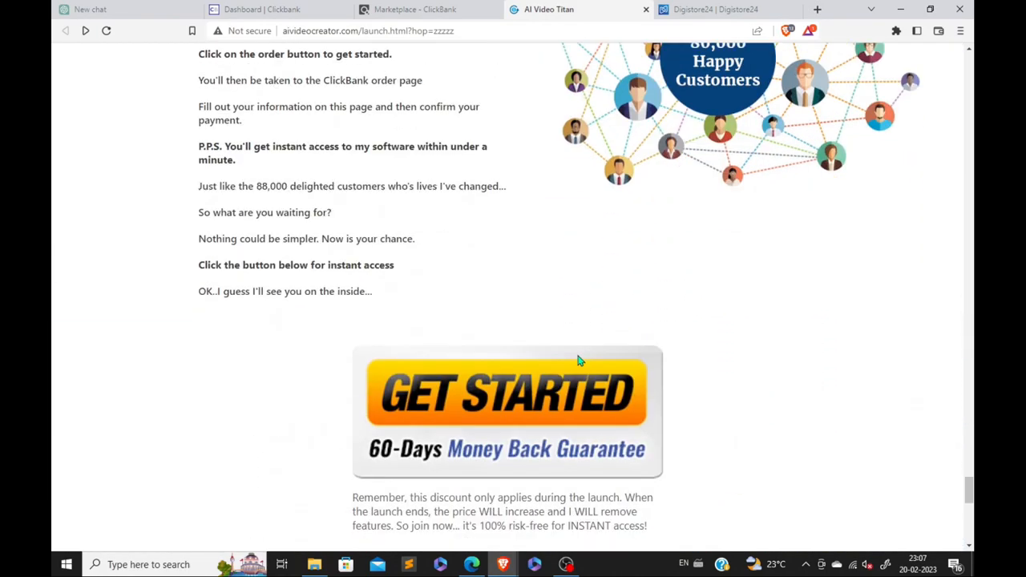
pyautogui.scroll(-3)
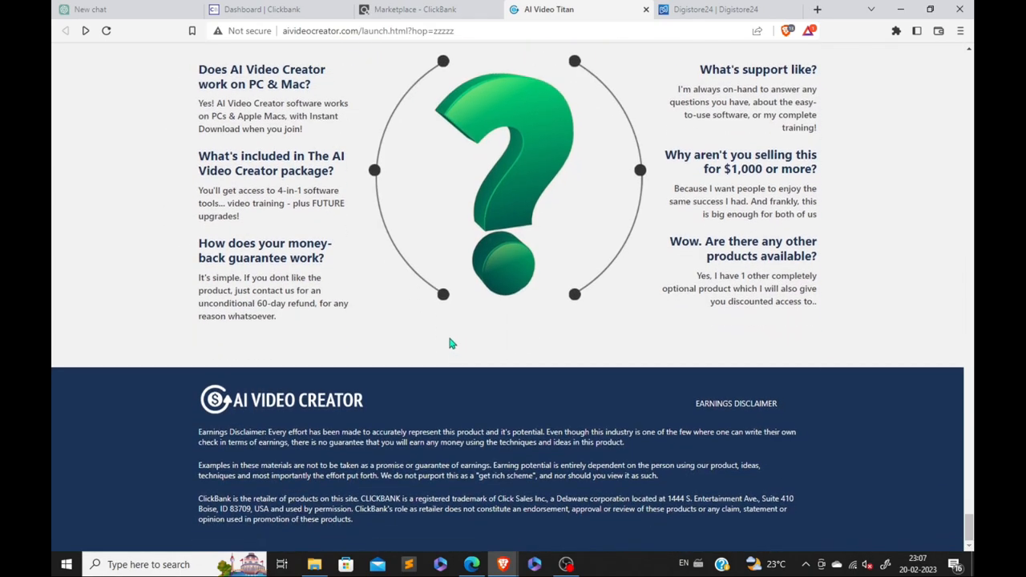
pyautogui.scroll(3)
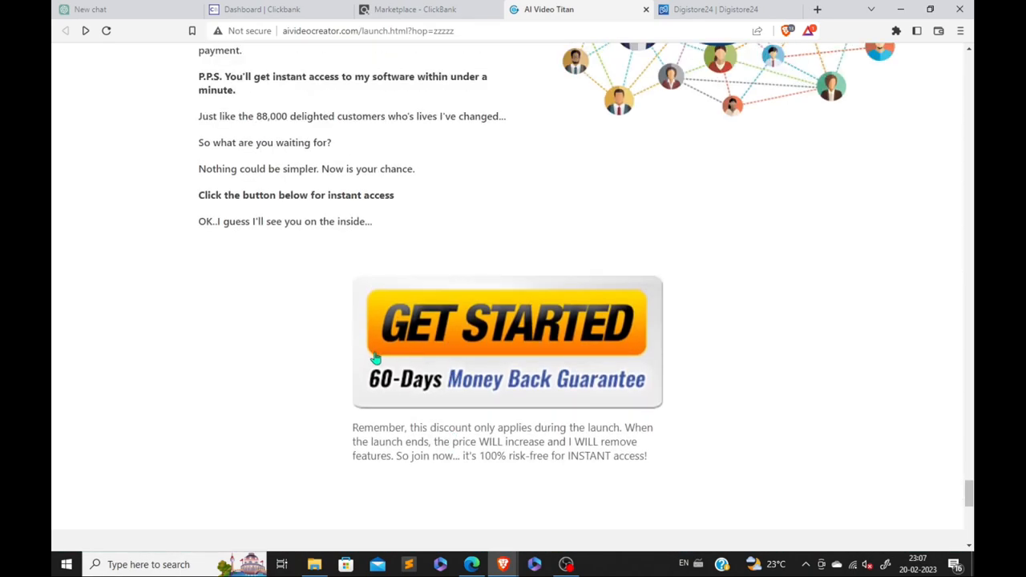
pyautogui.moveTo(510, 344)
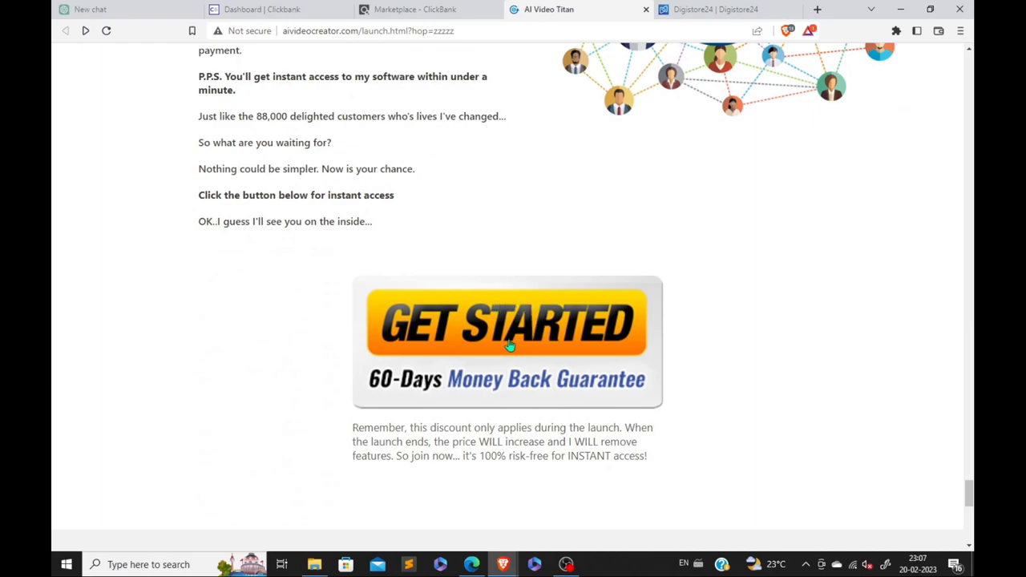
pyautogui.moveTo(718, 337)
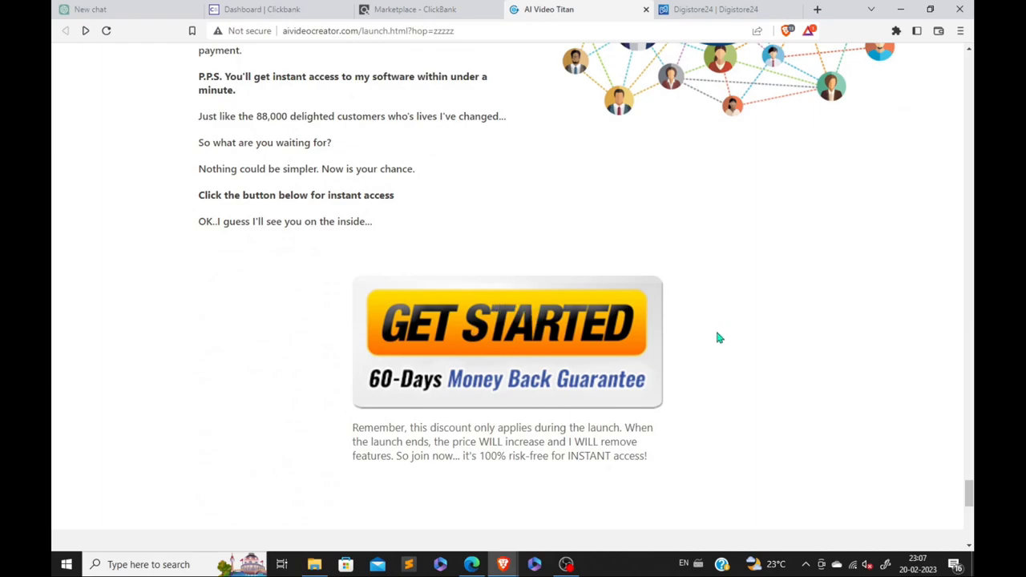
pyautogui.scroll(-3)
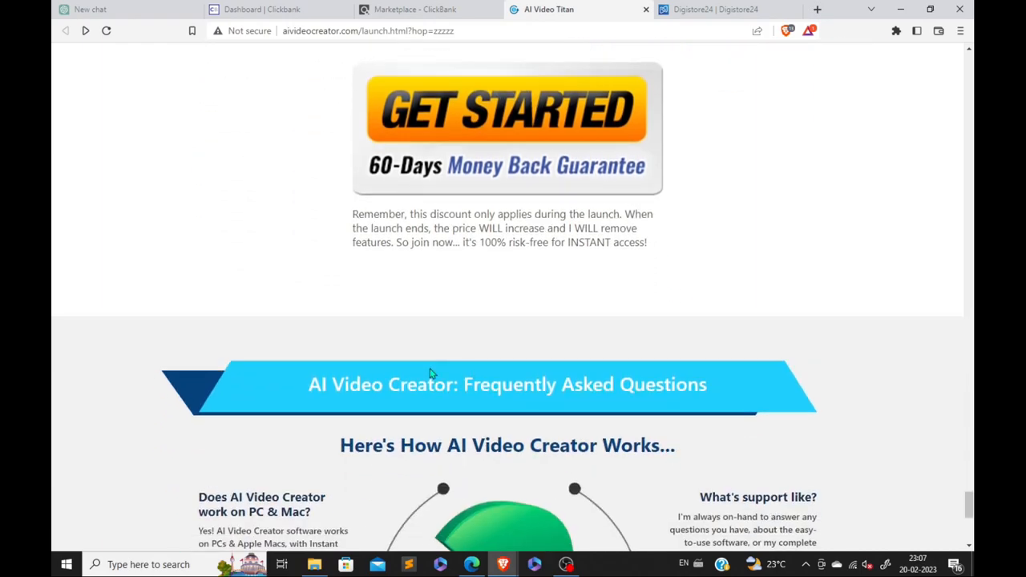
# Reach the footer disclaimer, then return up to the step 5 'Edit Slide Text' section.
pyautogui.scroll(-3)
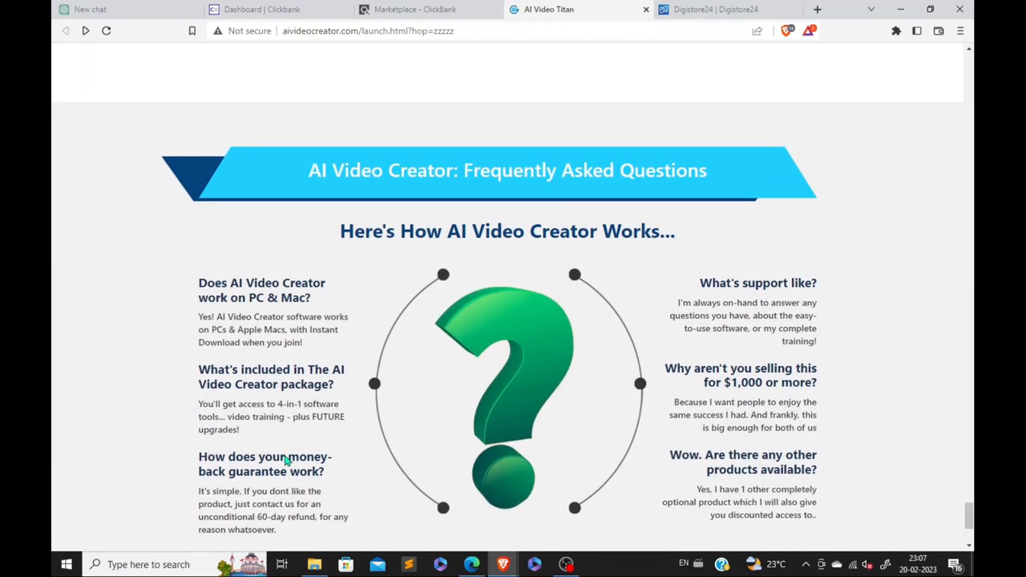
pyautogui.scroll(-3)
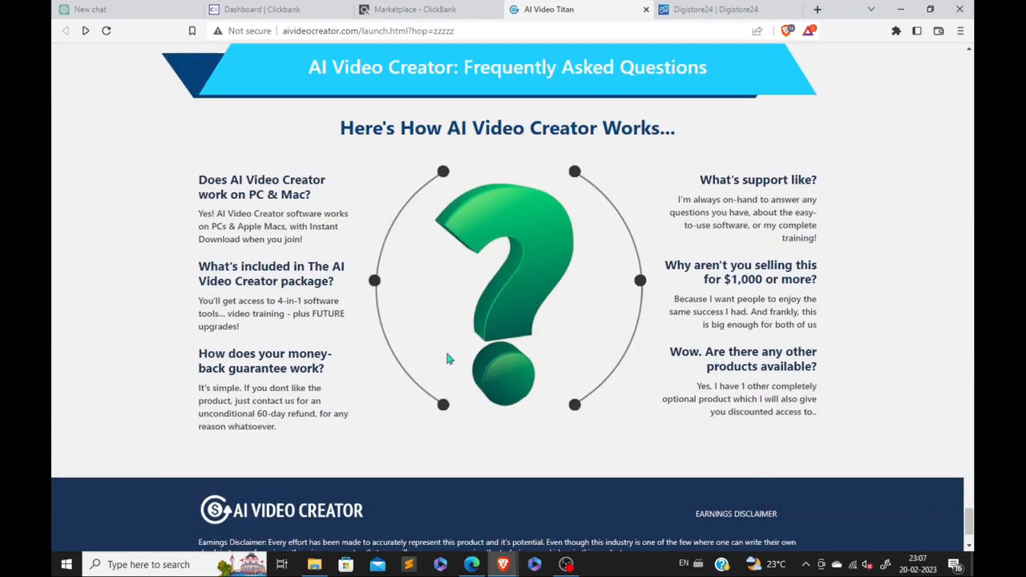
pyautogui.scroll(3)
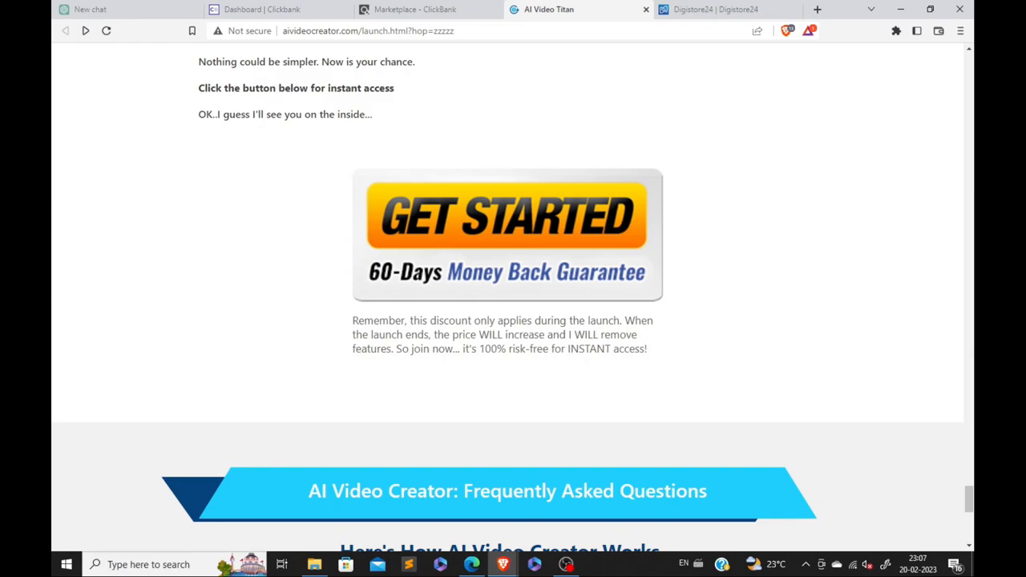
pyautogui.scroll(3)
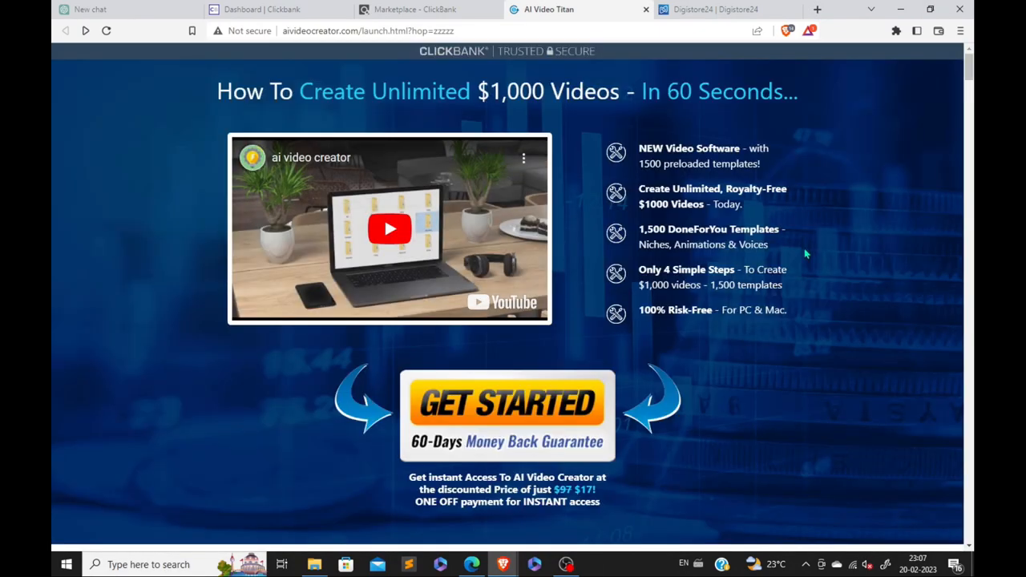
pyautogui.scroll(-3)
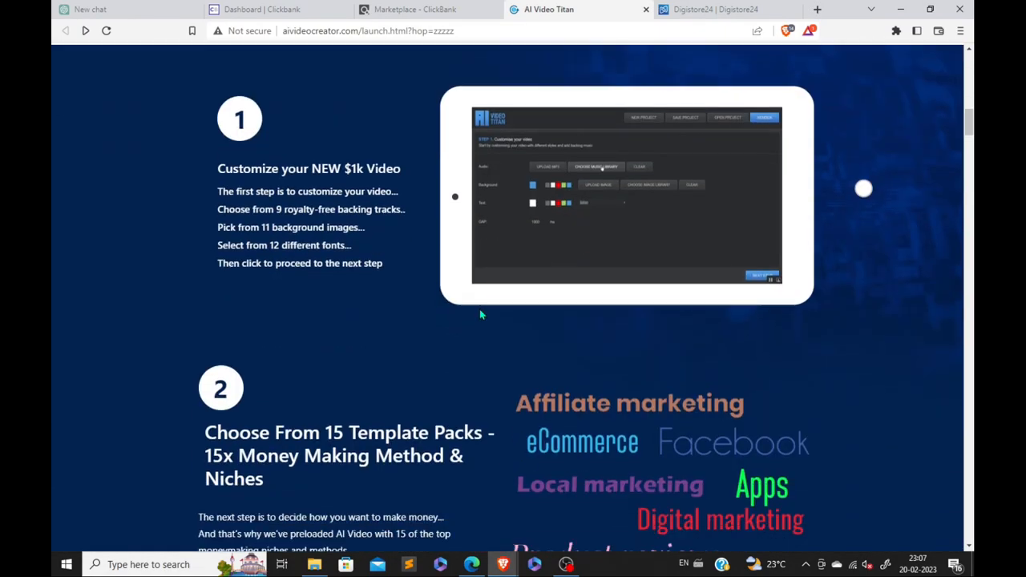
pyautogui.scroll(-3)
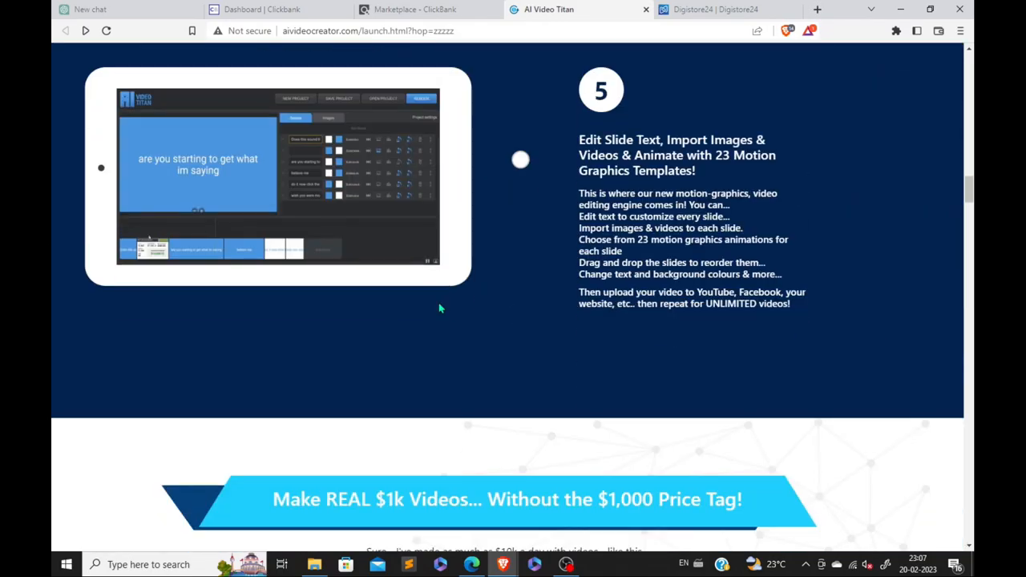